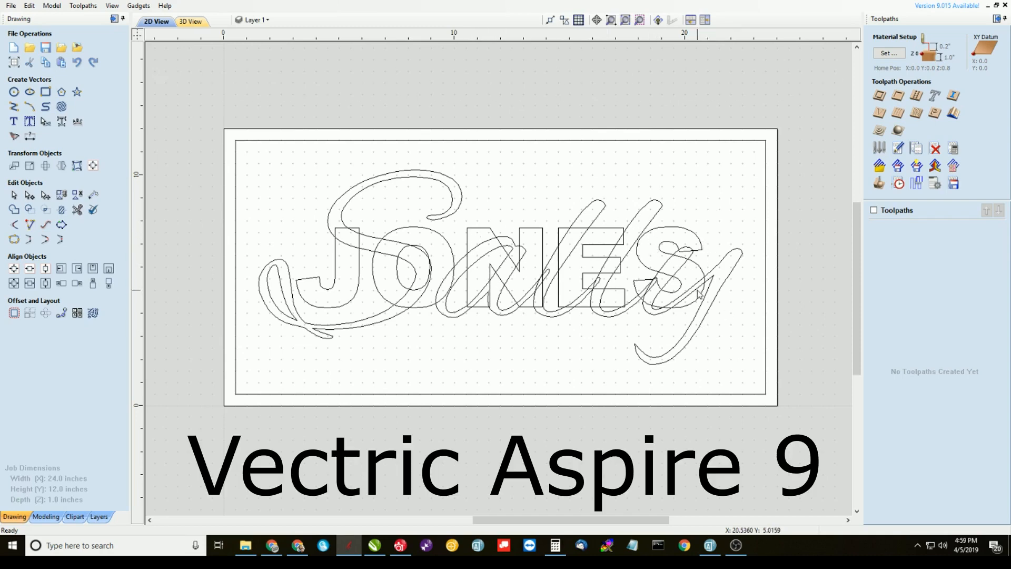
mouse_move(505, 240)
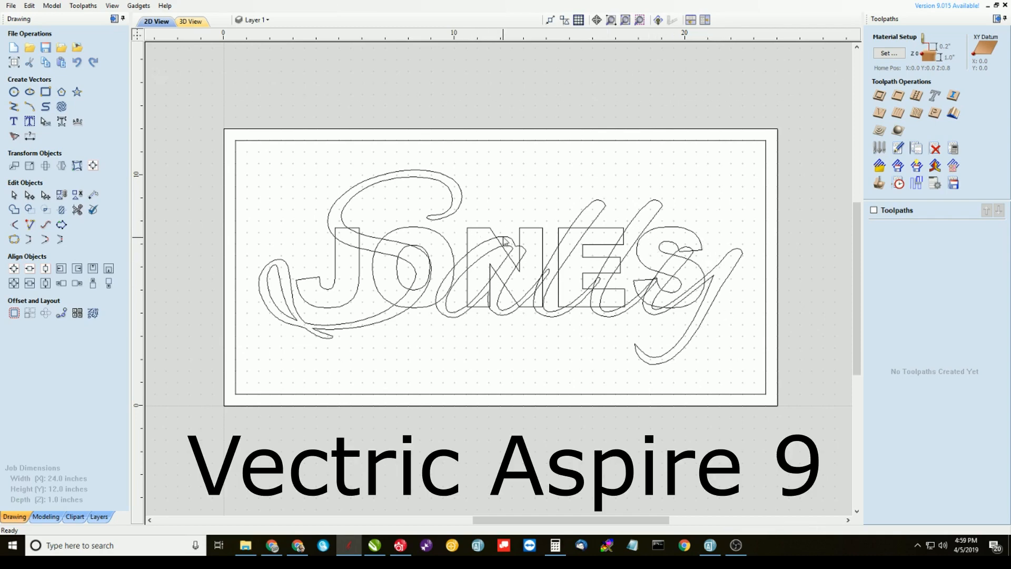
mouse_move(445, 201)
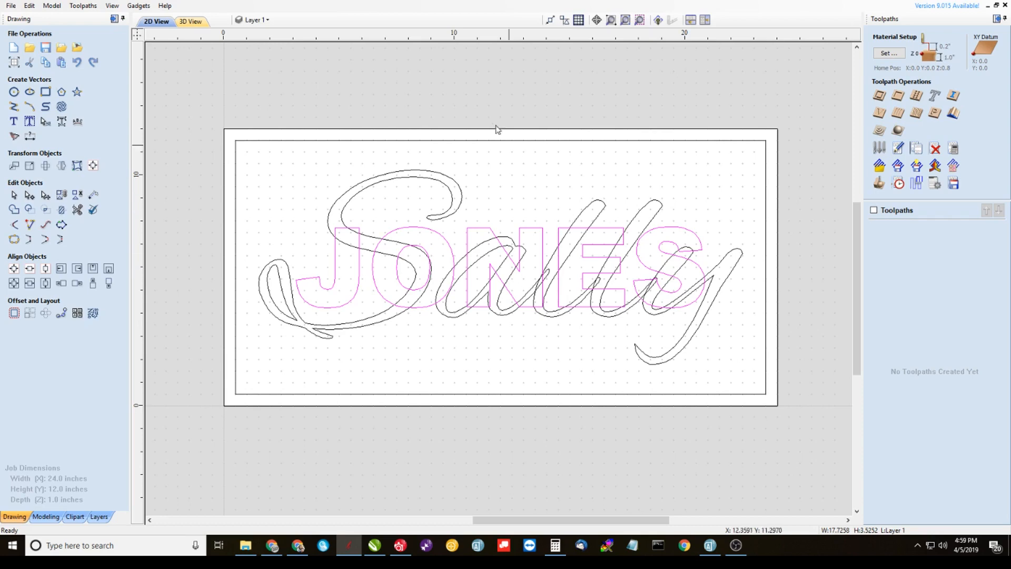
Add layers named top text, bottom text and welded text, keeping Layer 1 current.
left_click(257, 19)
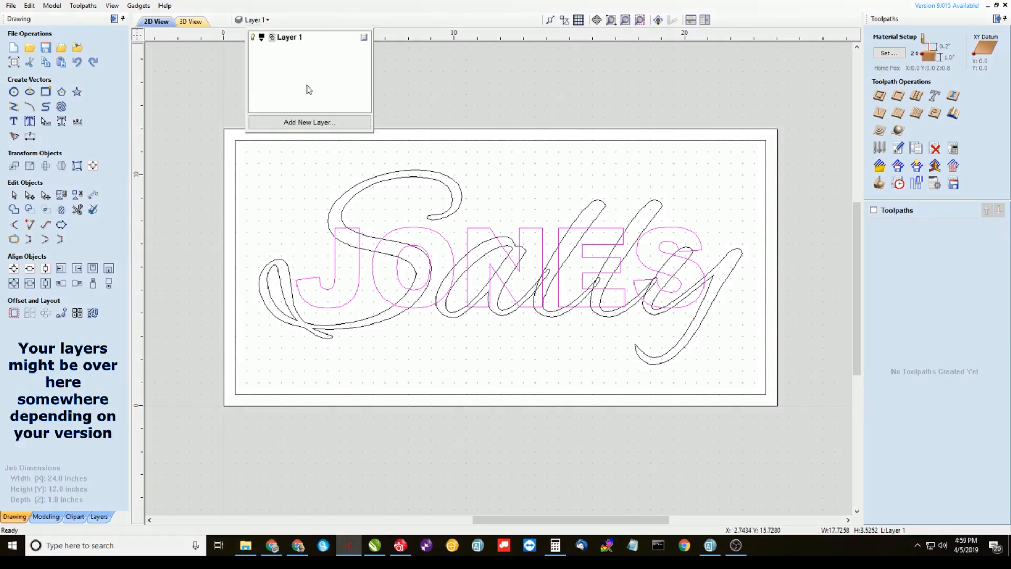
left_click(309, 122)
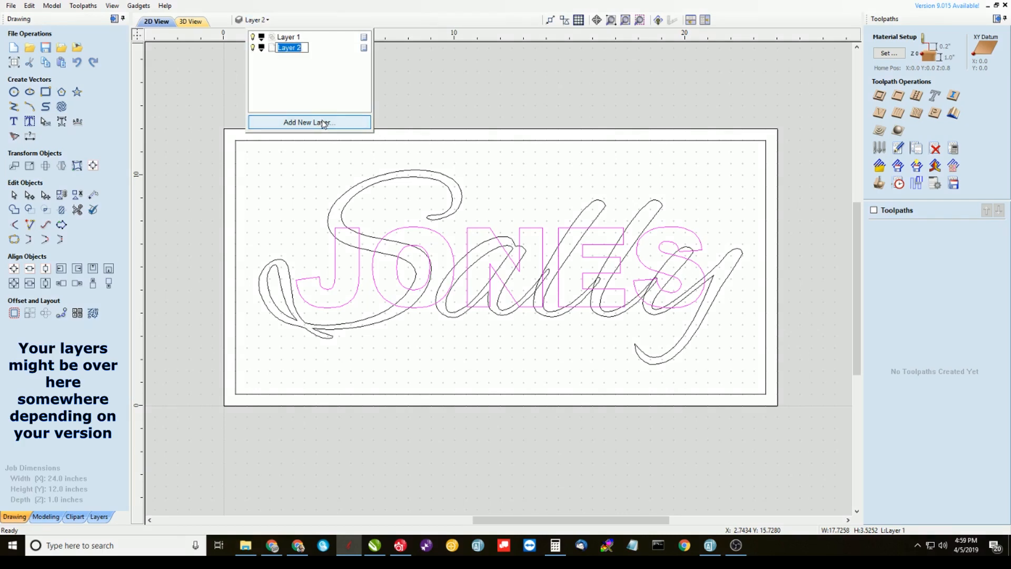
type("top text")
type("bottom text")
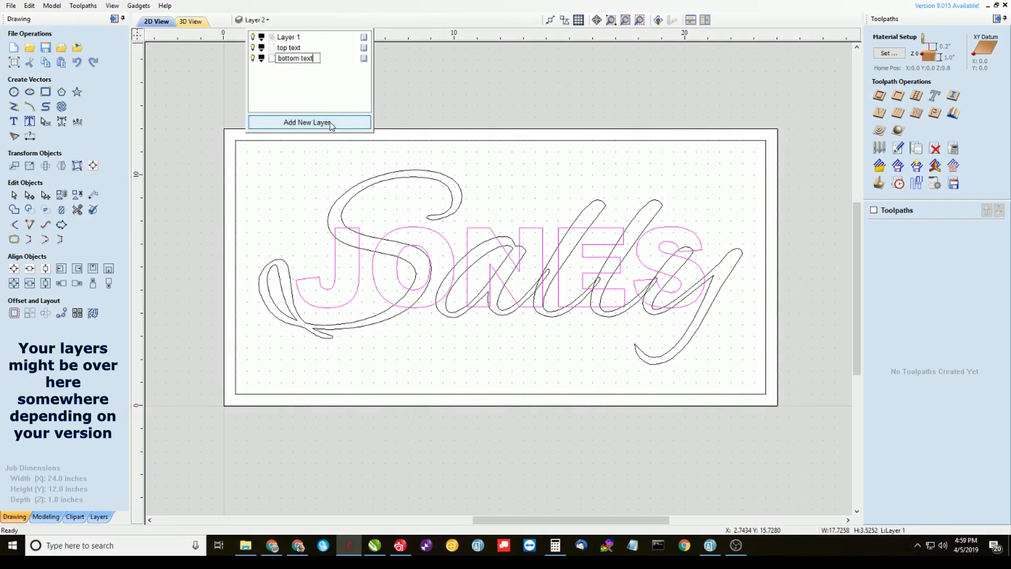
type("welded text")
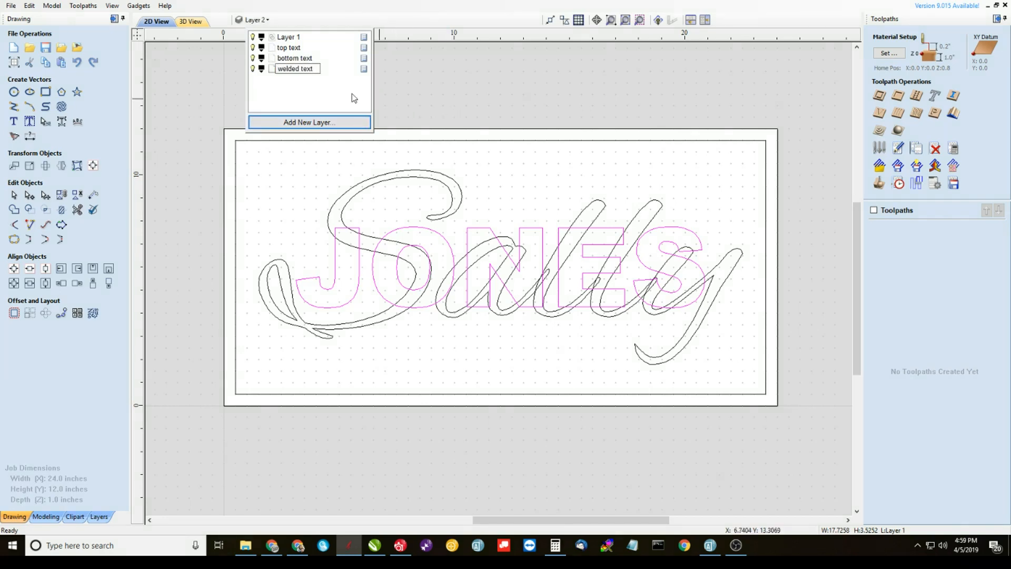
left_click(296, 69)
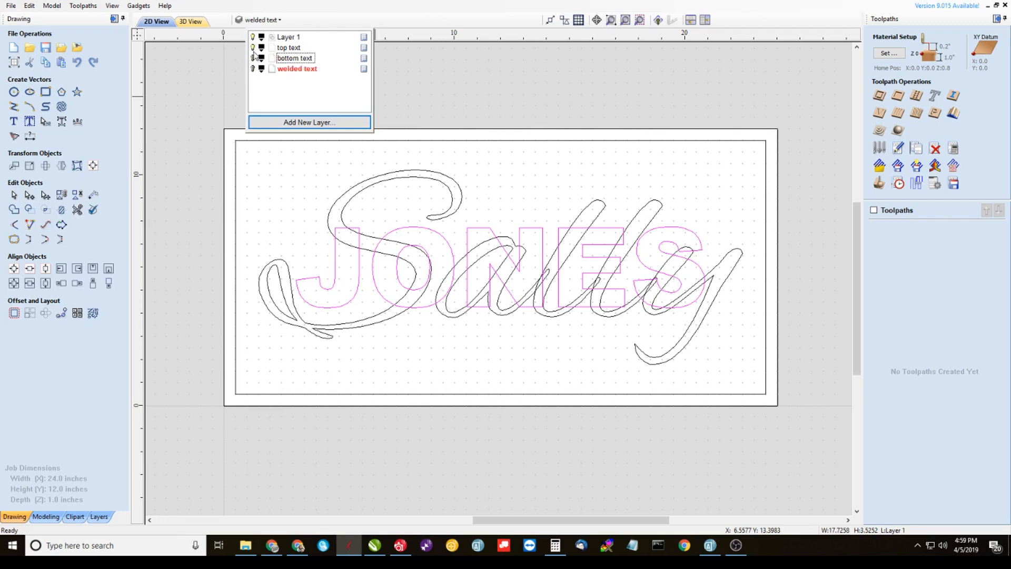
left_click(289, 47)
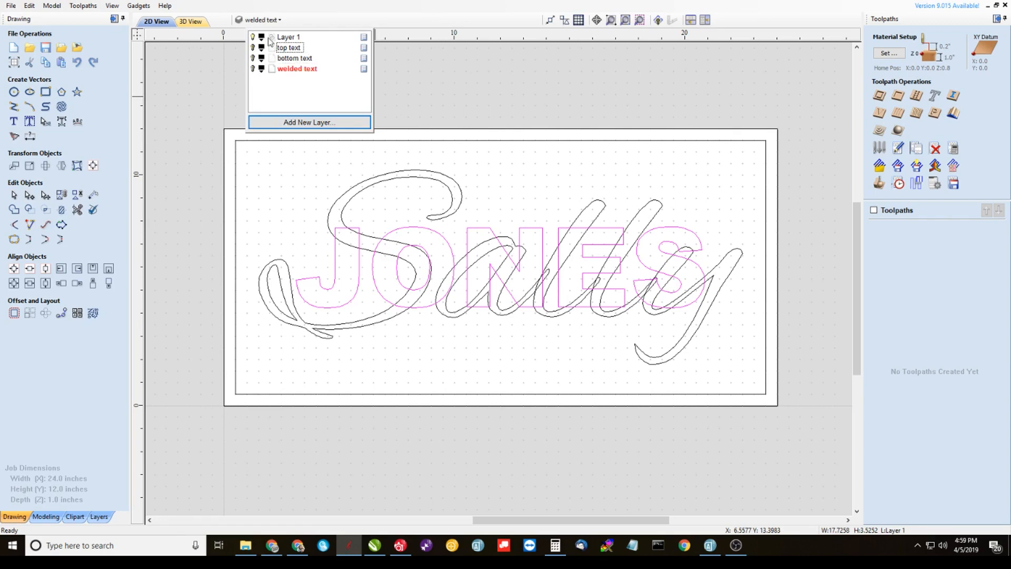
left_click(288, 37)
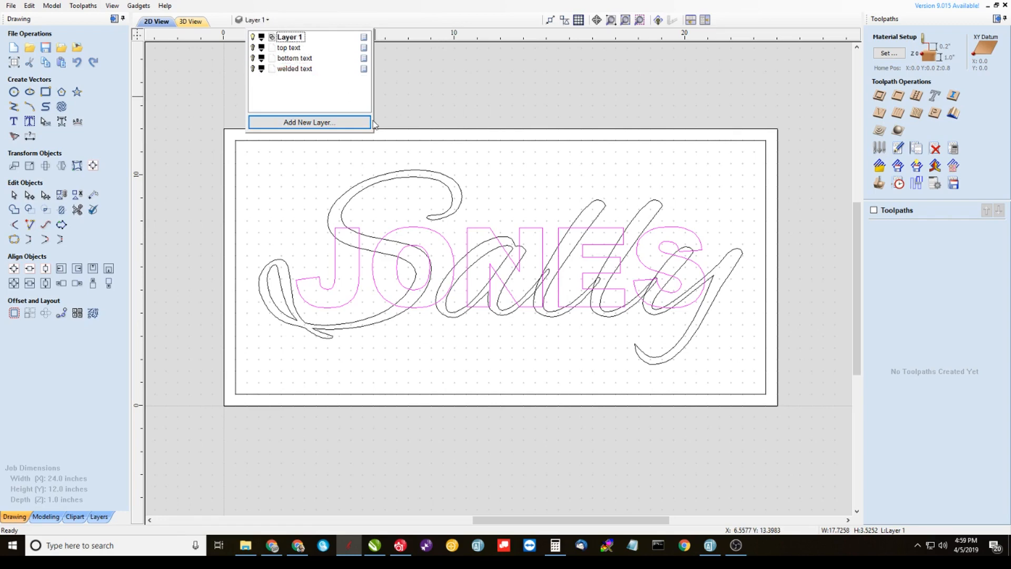
left_click(721, 212)
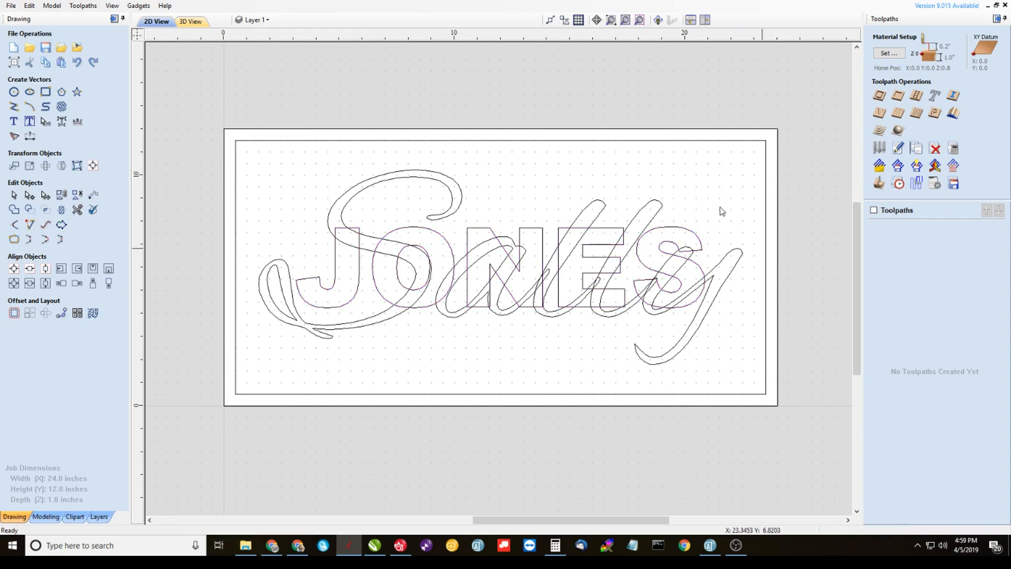
mouse_move(727, 349)
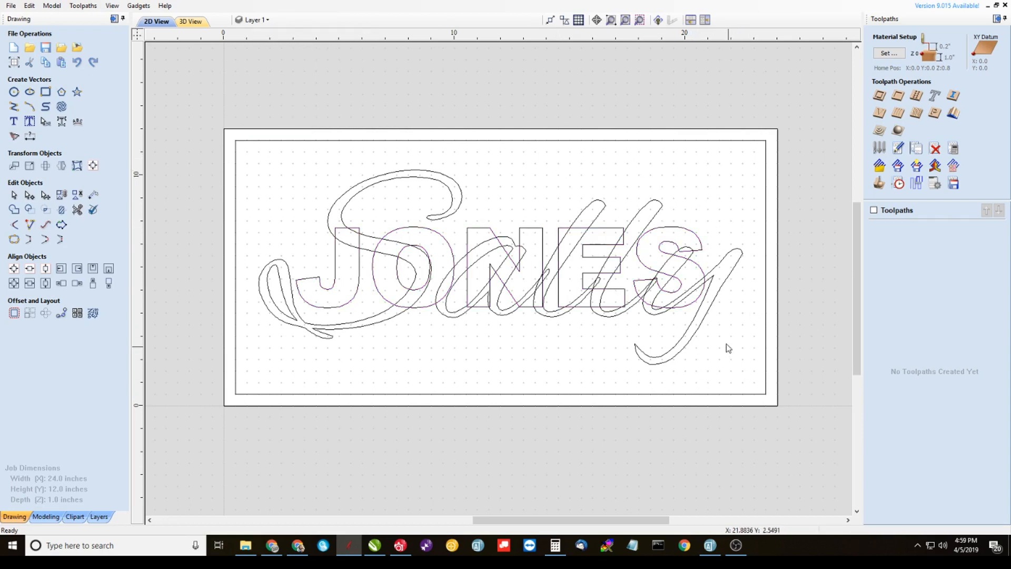
mouse_move(705, 325)
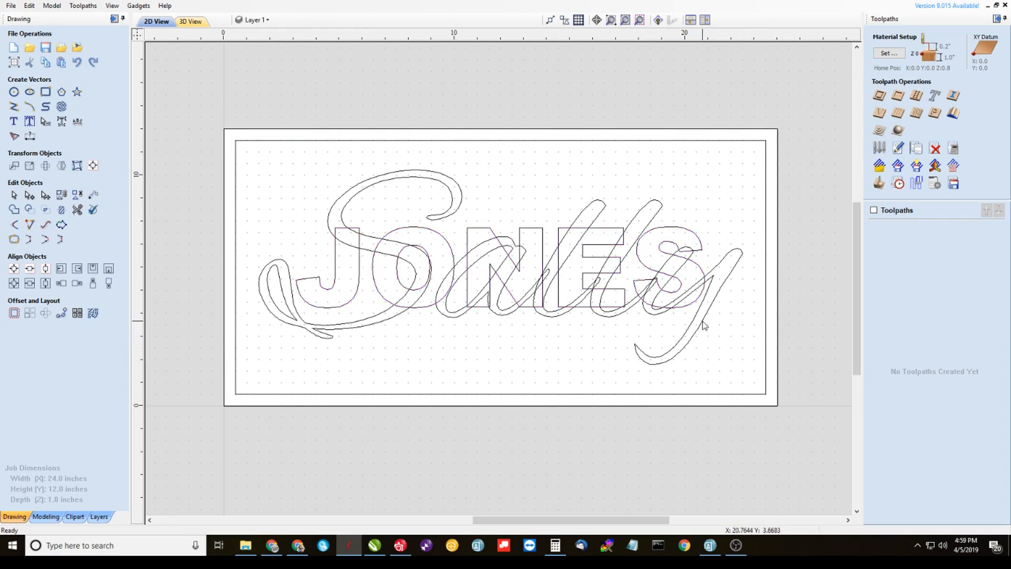
Use Copy to Layer to put Sally on top text and JONES on bottom text.
left_click(707, 343)
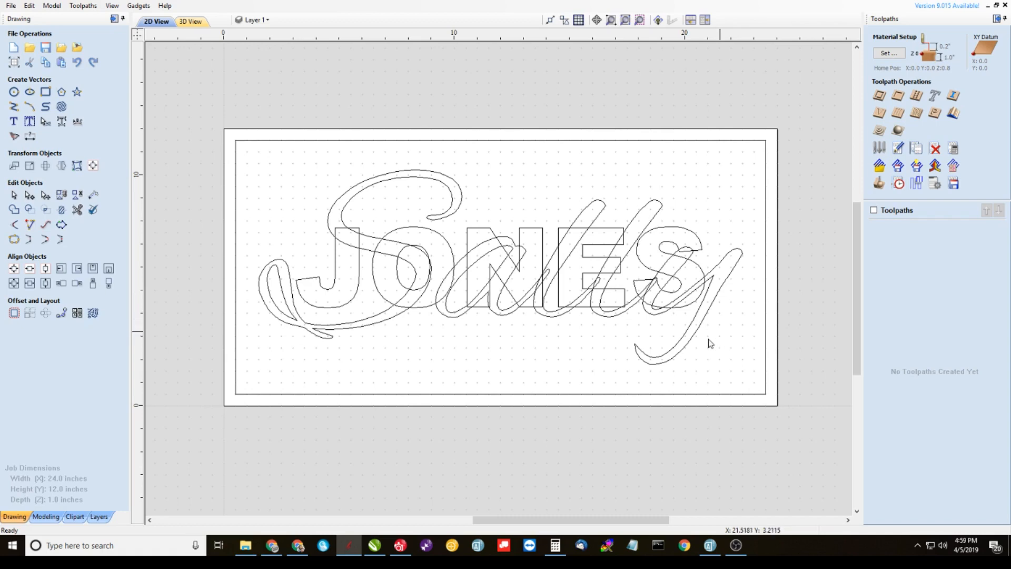
mouse_move(724, 327)
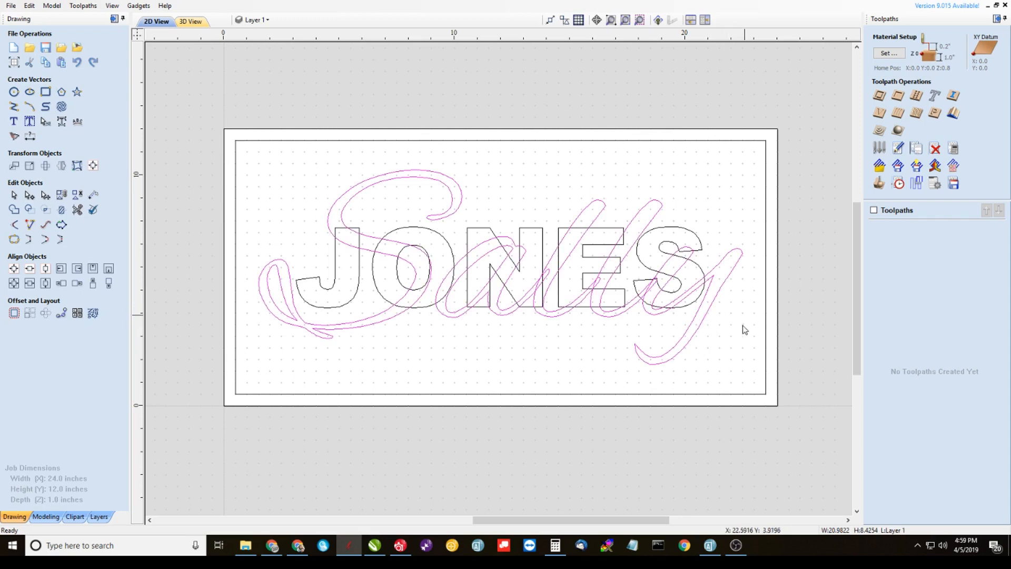
mouse_move(768, 299)
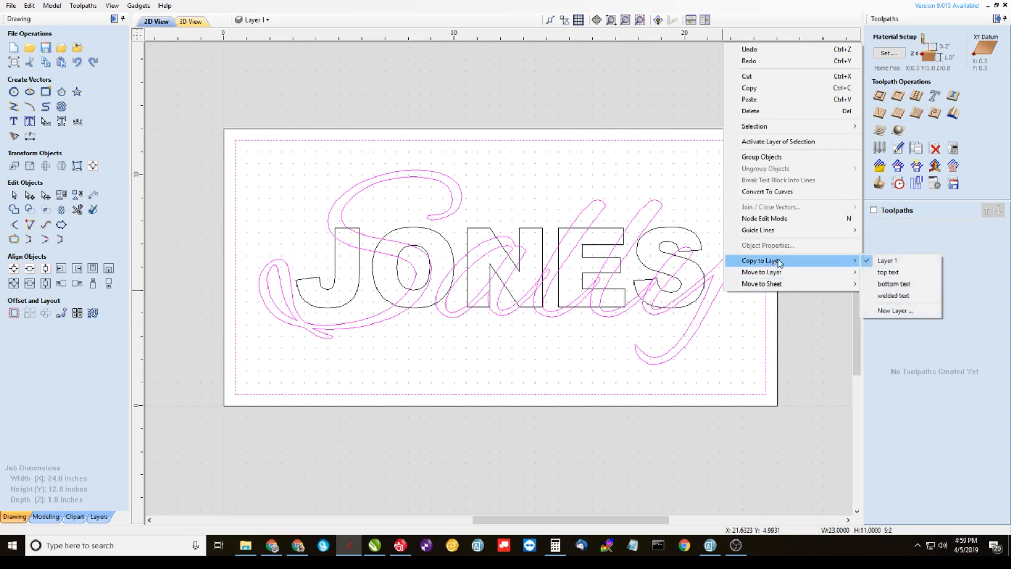
left_click(889, 271)
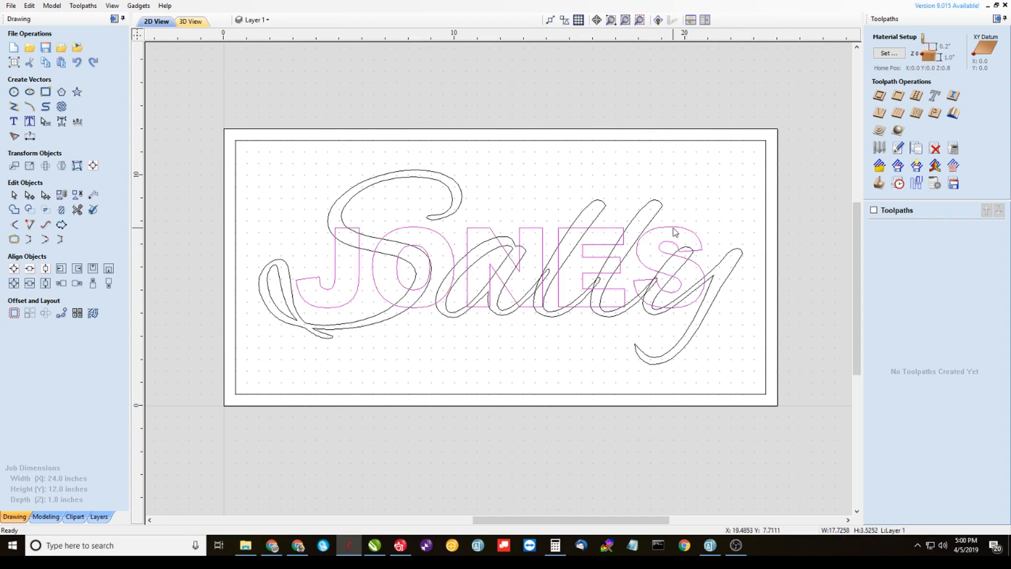
right_click(687, 234)
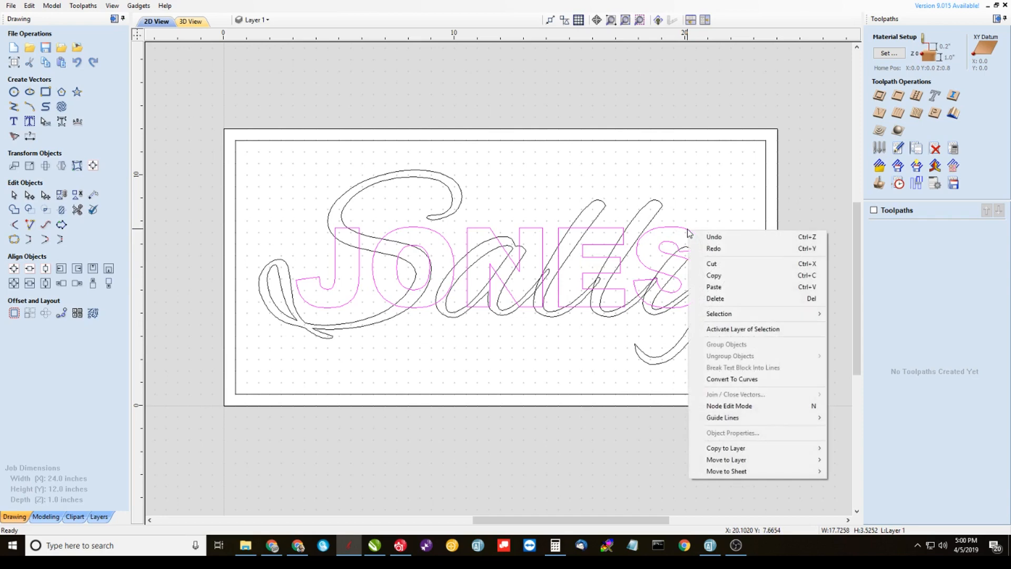
left_click(725, 447)
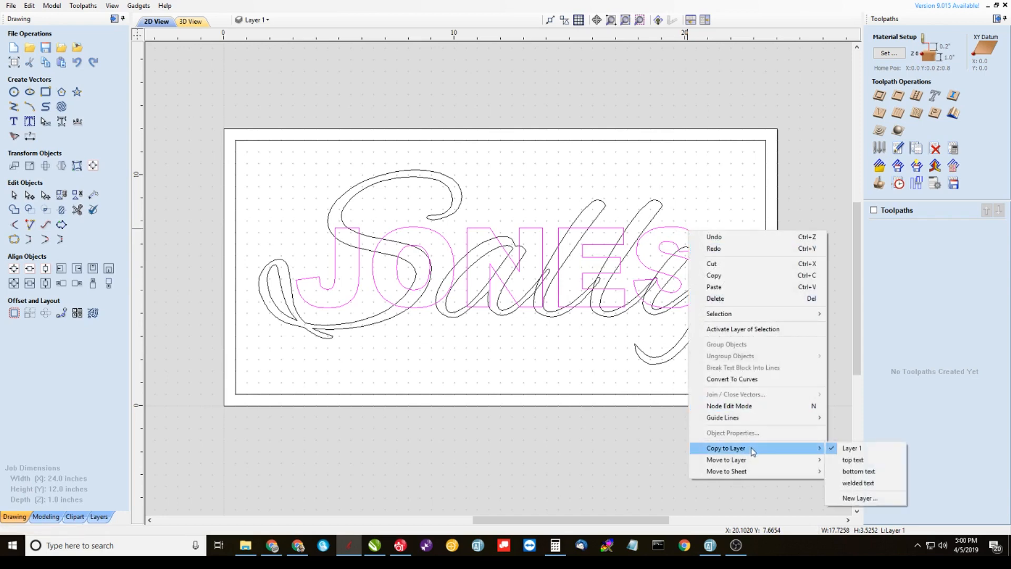
left_click(859, 471)
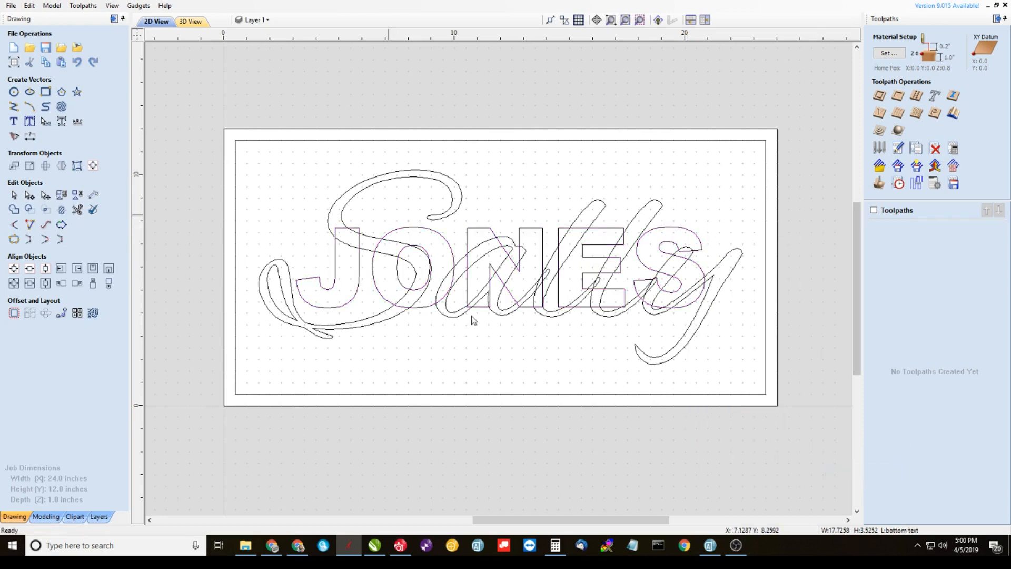
left_click(265, 19)
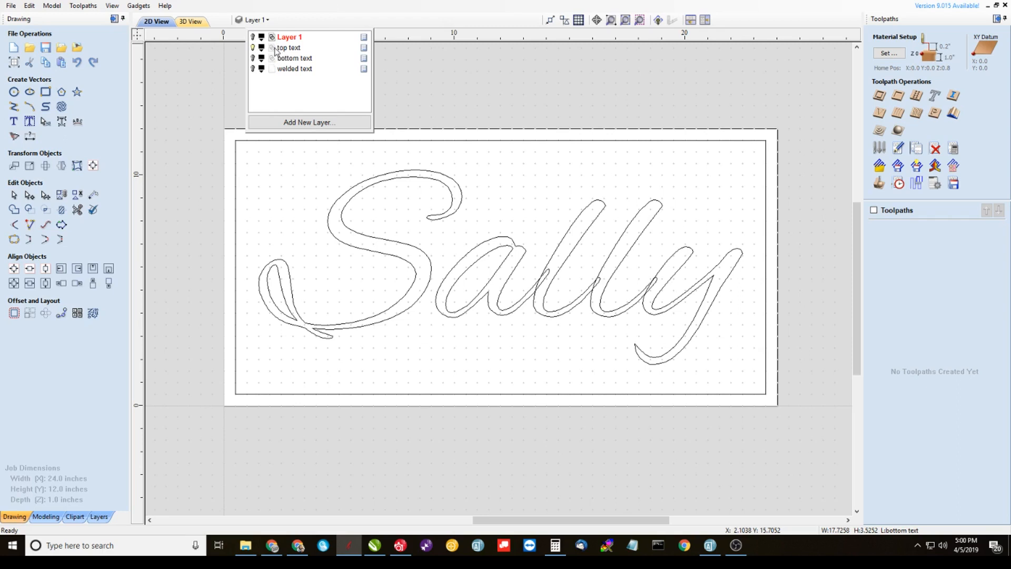
mouse_move(272, 53)
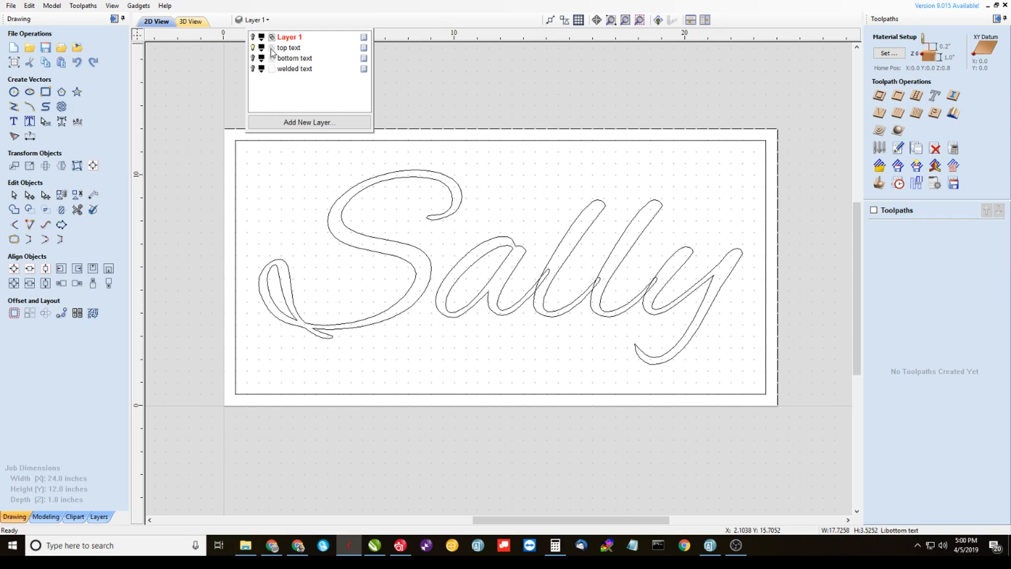
Make top text the active layer, with only Sally visible.
left_click(289, 47)
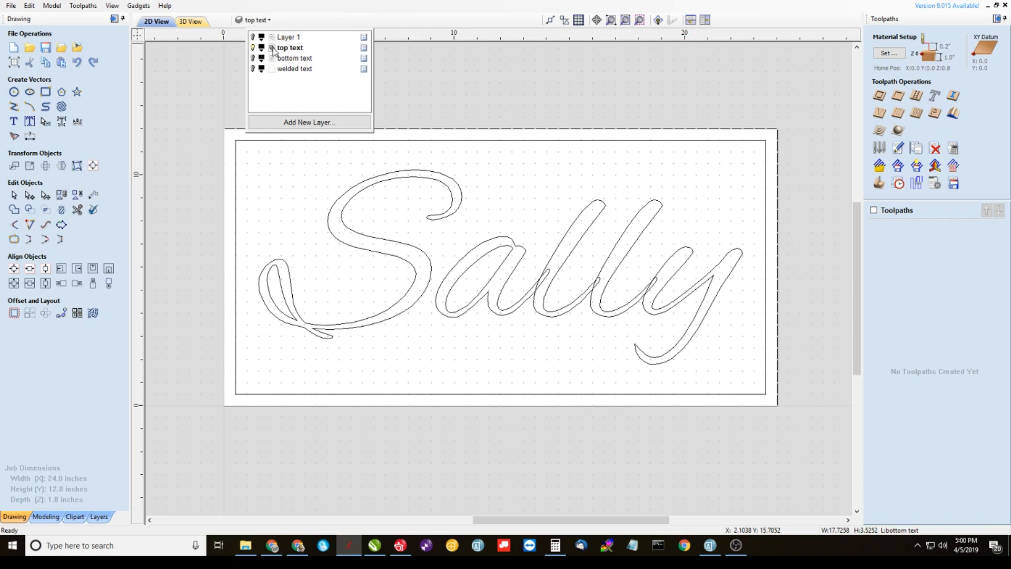
mouse_move(272, 54)
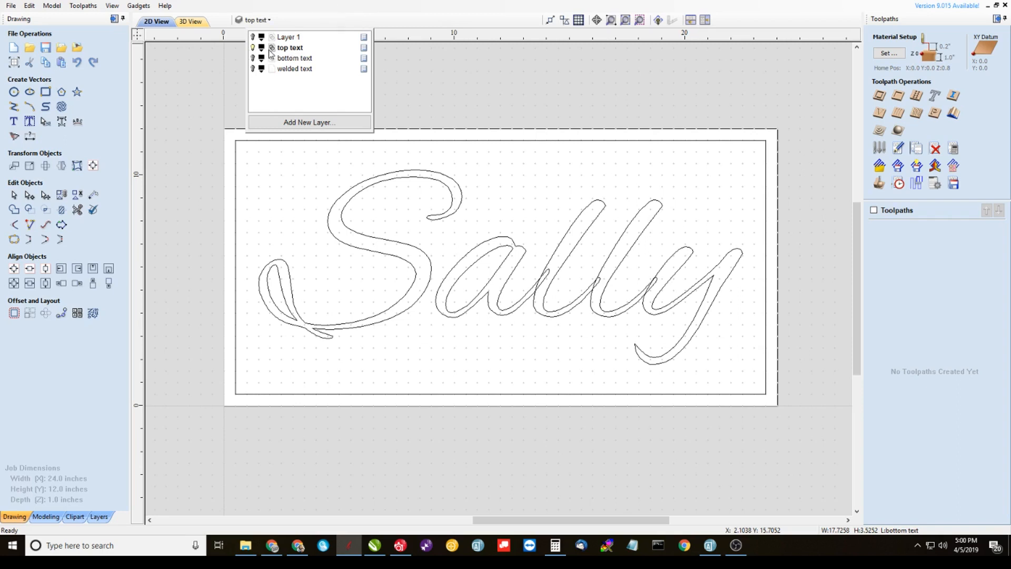
mouse_move(276, 54)
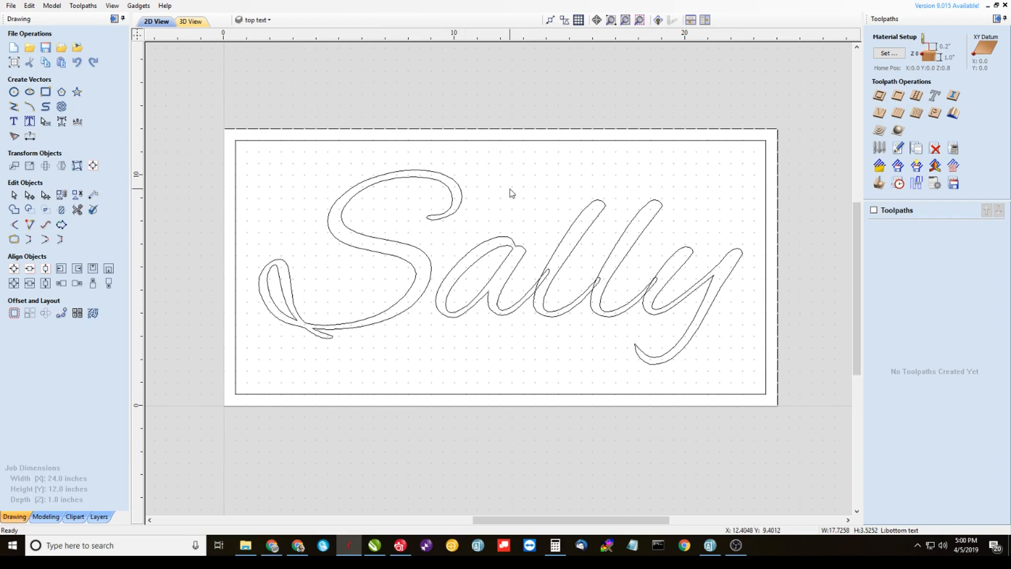
mouse_move(689, 333)
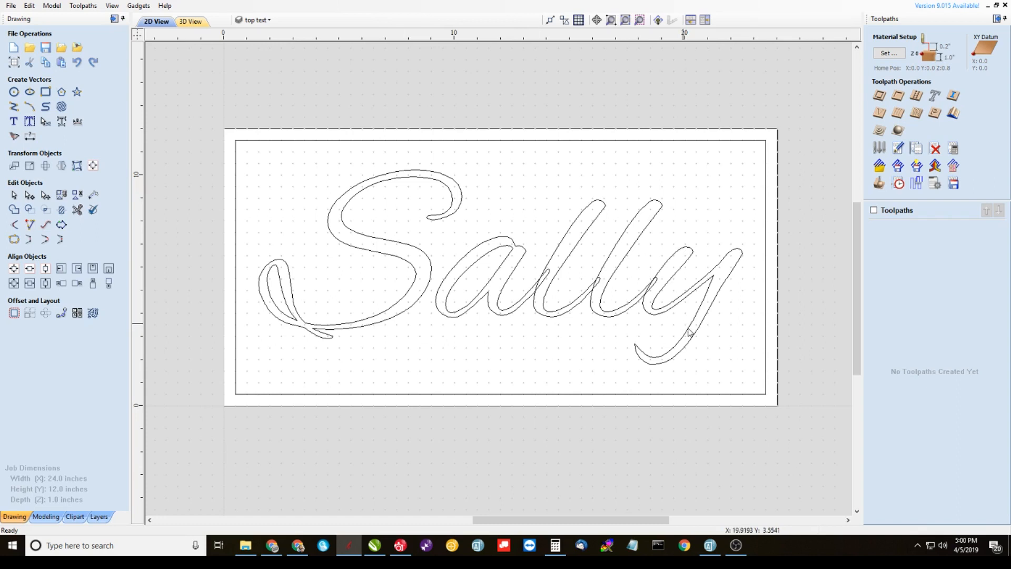
Review the Sally text settings (Alex Brush, about 8.1 in tall) and close them.
left_click(664, 299)
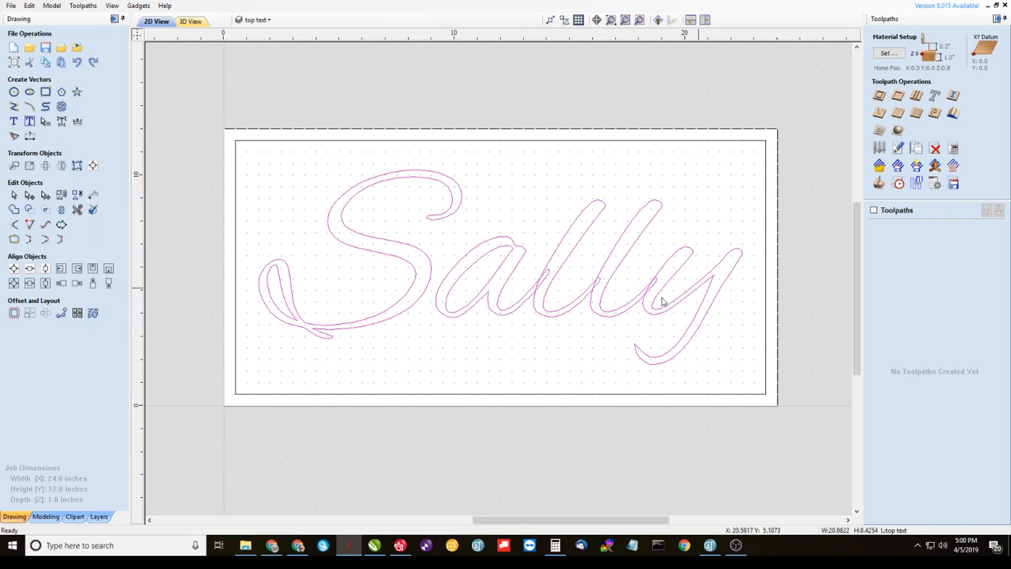
mouse_move(594, 310)
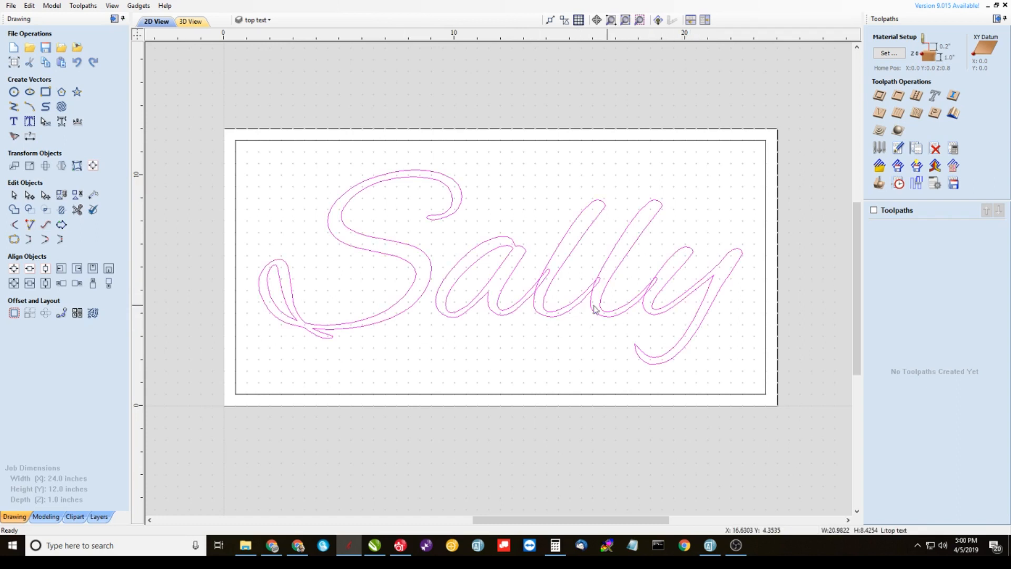
left_click(13, 121)
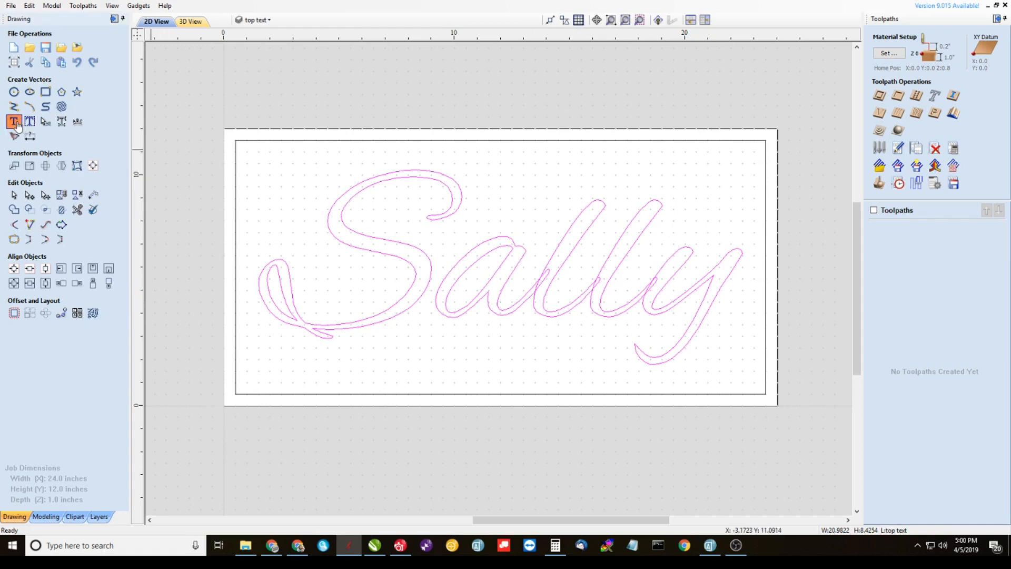
left_click(14, 122)
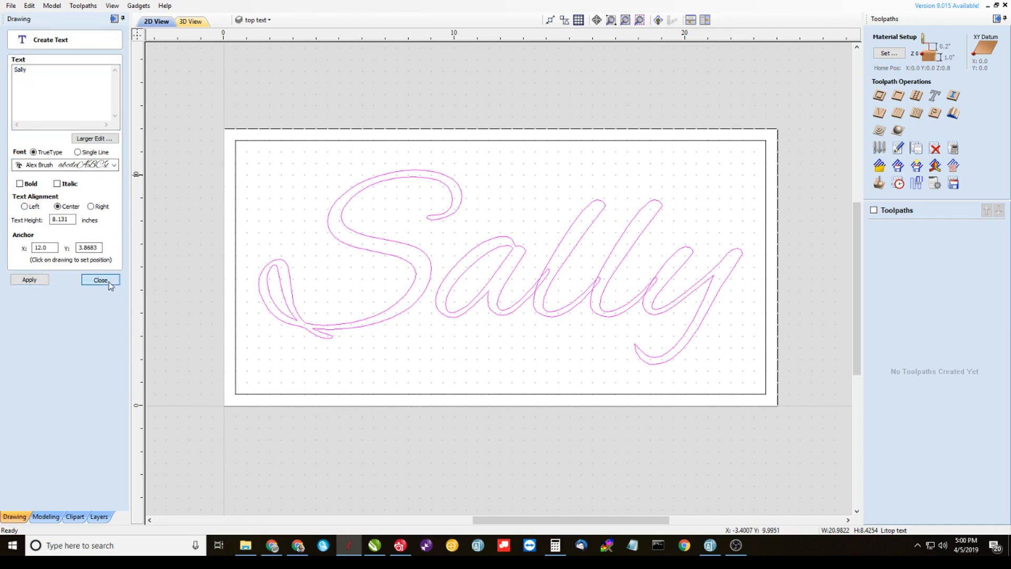
left_click(100, 279)
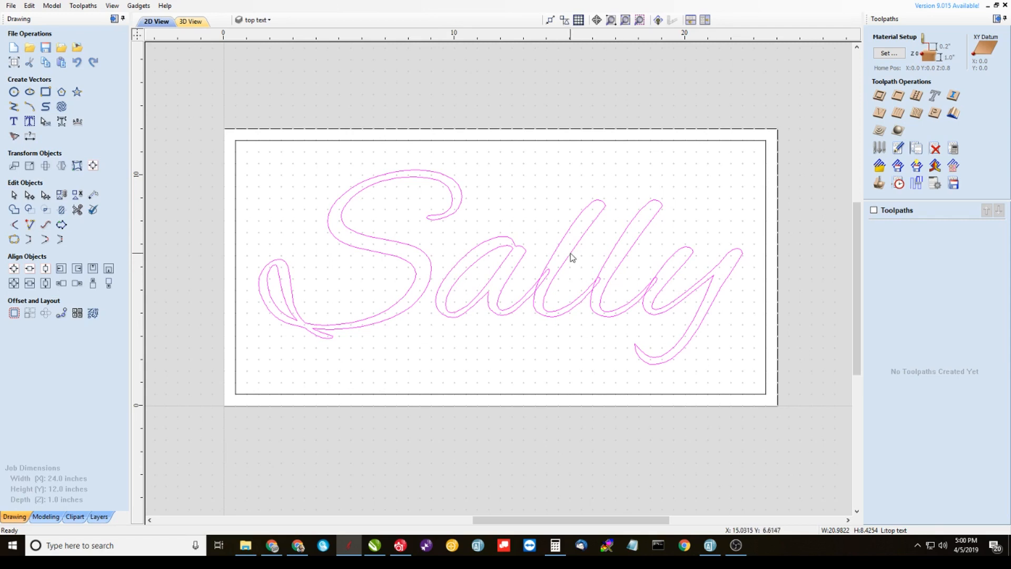
mouse_move(572, 258)
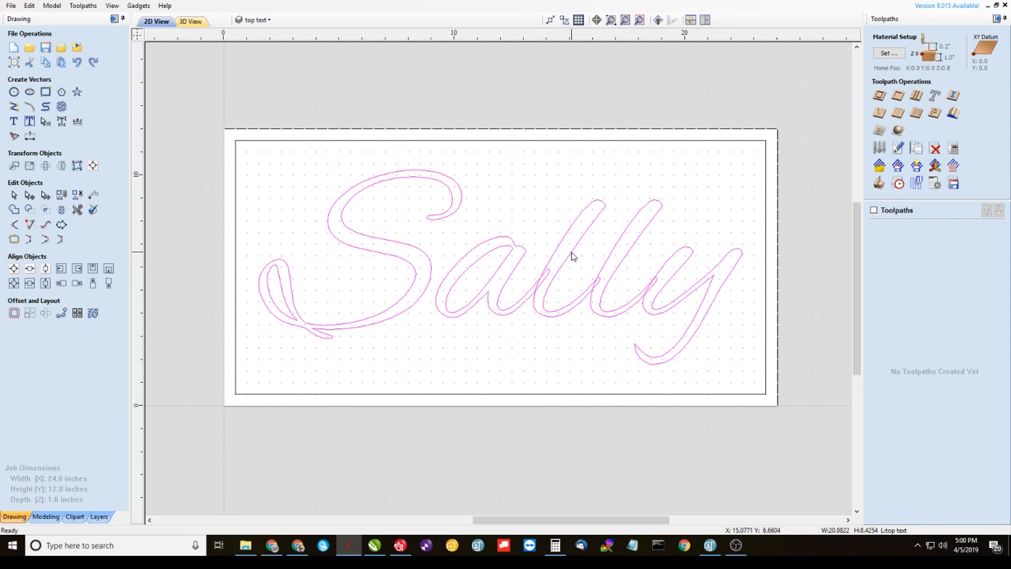
mouse_move(574, 256)
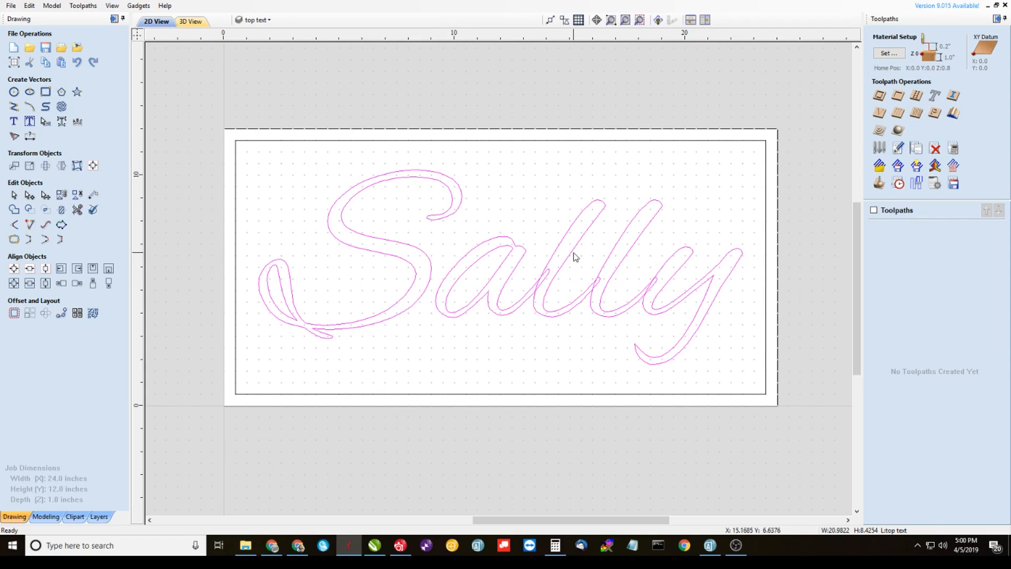
mouse_move(576, 252)
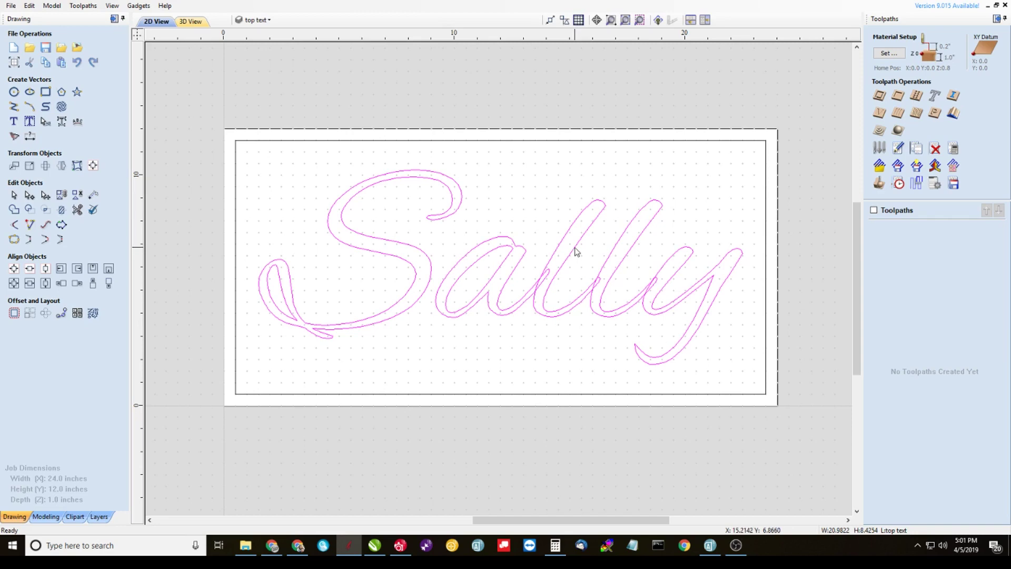
Convert the Sally text to curves and deselect the outline.
right_click(576, 251)
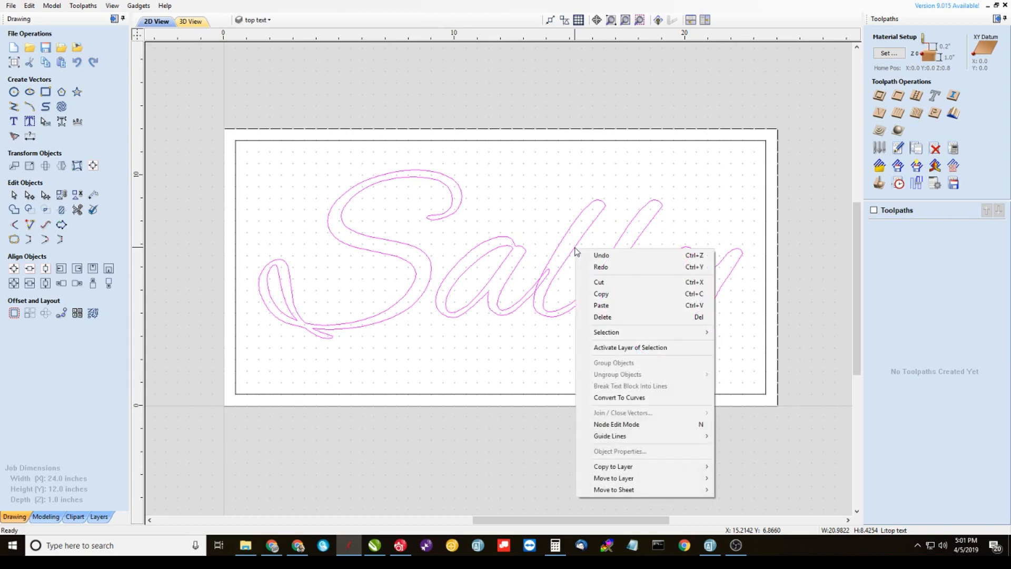
mouse_move(623, 397)
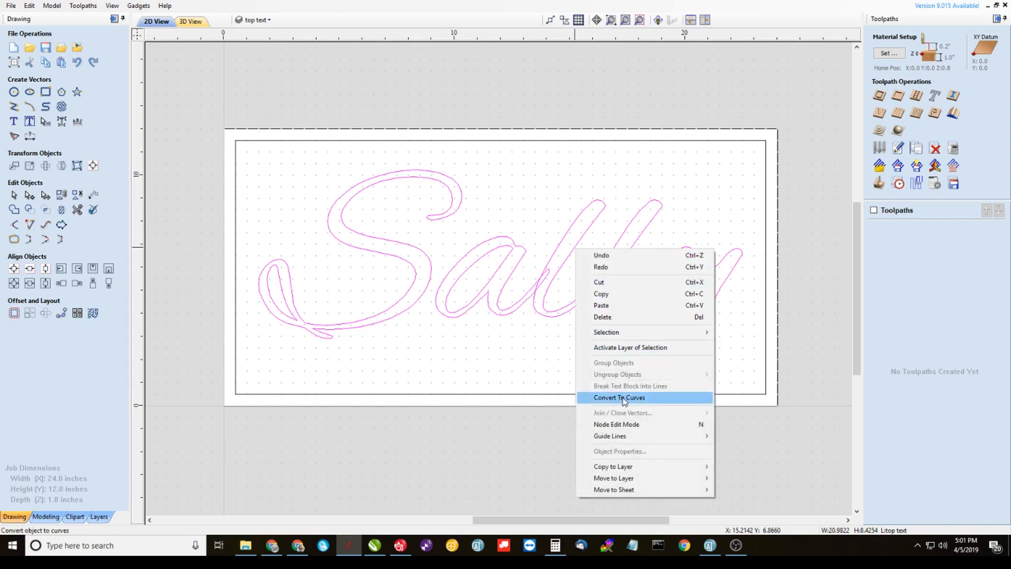
left_click(618, 397)
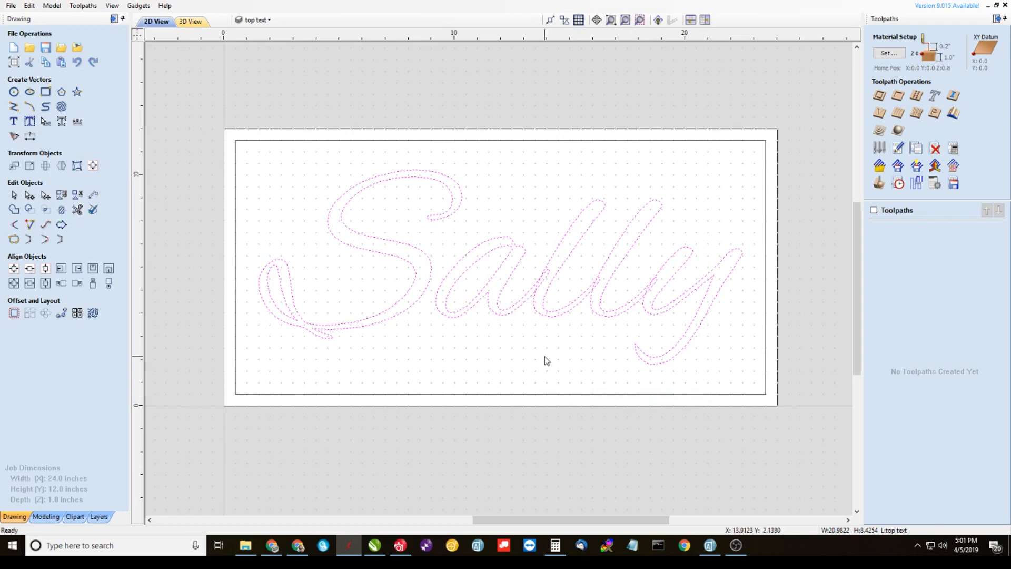
left_click(77, 210)
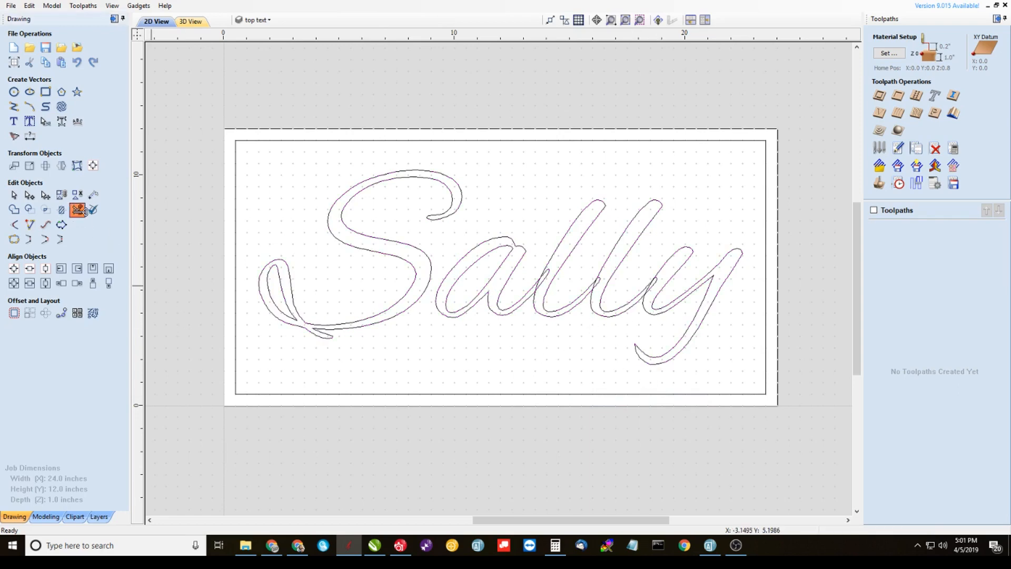
Trim the crossing strokes inside the Sally script with Interactive Vector Trim.
left_click(79, 210)
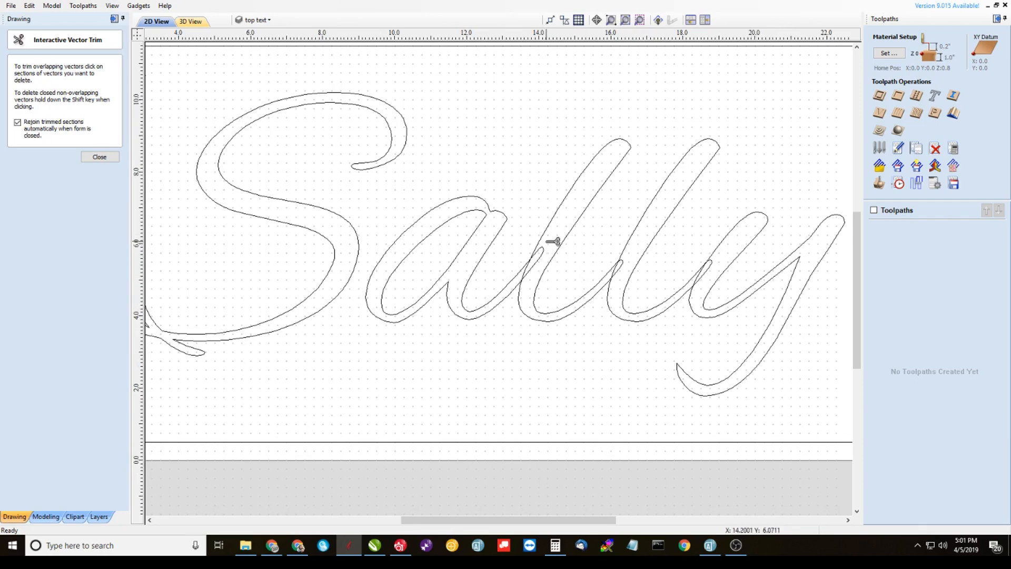
scroll("up", 3)
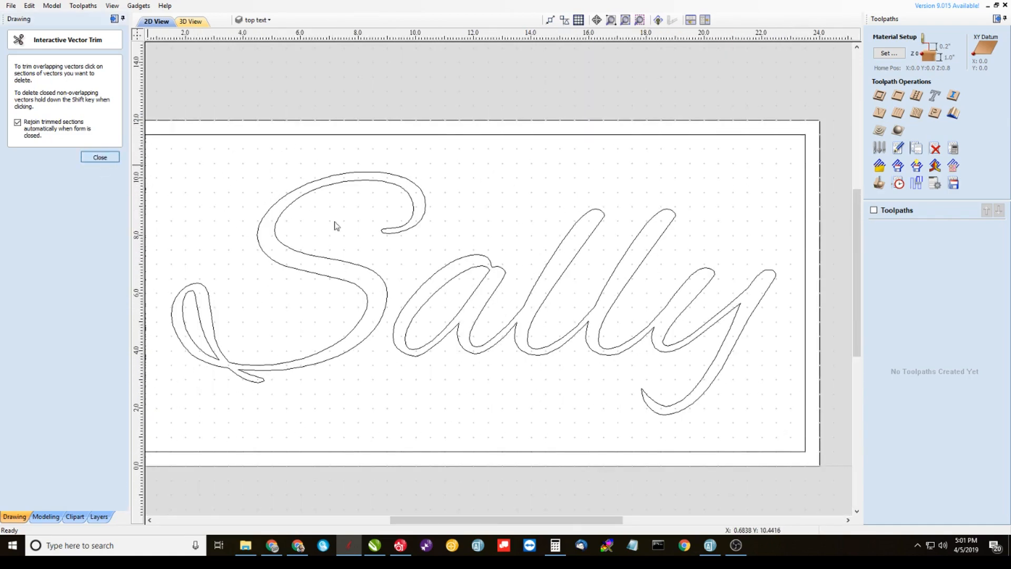
left_click(99, 156)
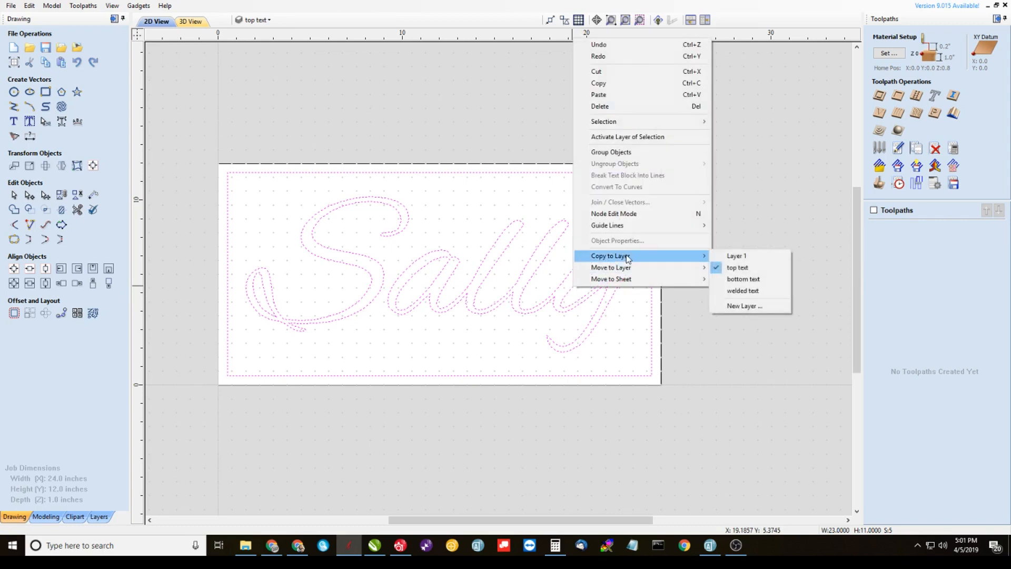
mouse_move(744, 291)
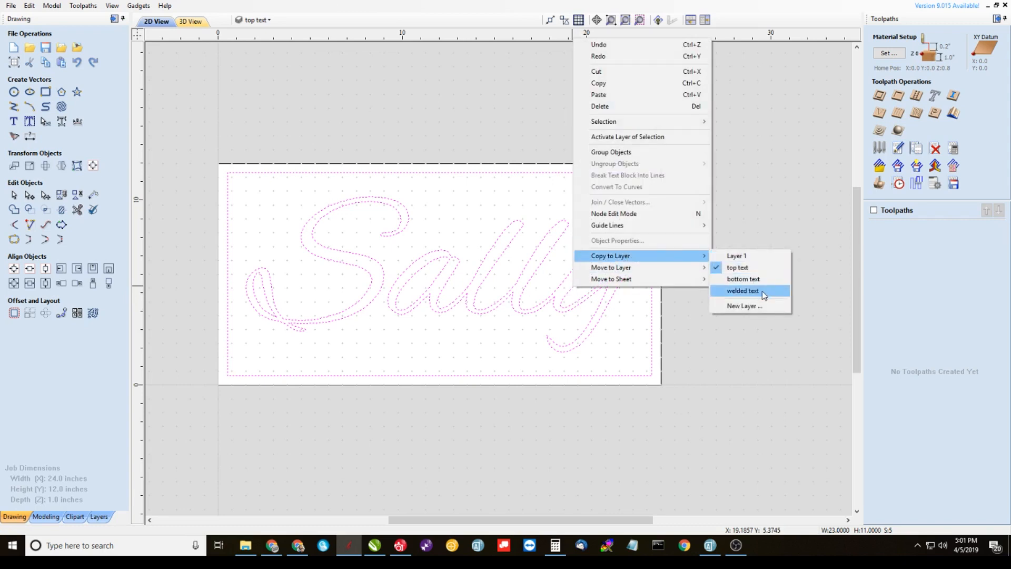
Copy the trimmed Sally outline onto the welded text layer.
left_click(743, 290)
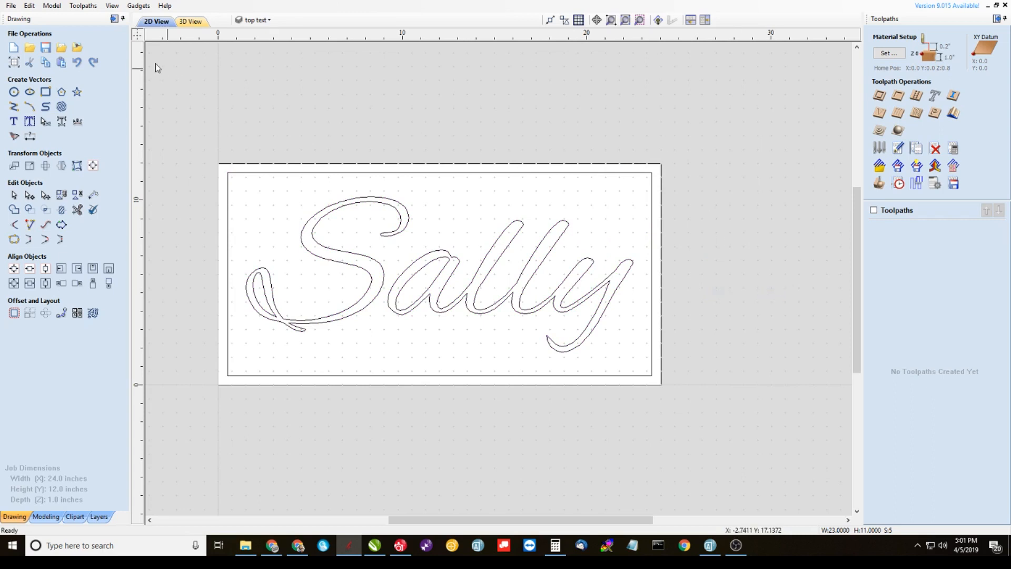
left_click(255, 20)
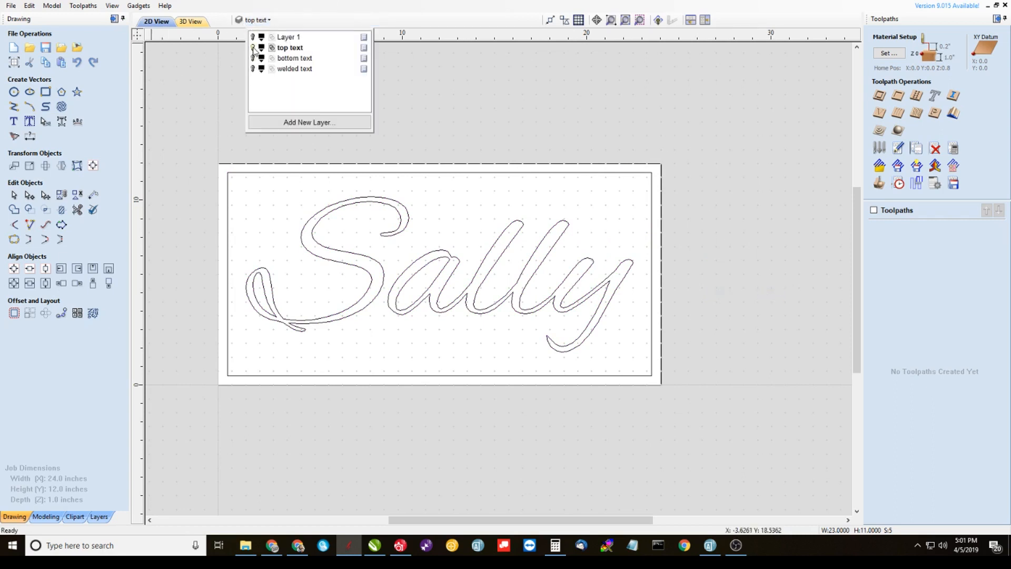
Hide top text, show welded text and make welded text the active layer.
left_click(253, 48)
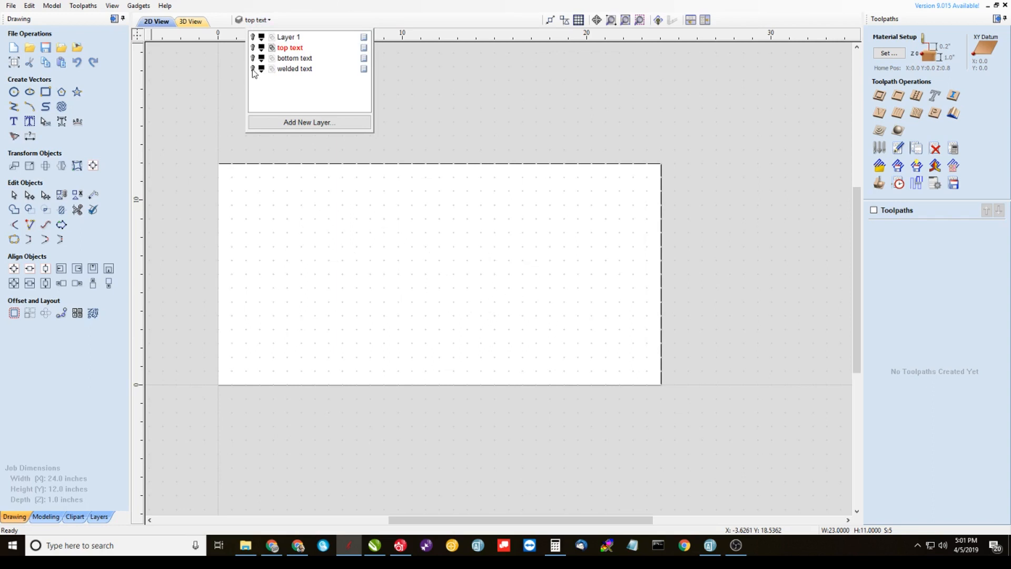
left_click(253, 69)
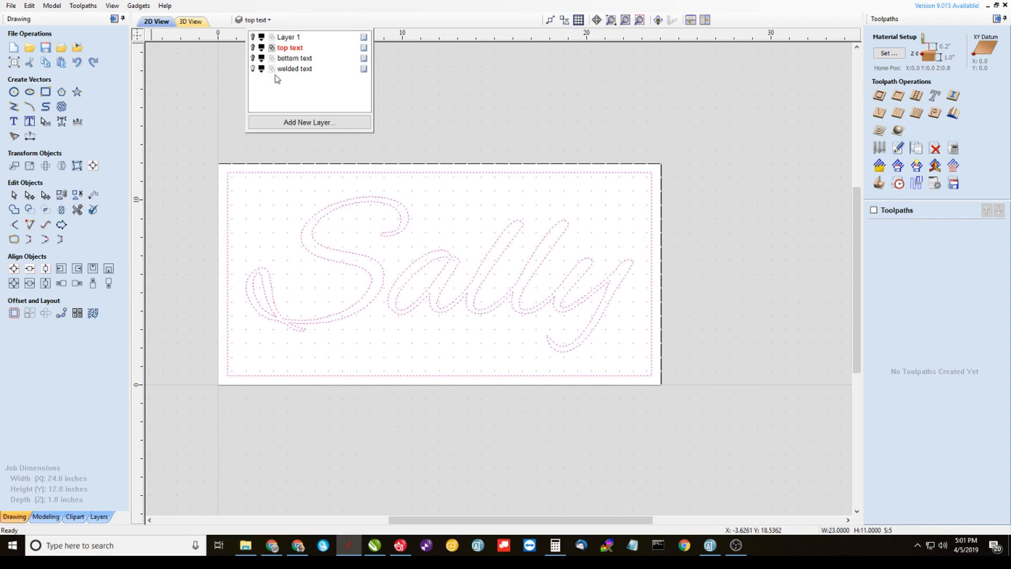
left_click(296, 69)
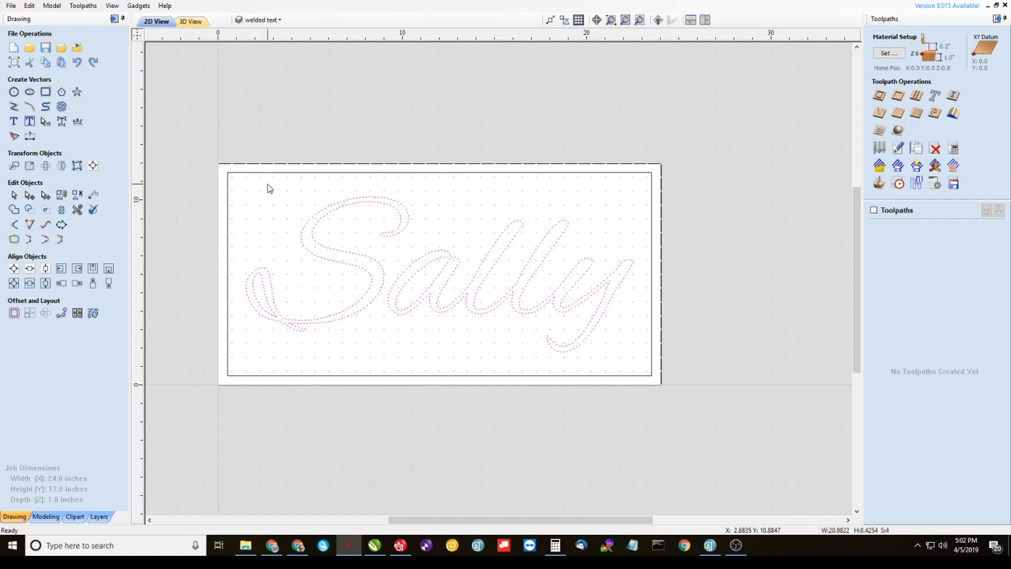
mouse_move(74, 328)
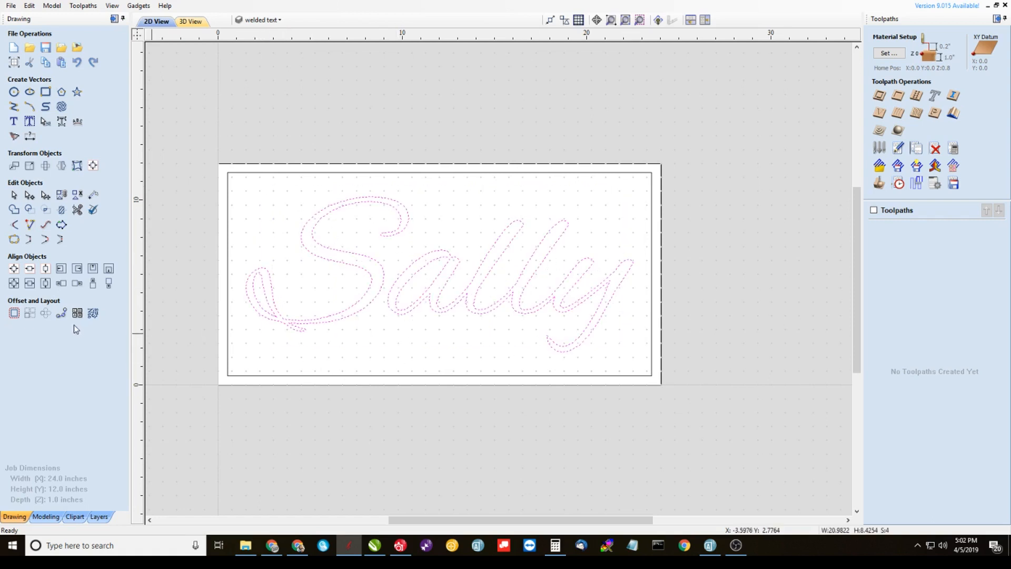
mouse_move(13, 313)
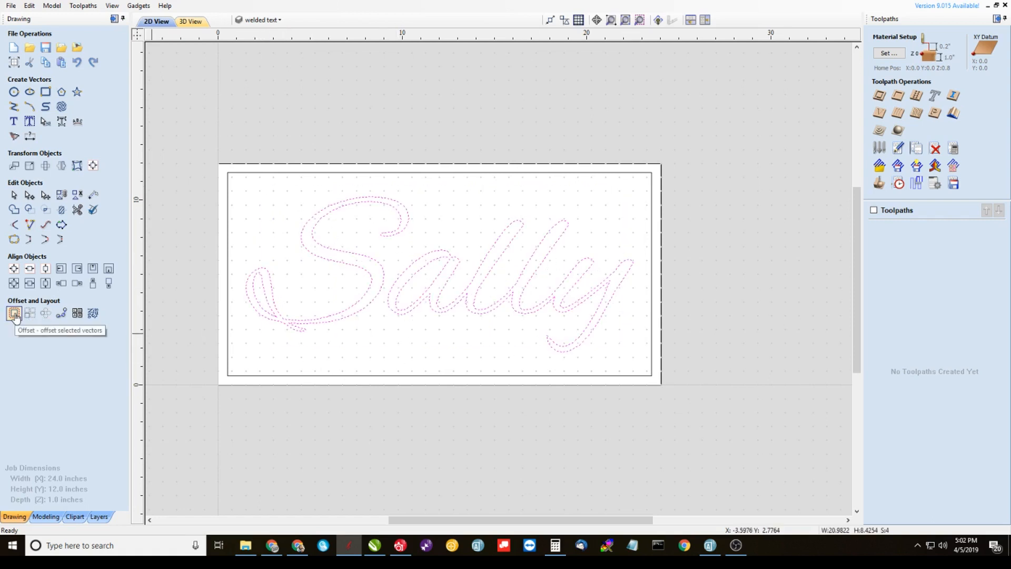
Offset the welded Sally outline outward by 0.058 in, deleting the original.
left_click(13, 313)
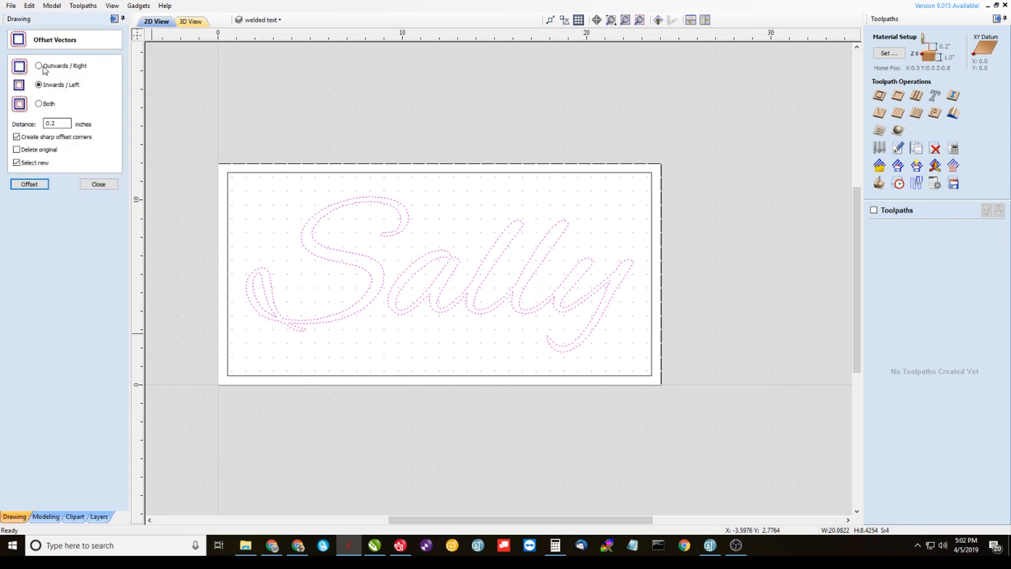
left_click(38, 66)
type("0.058")
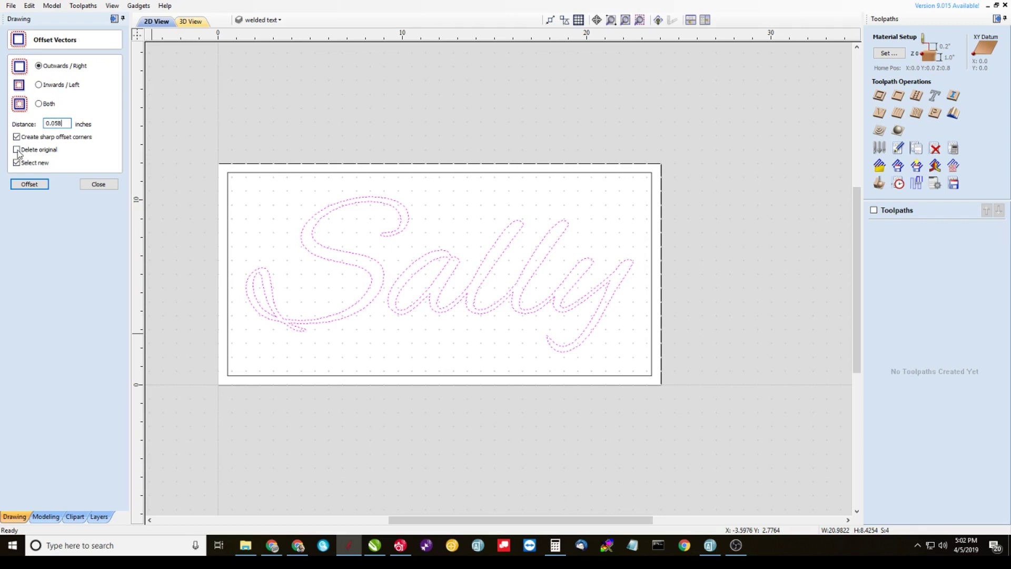
left_click(17, 150)
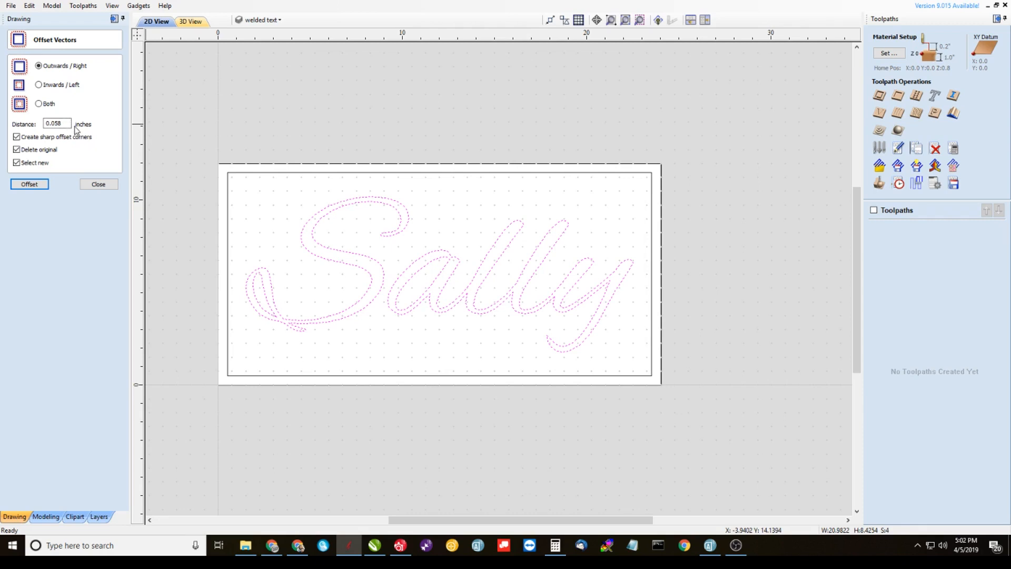
mouse_move(81, 154)
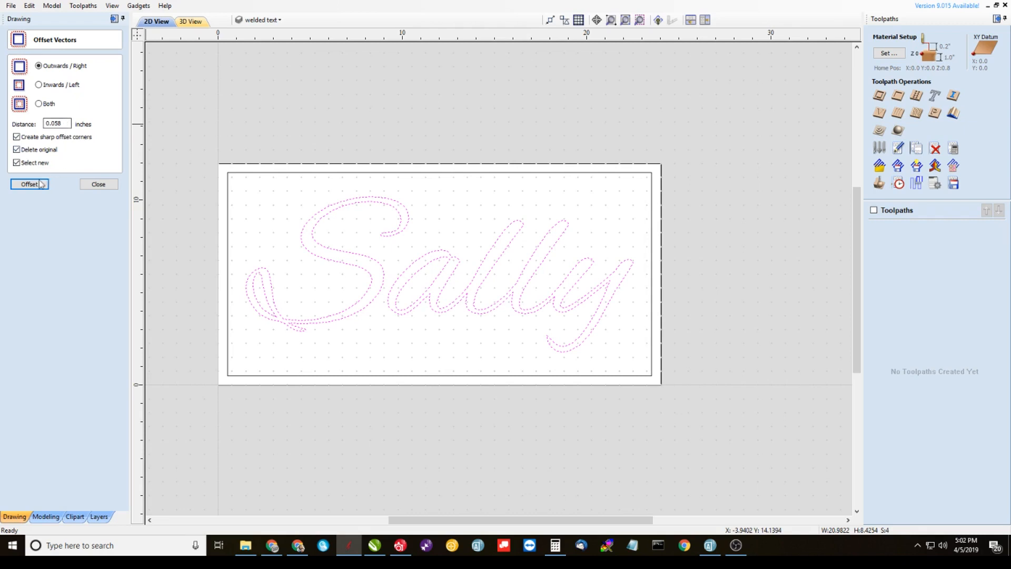
left_click(29, 184)
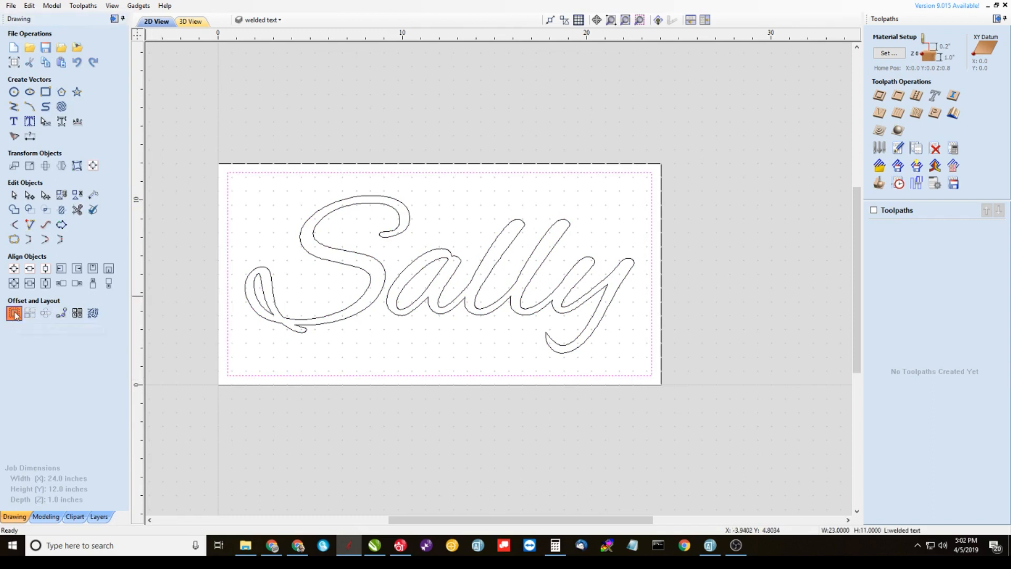
Offset the Sally outline back inward by 0.058 in, deleting the original.
left_click(14, 314)
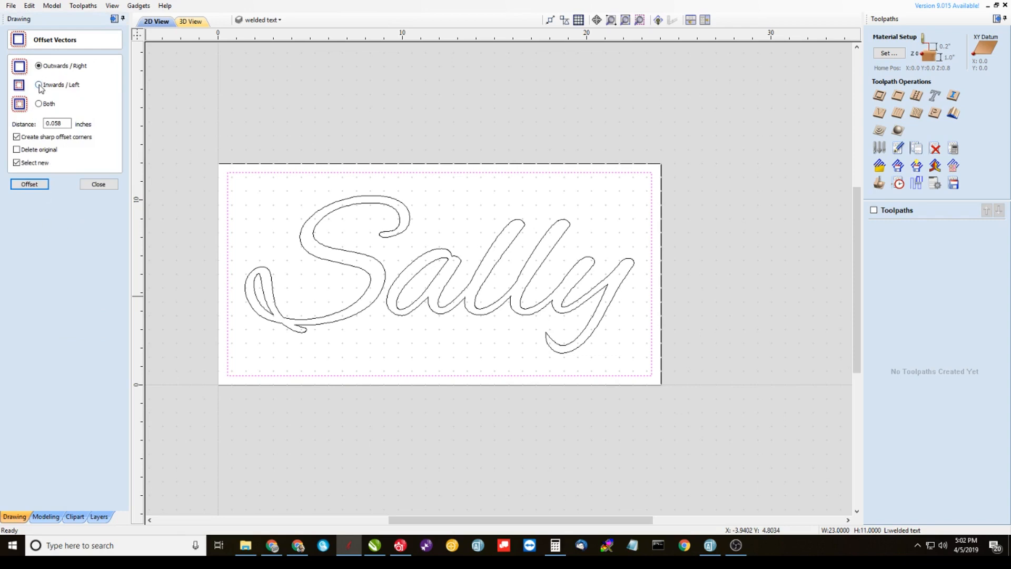
left_click(38, 85)
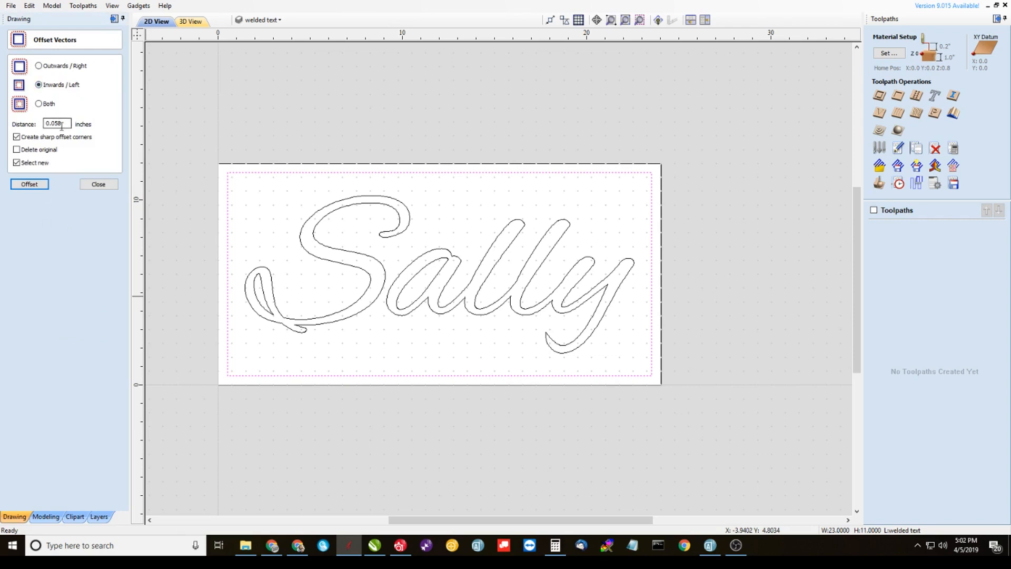
left_click(17, 150)
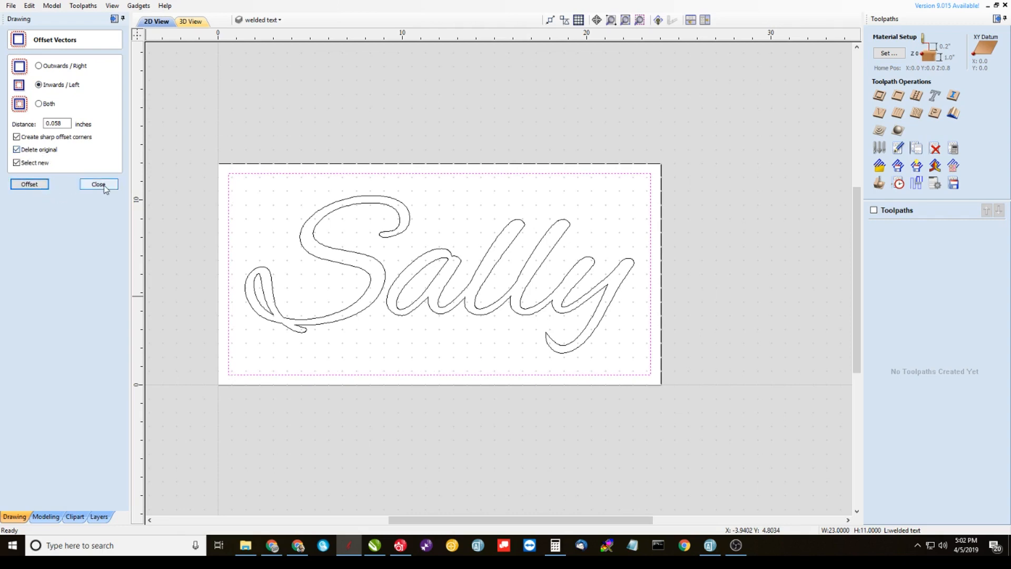
left_click(98, 184)
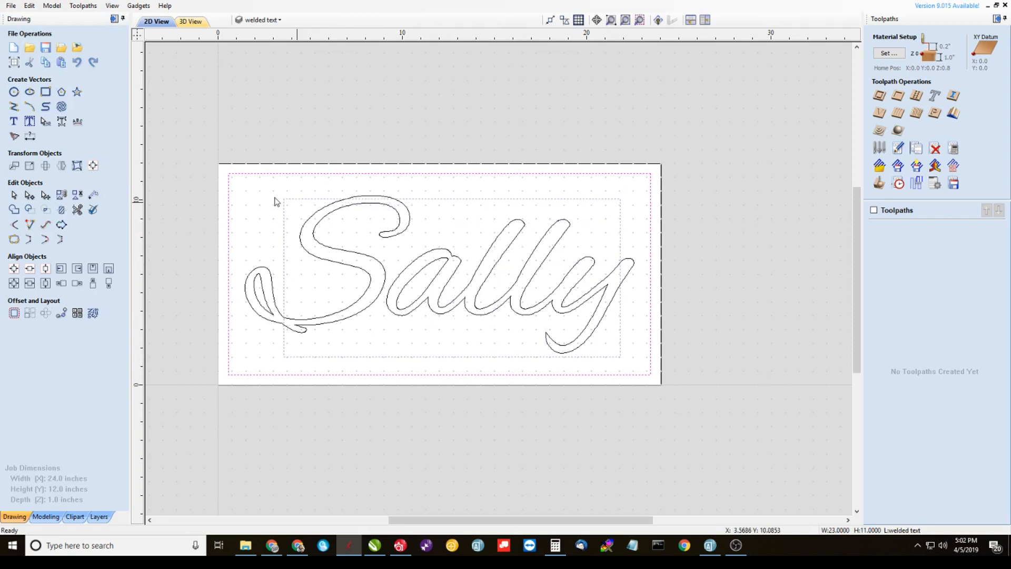
Group the selected Sally vectors into one object and deselect.
left_click(474, 307)
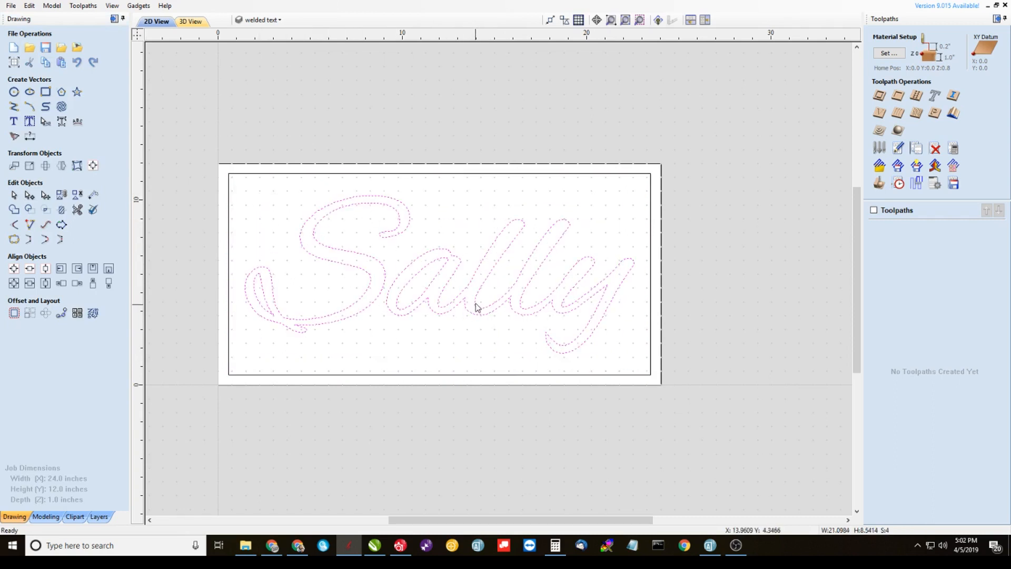
right_click(476, 307)
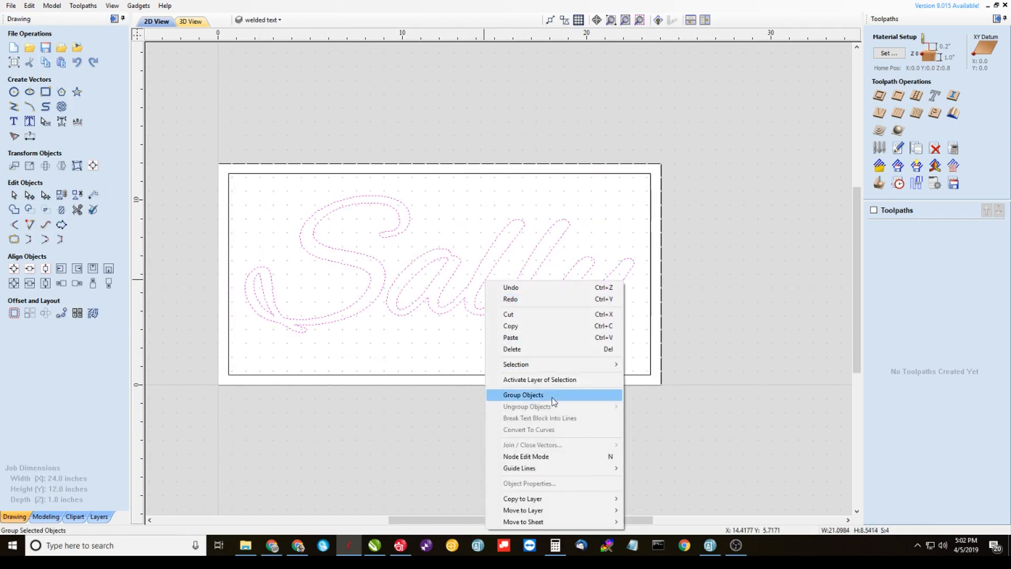
left_click(523, 394)
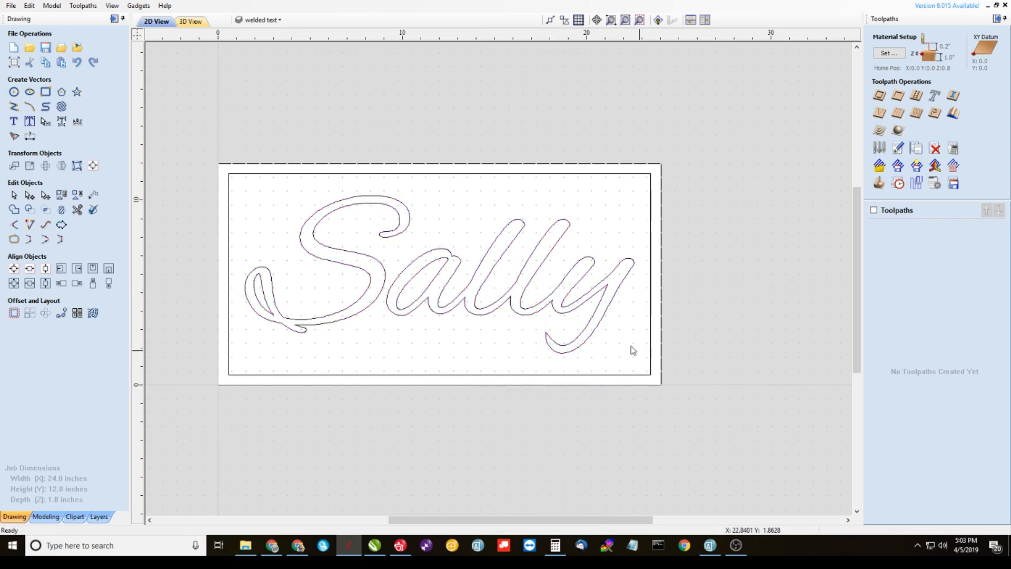
left_click(262, 20)
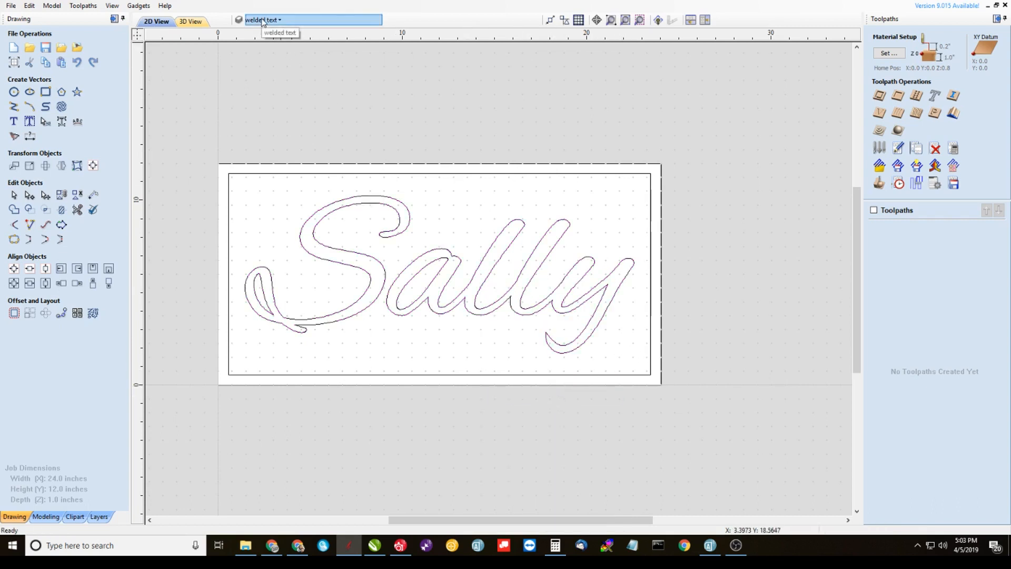
From the bottom text layer, copy the JONES outlines to the welded text layer, then deselect.
left_click(262, 19)
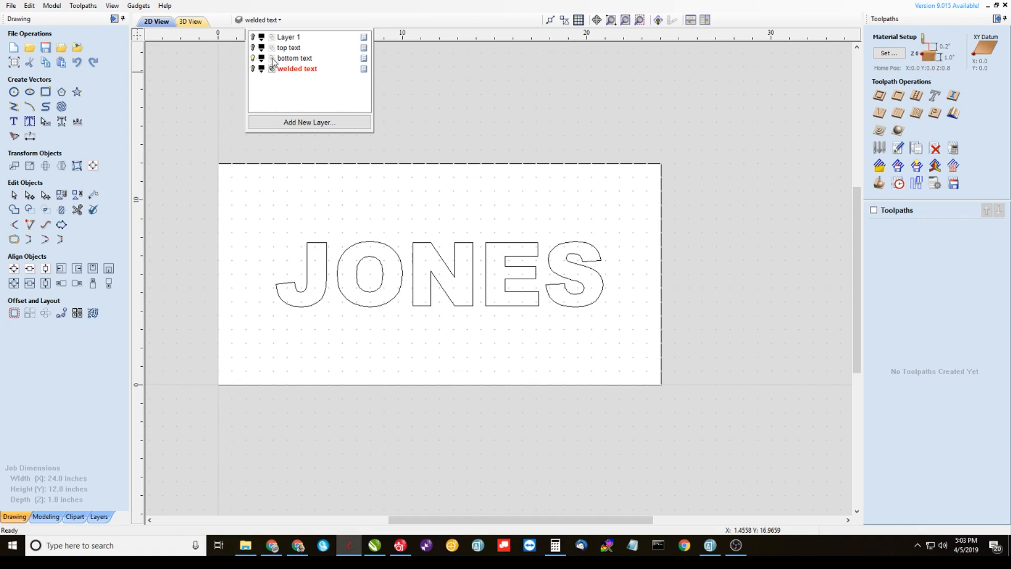
left_click(295, 58)
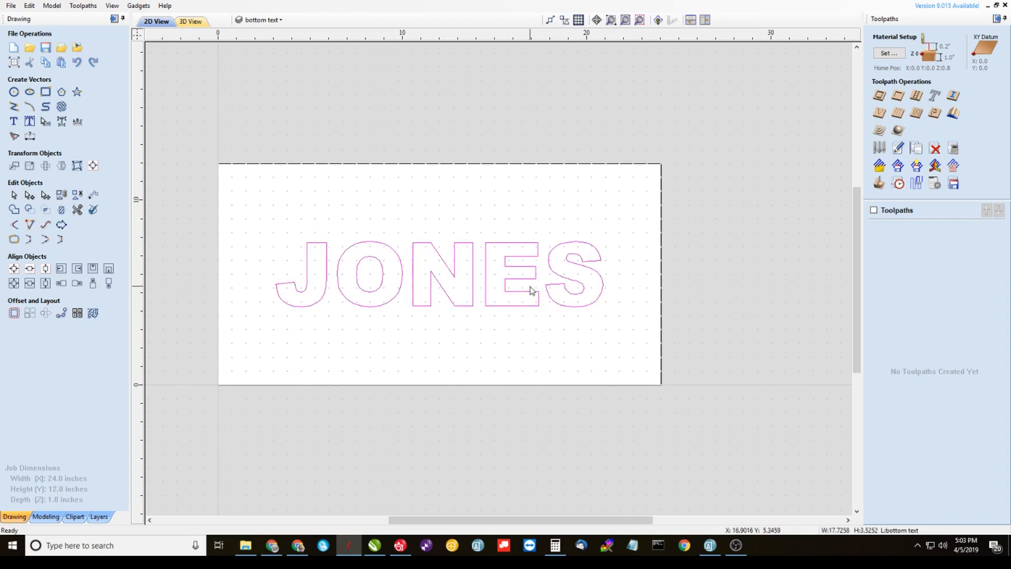
mouse_move(529, 305)
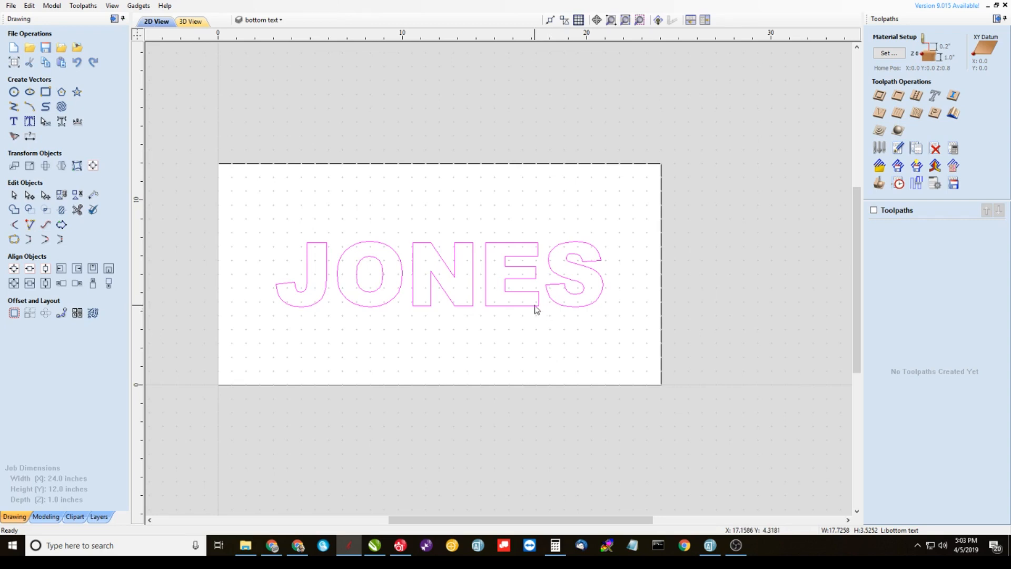
right_click(535, 308)
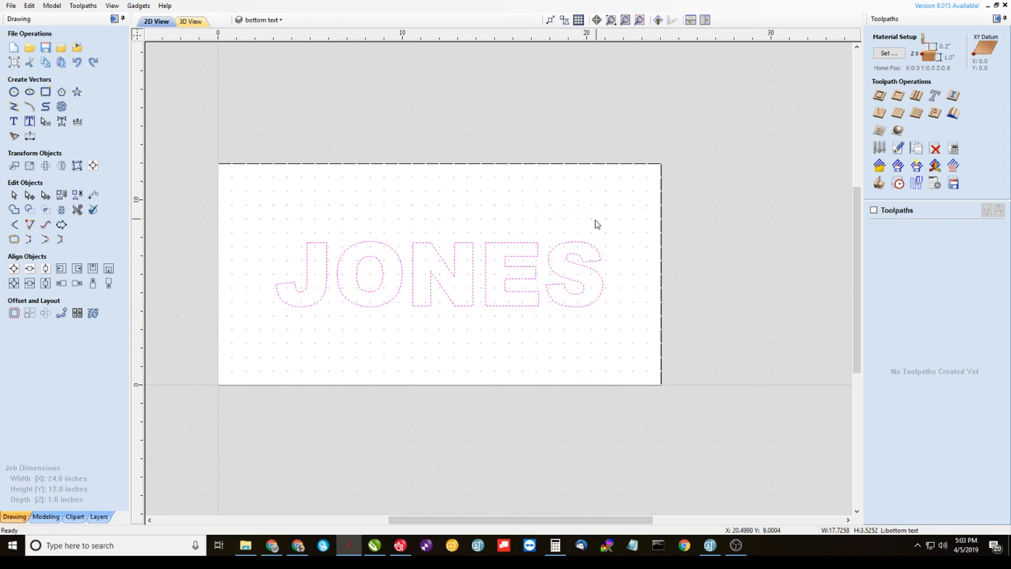
right_click(512, 261)
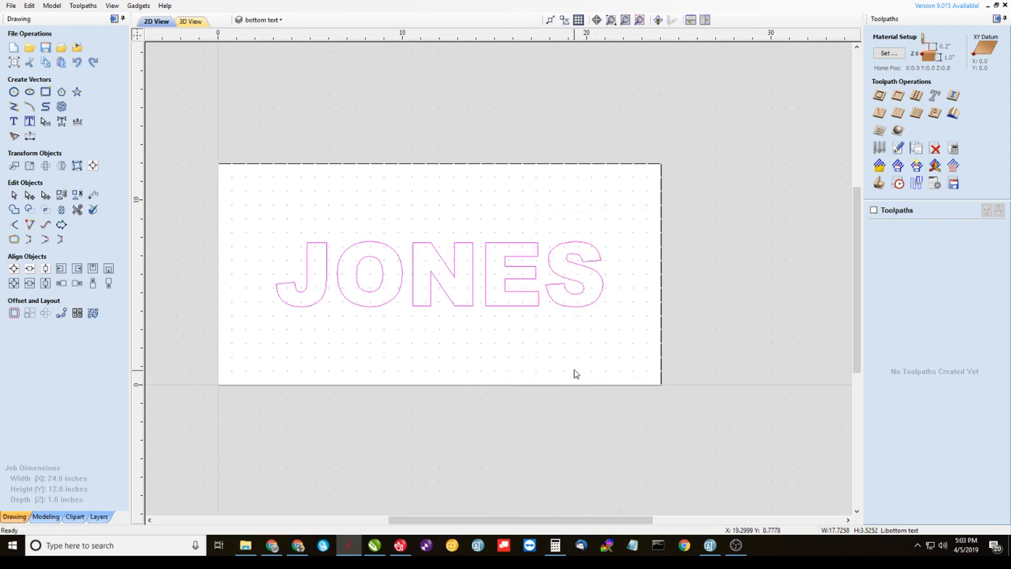
mouse_move(614, 261)
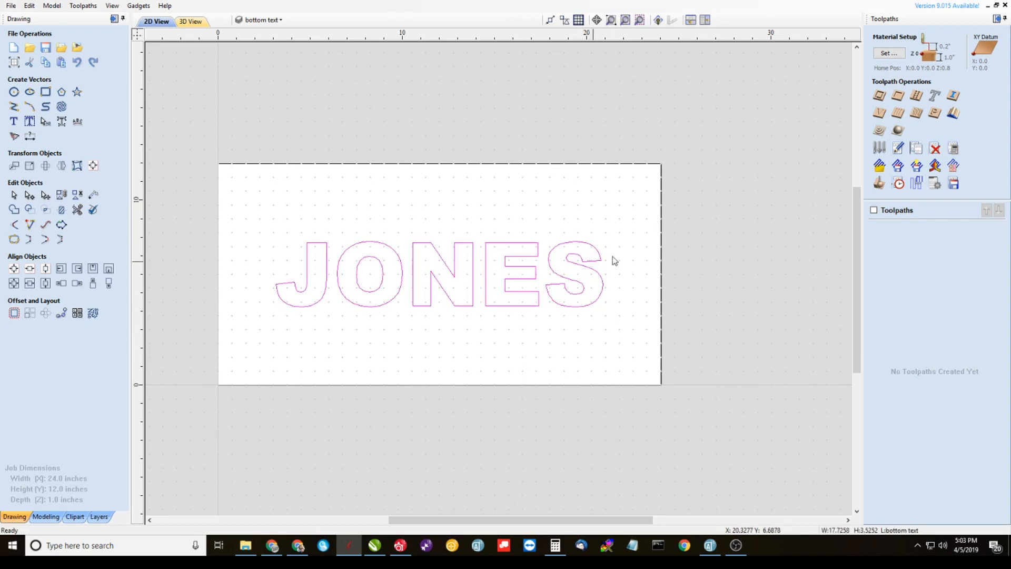
right_click(613, 260)
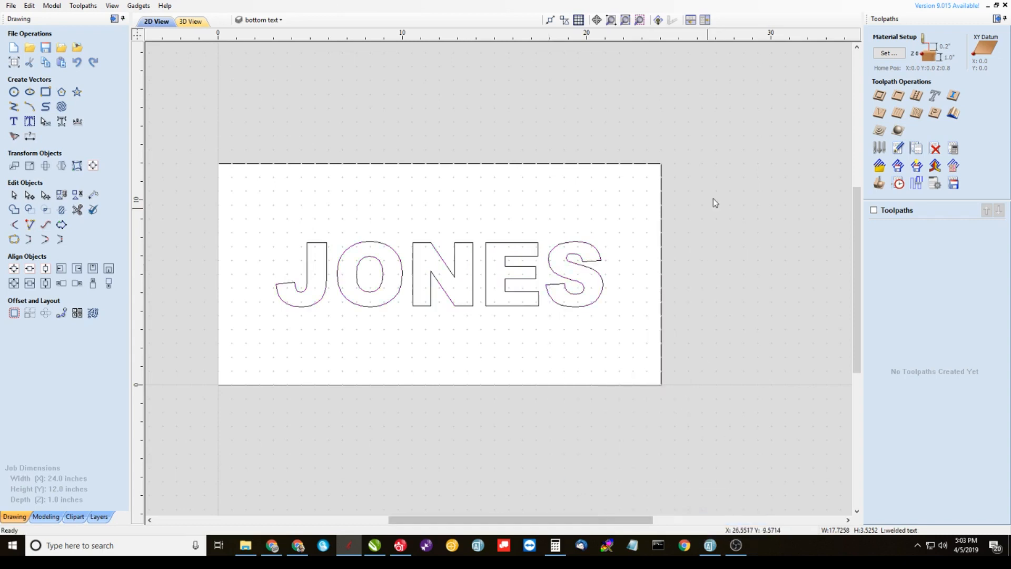
left_click(261, 19)
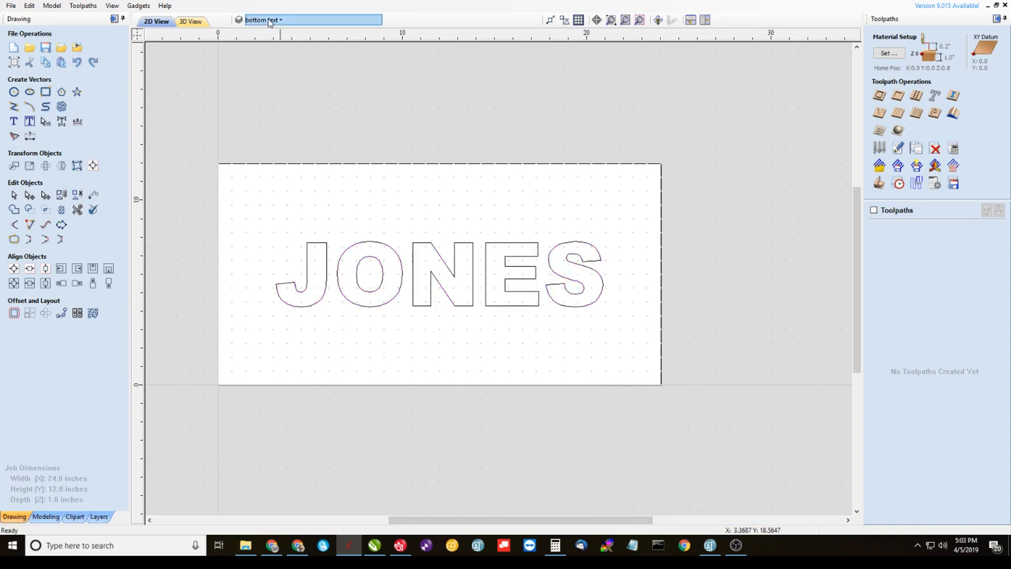
left_click(310, 20)
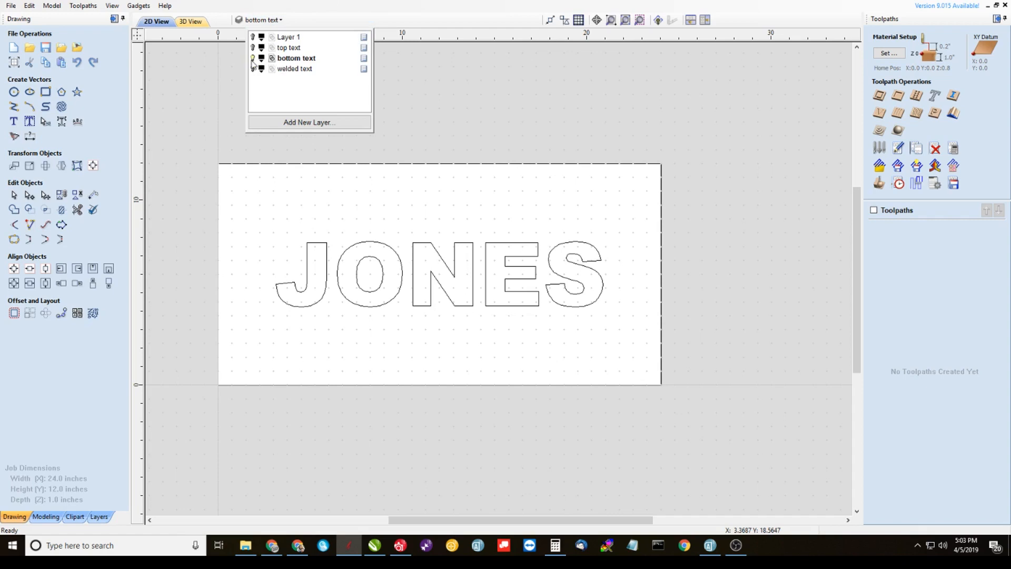
left_click(253, 58)
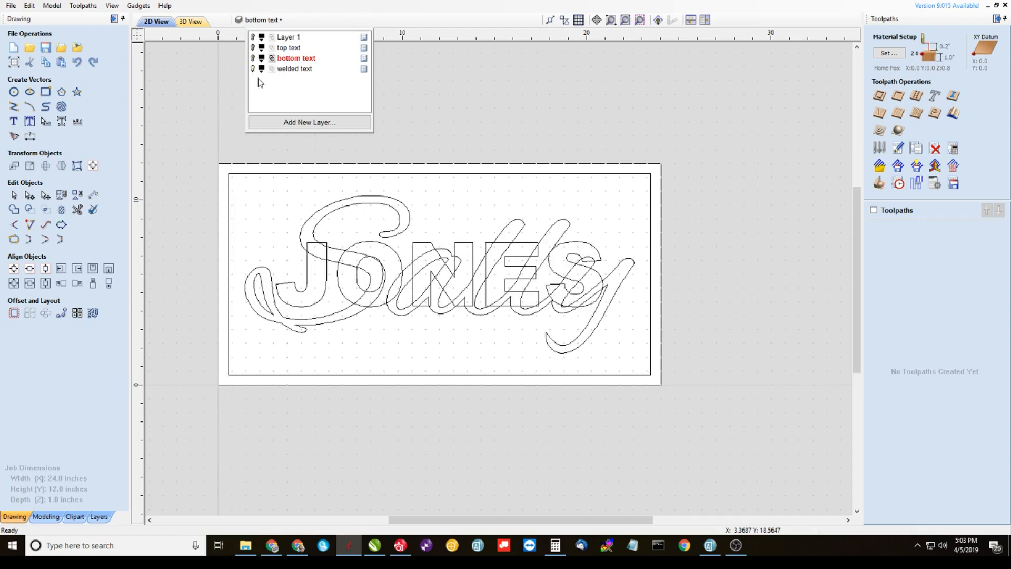
mouse_move(273, 75)
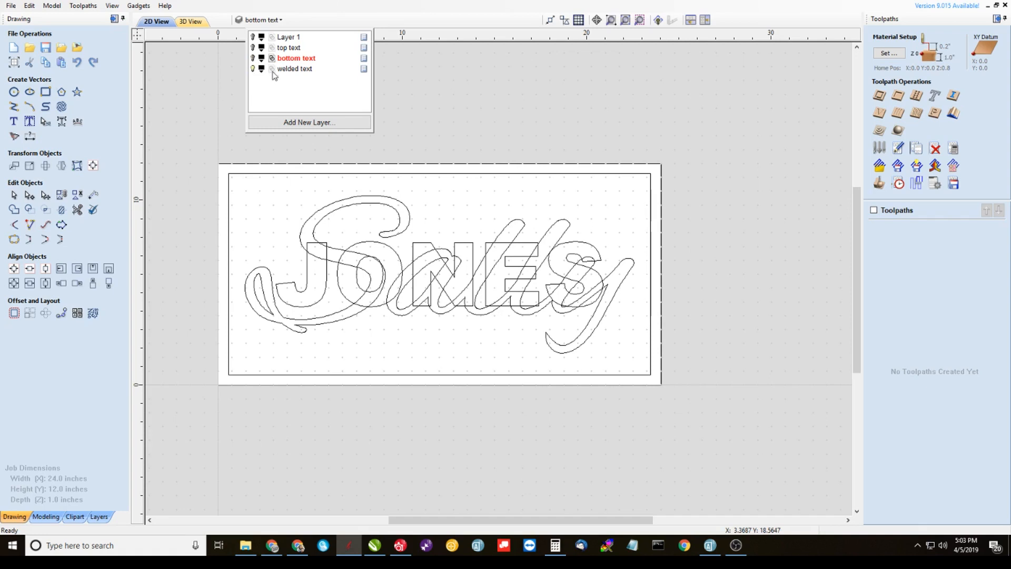
left_click(294, 69)
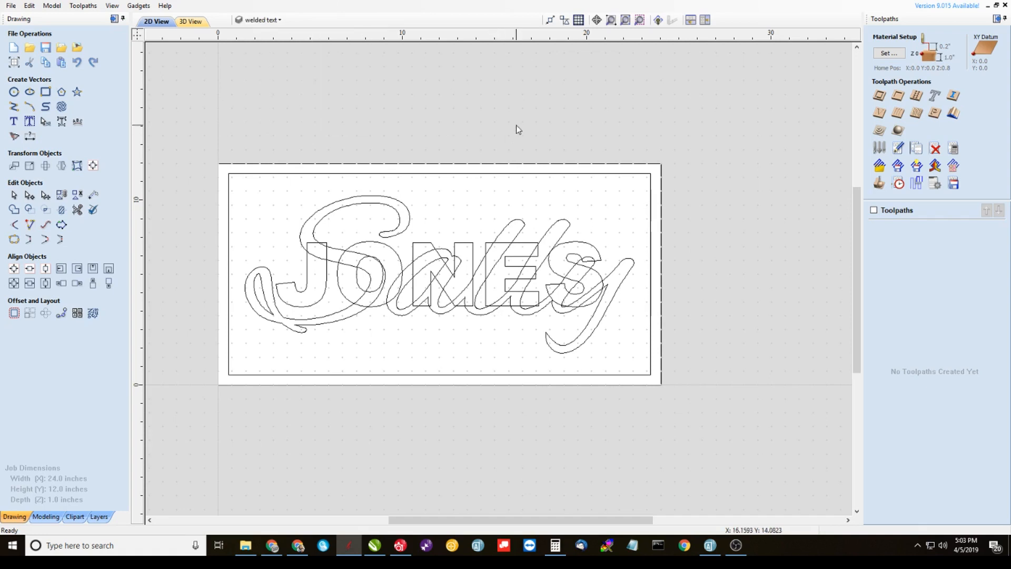
mouse_move(594, 336)
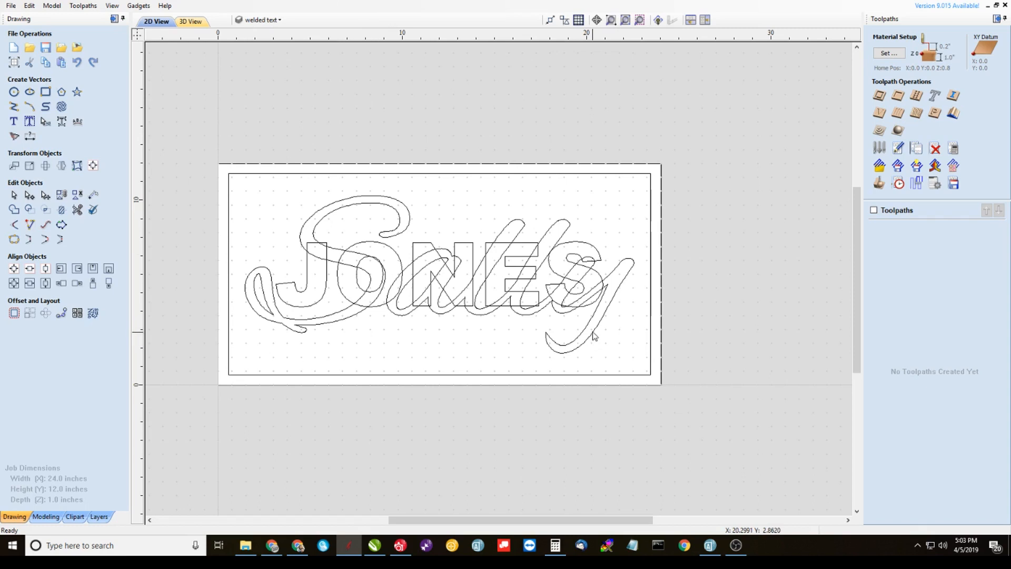
left_click(387, 258)
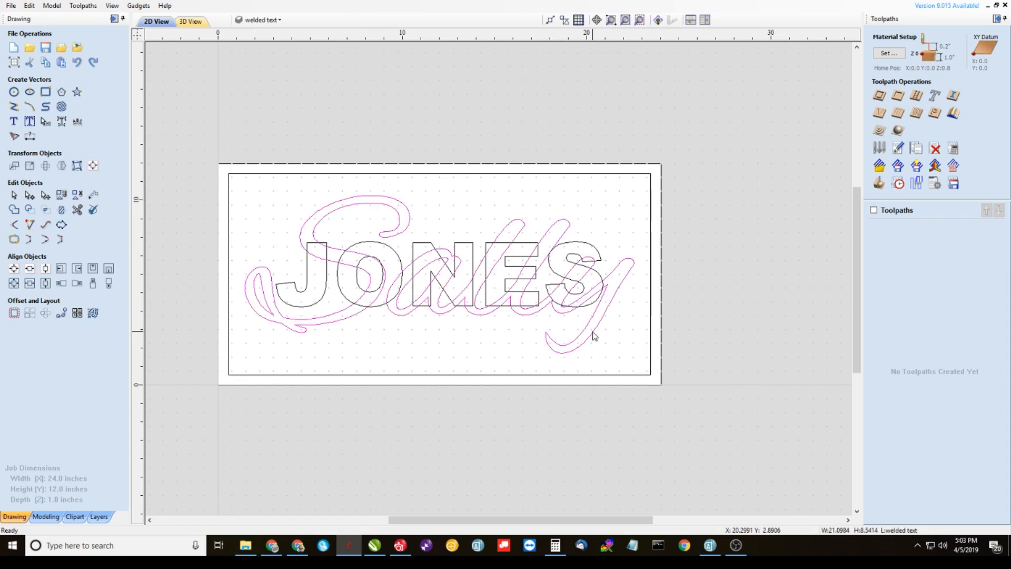
mouse_move(597, 268)
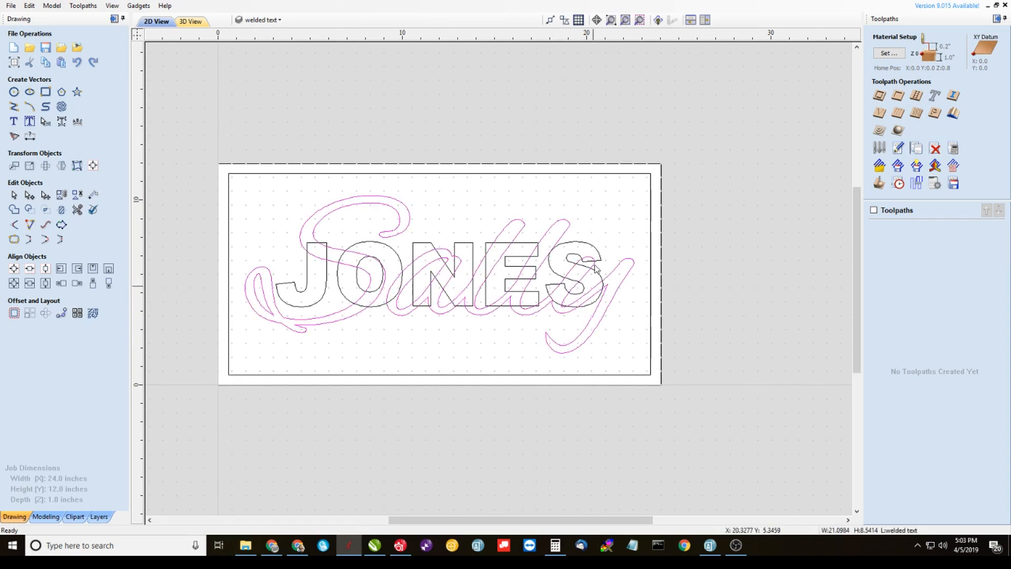
left_click(515, 282)
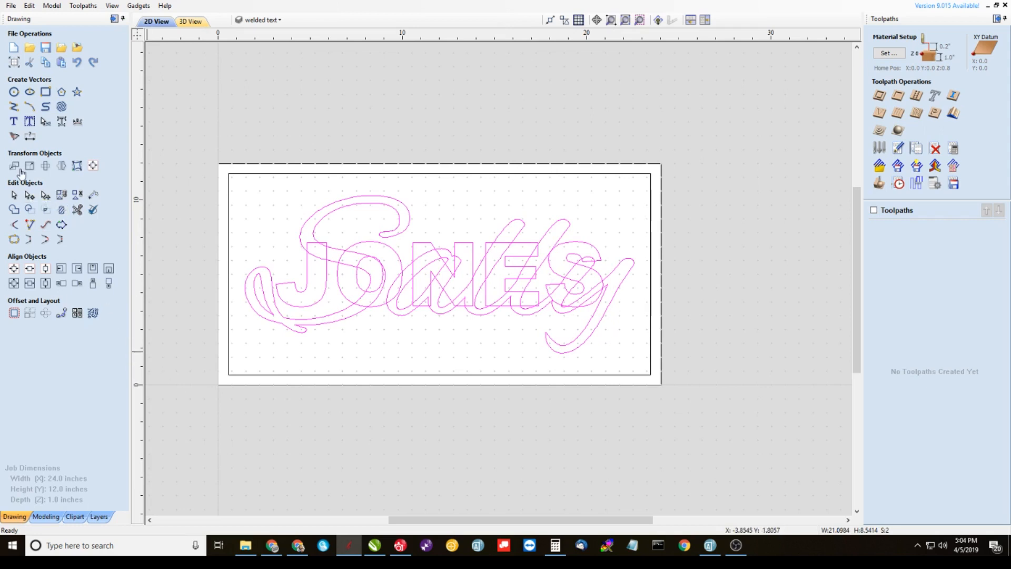
mouse_move(14, 210)
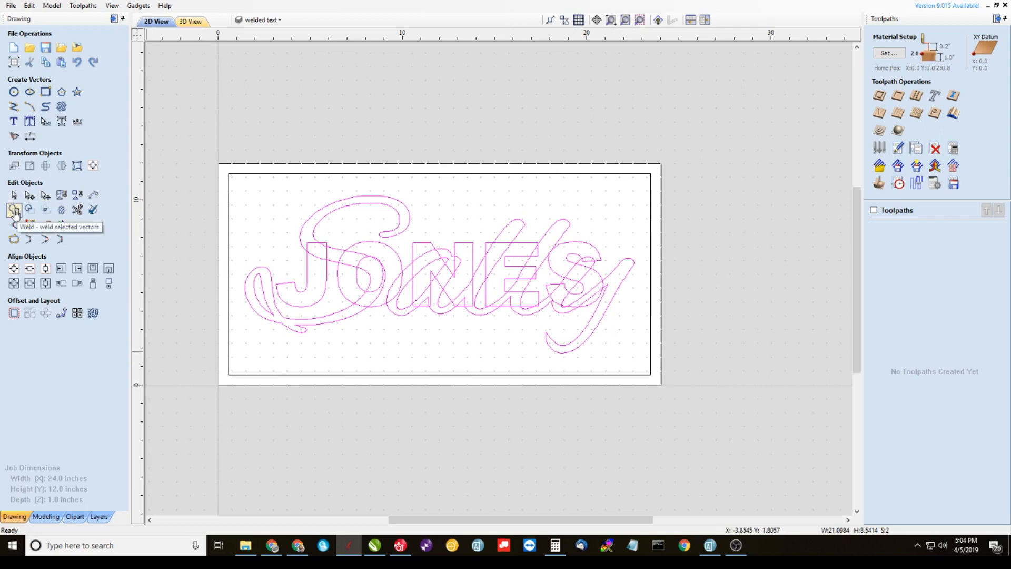
Weld the selected Sally and JONES outlines into a single shape.
left_click(14, 209)
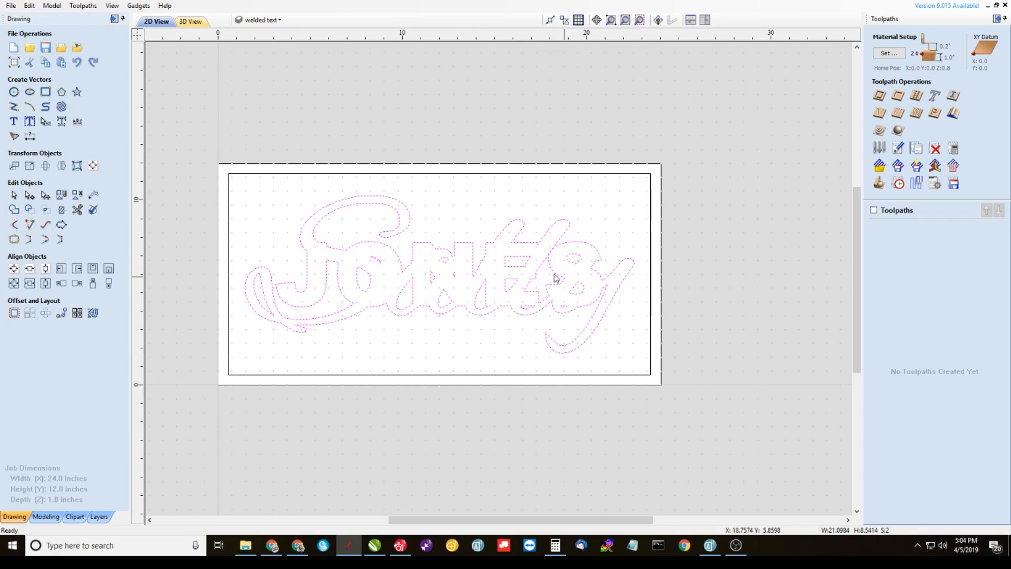
mouse_move(431, 344)
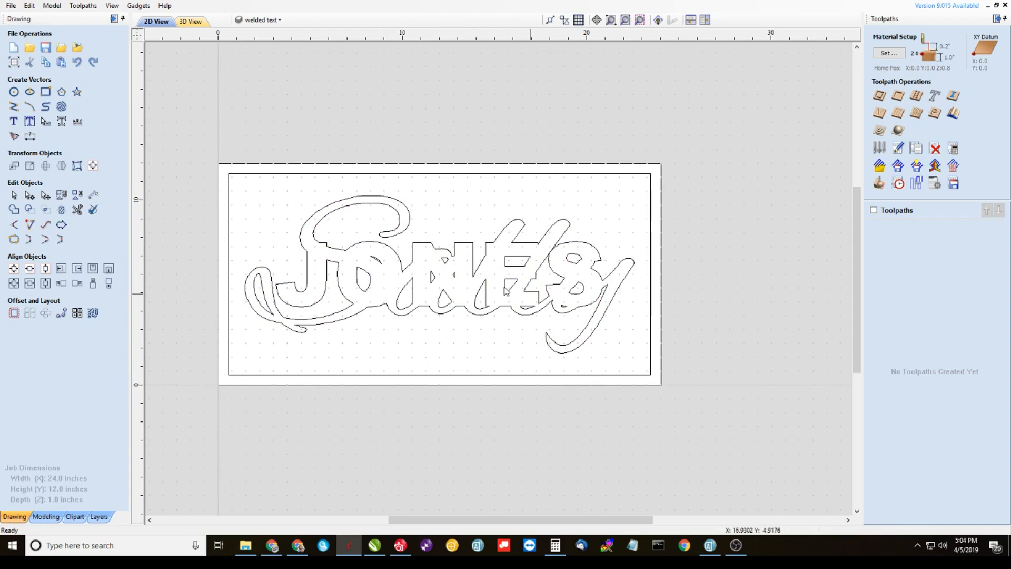
mouse_move(428, 345)
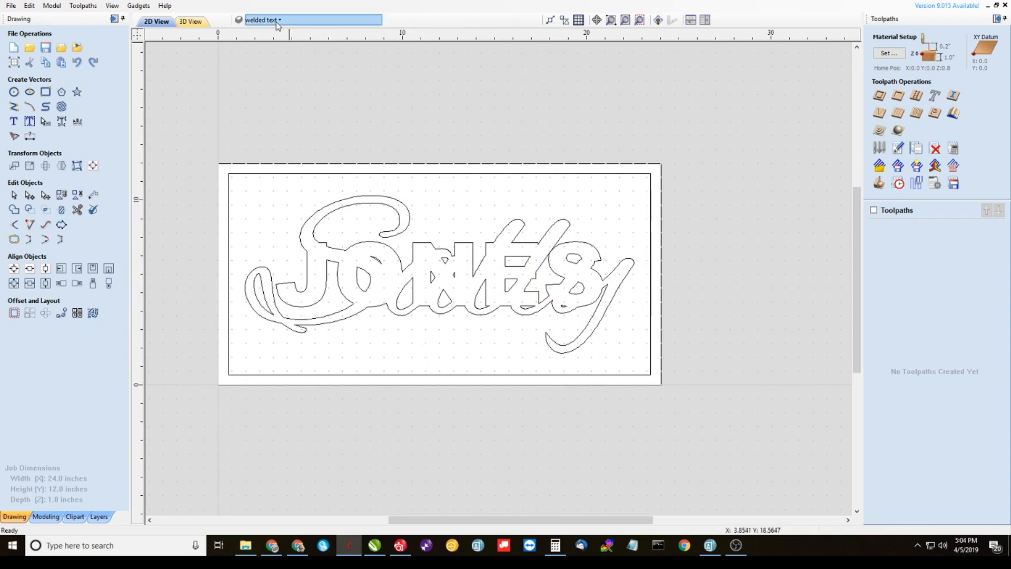
Make top text the active layer so only Sally shows.
left_click(278, 20)
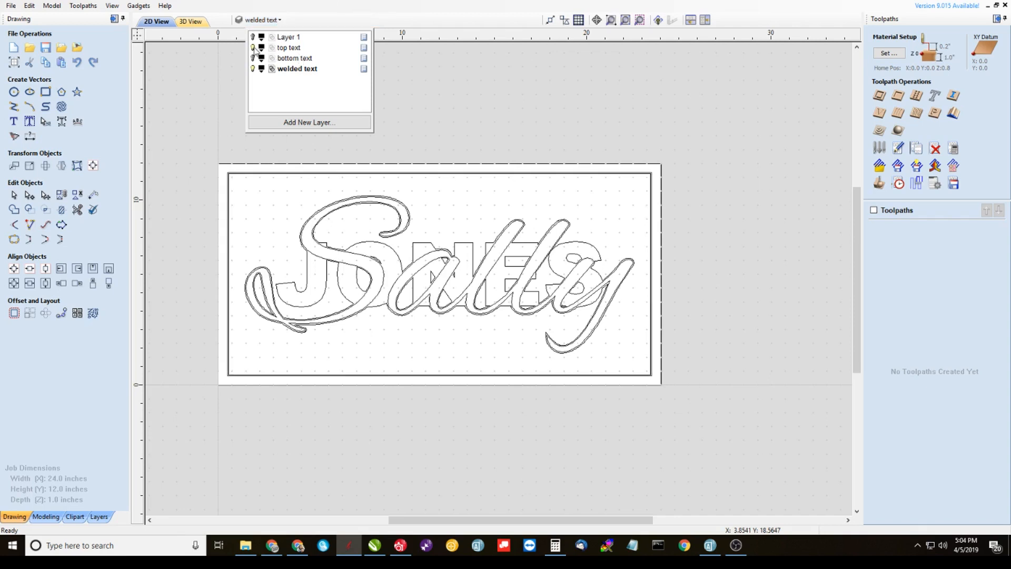
left_click(288, 47)
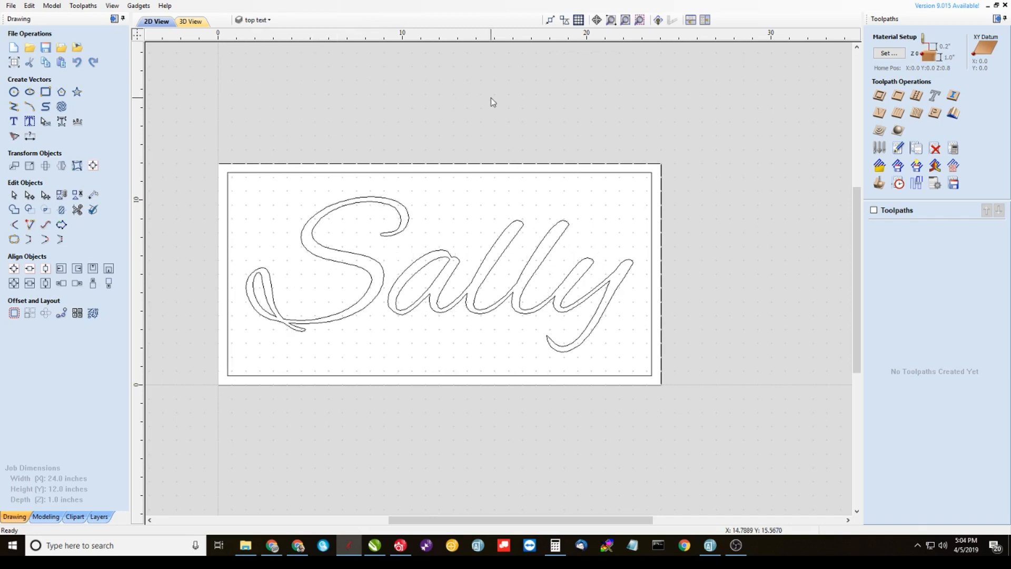
mouse_move(643, 322)
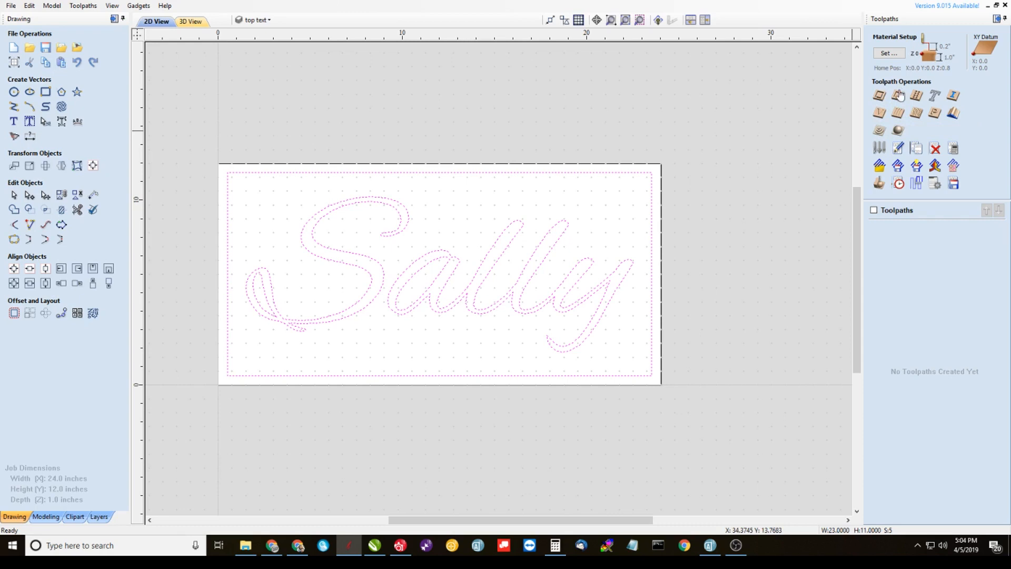
mouse_move(879, 114)
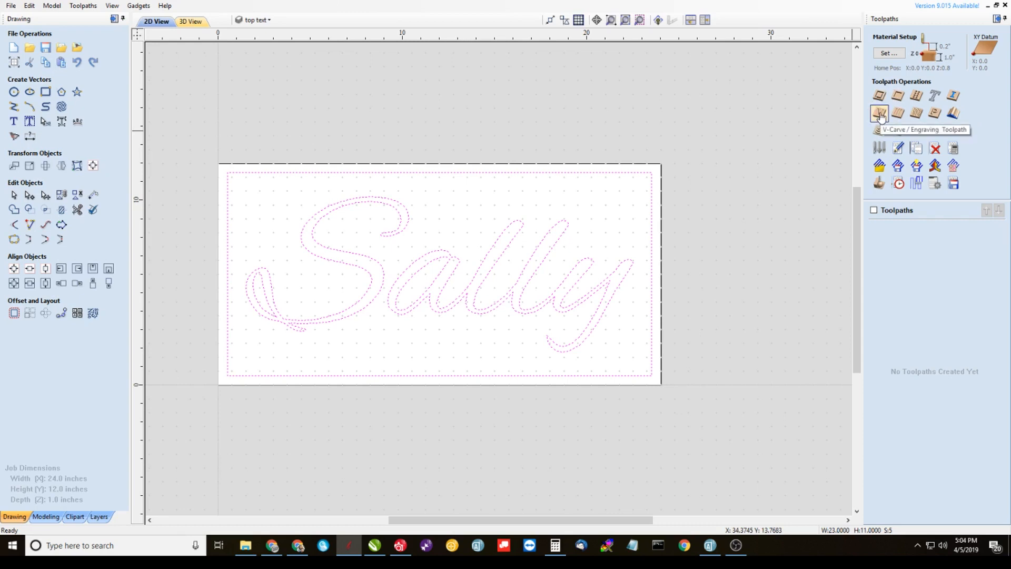
Start a V-carve toolpath for Sally using the 60-degree PVC V-bit.
left_click(880, 114)
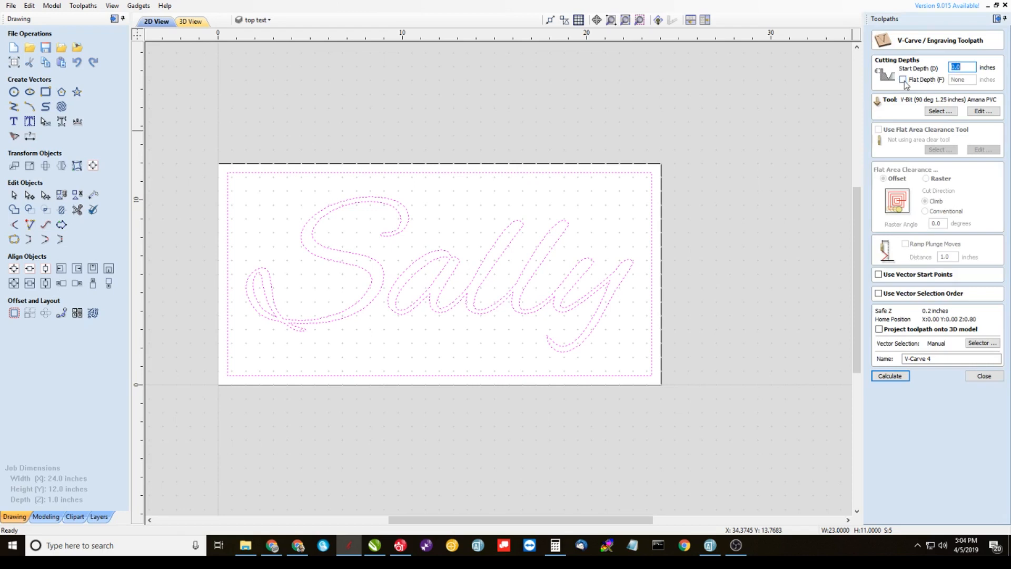
left_click(903, 80)
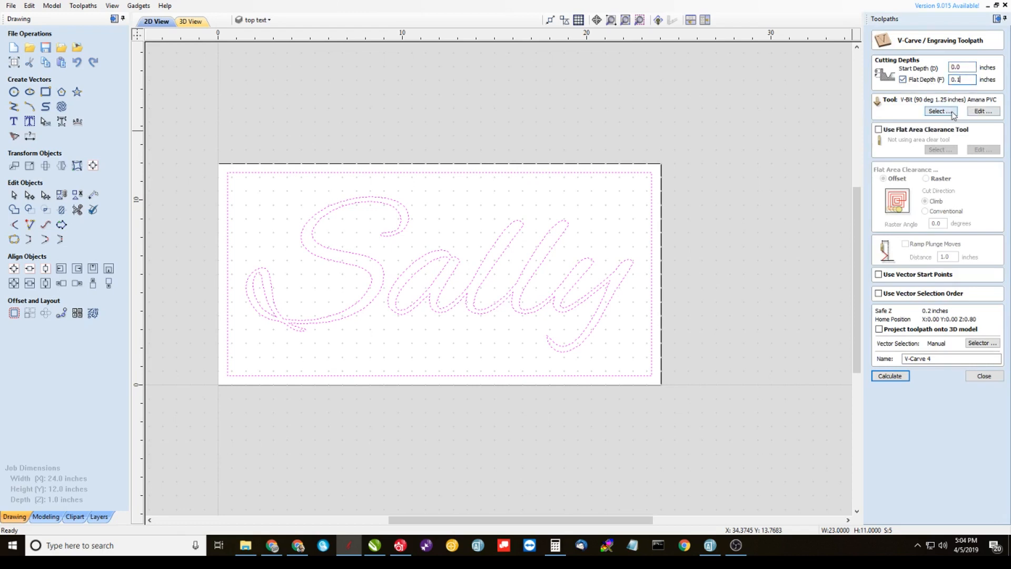
left_click(940, 111)
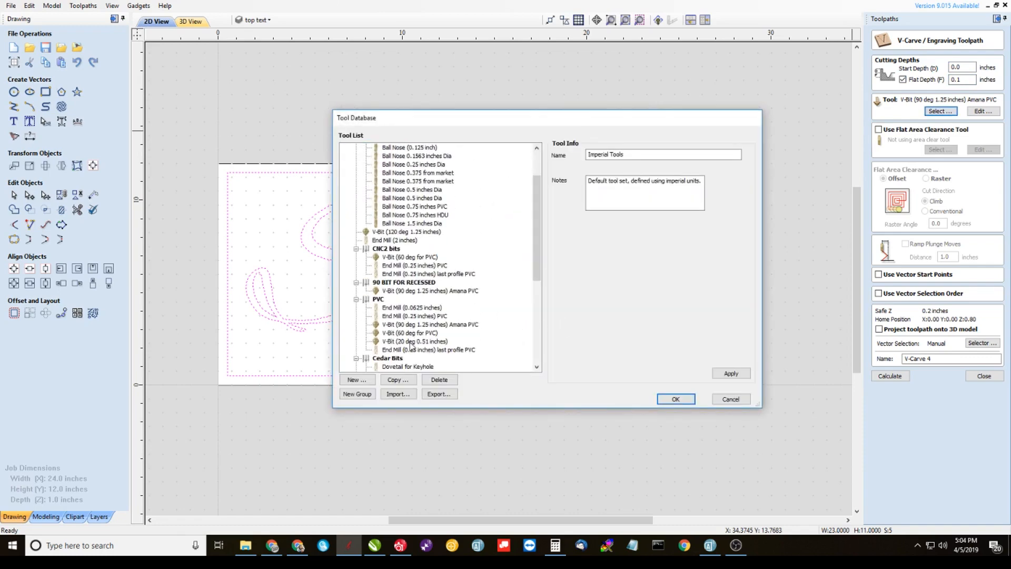
left_click(410, 333)
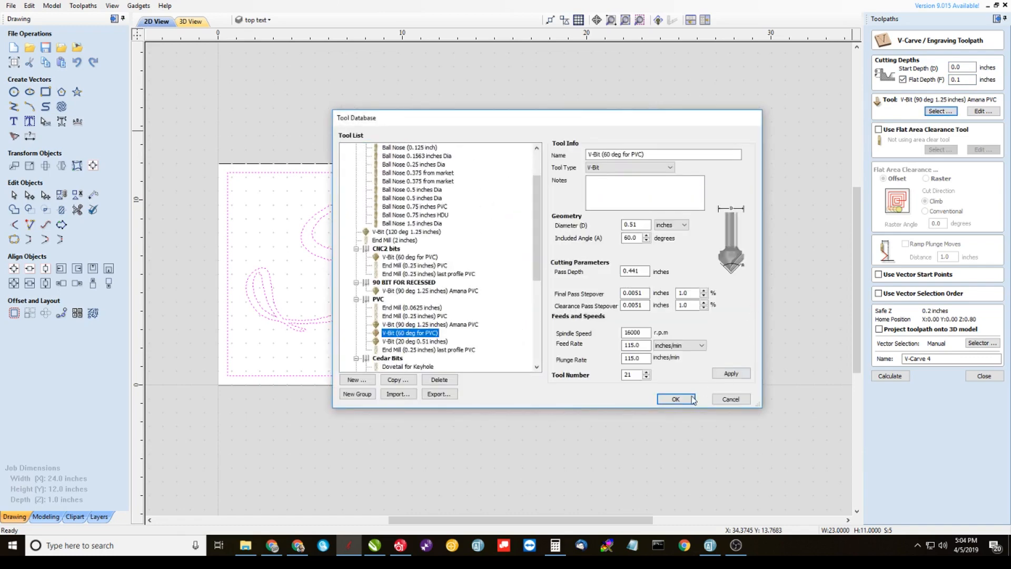
left_click(675, 398)
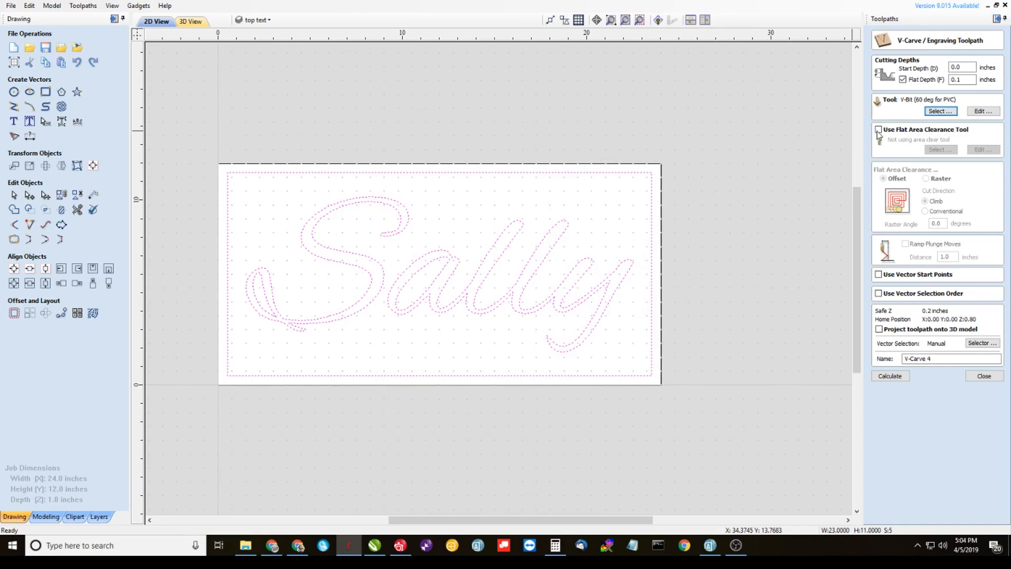
Enable flat area clearance with the 0.25-inch PVC end mill and calculate the toolpath.
left_click(879, 129)
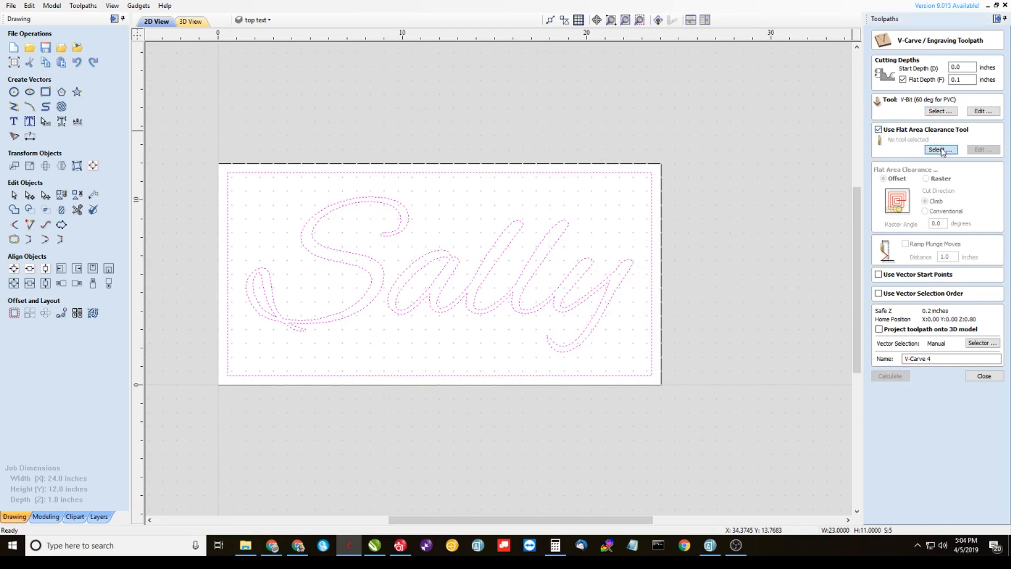
left_click(940, 149)
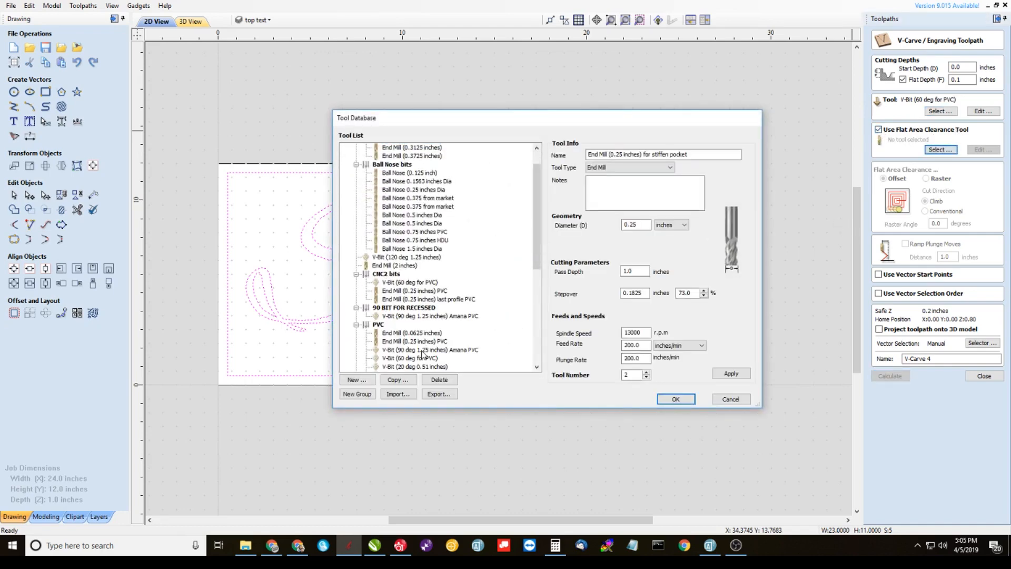
left_click(414, 341)
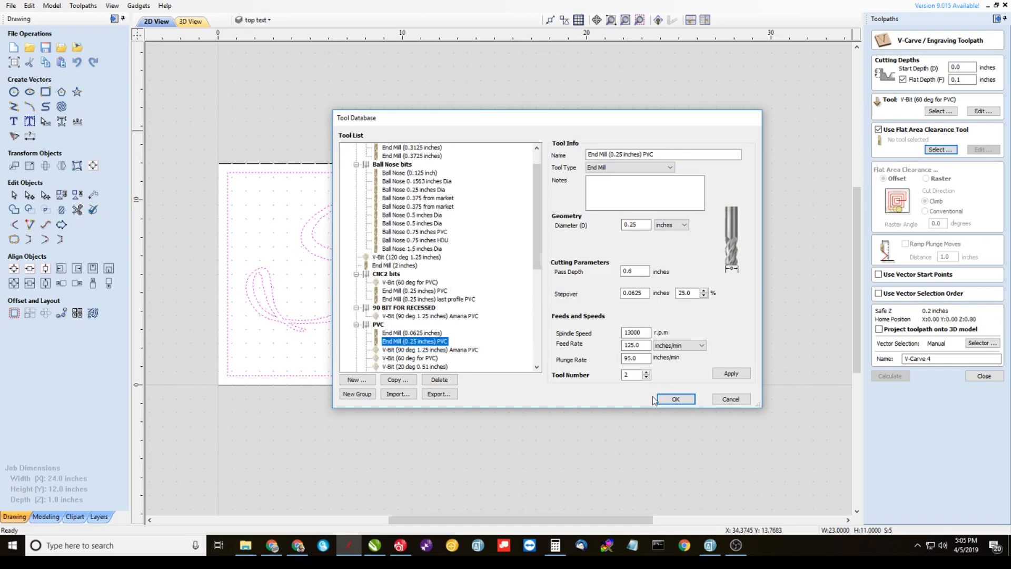
left_click(675, 399)
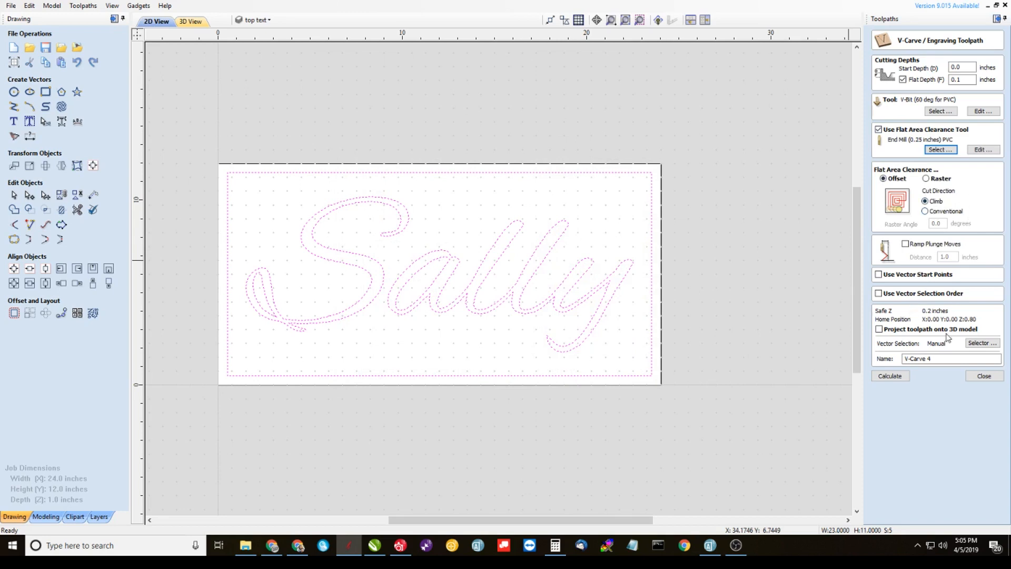
mouse_move(942, 398)
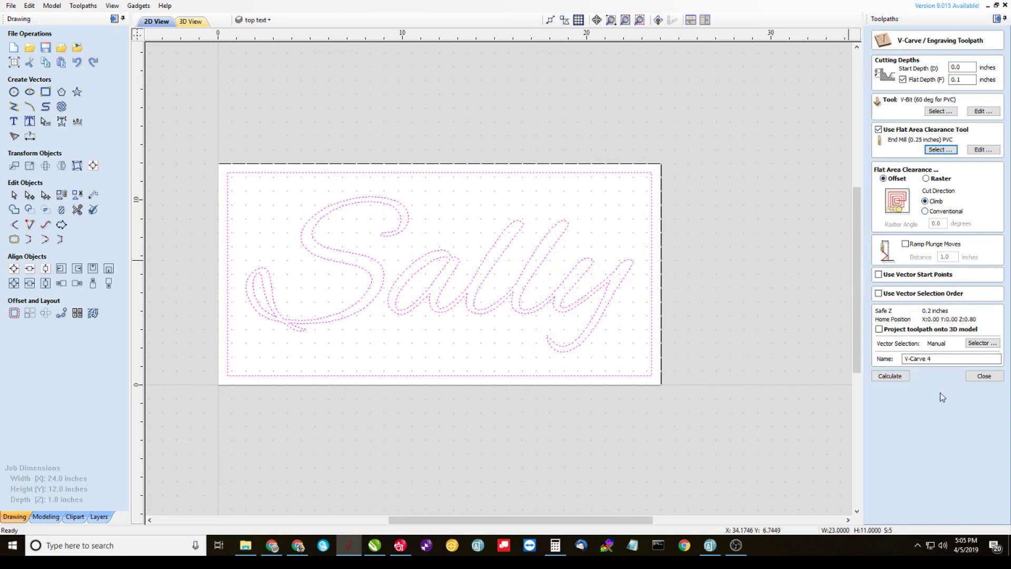
left_click(890, 376)
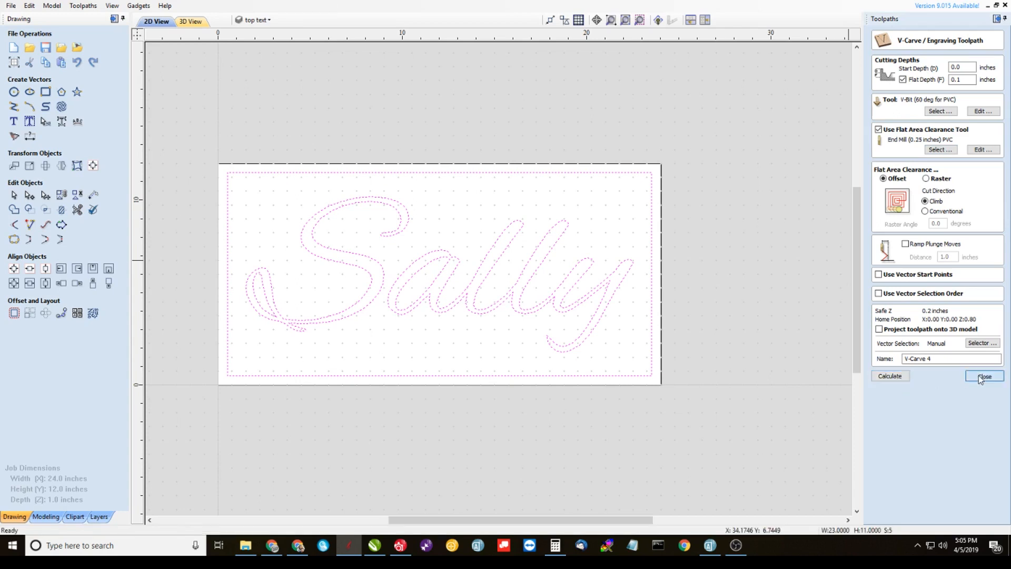
left_click(985, 376)
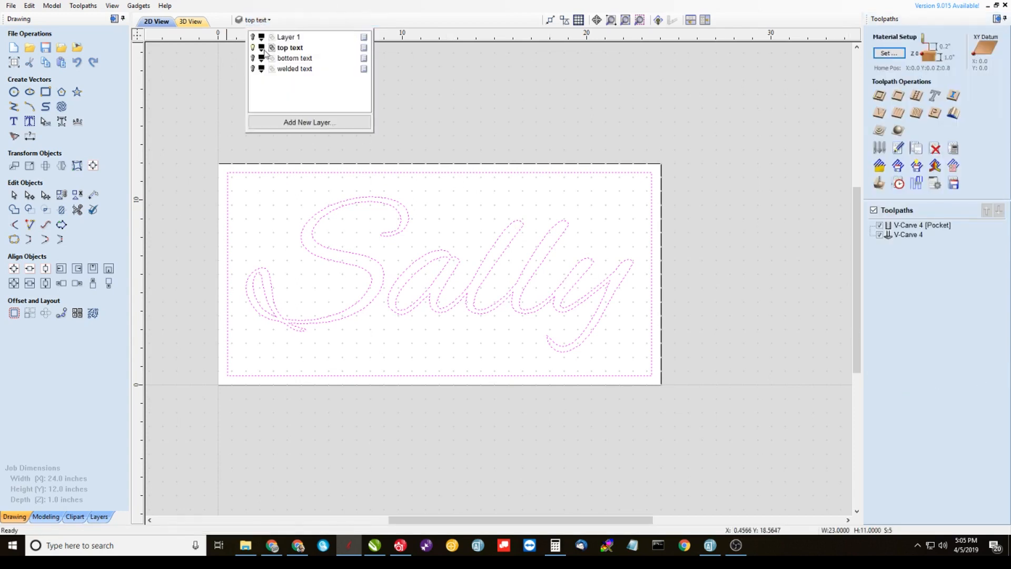
Hide top text, then show and activate welded text for a new V-carve toolpath.
left_click(290, 48)
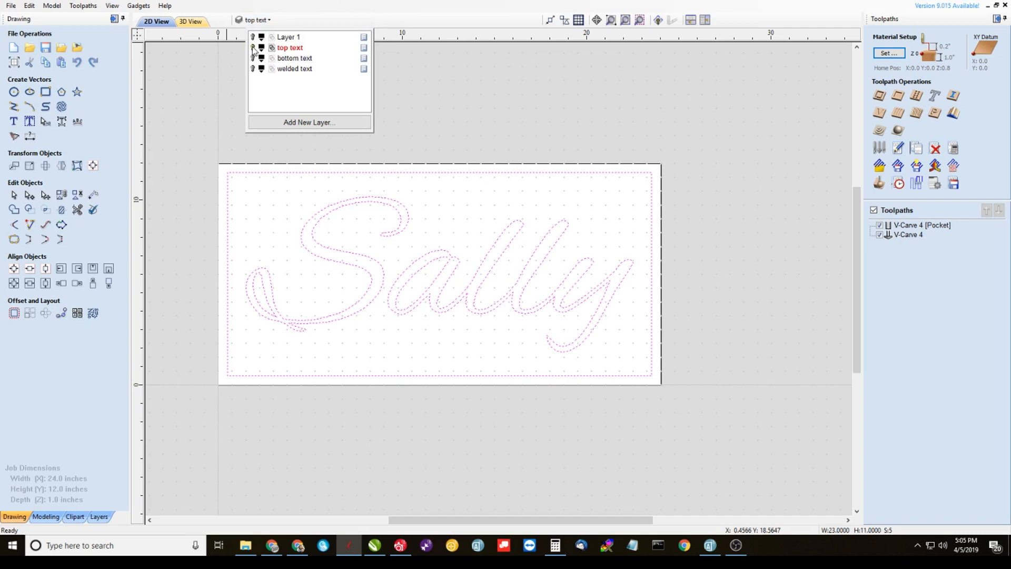
left_click(253, 48)
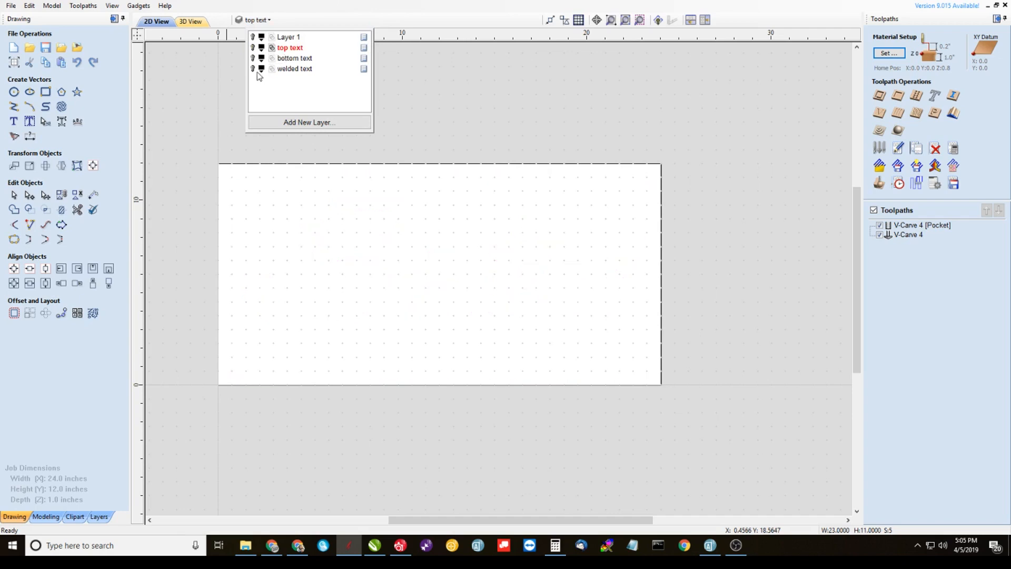
left_click(253, 69)
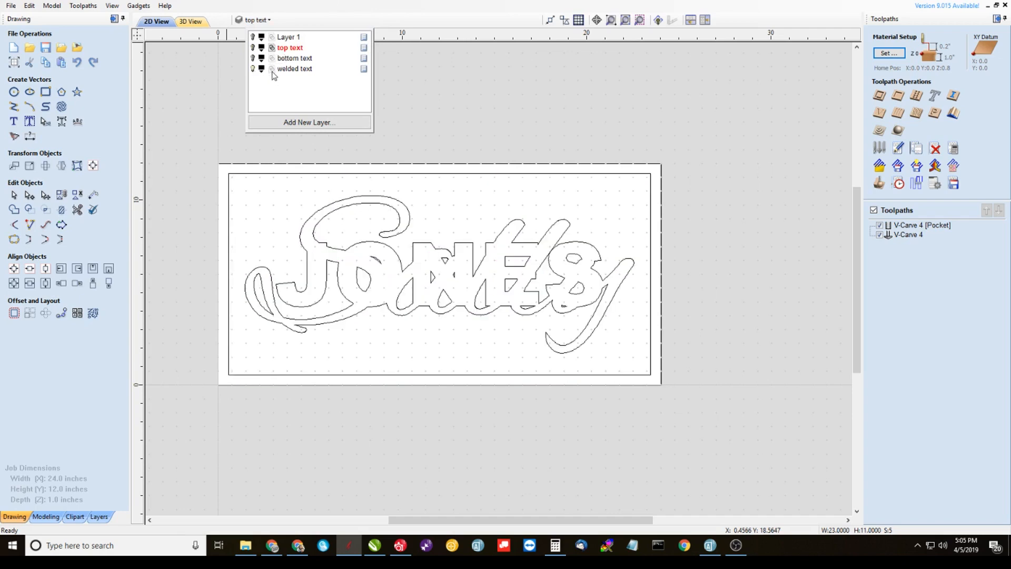
left_click(294, 69)
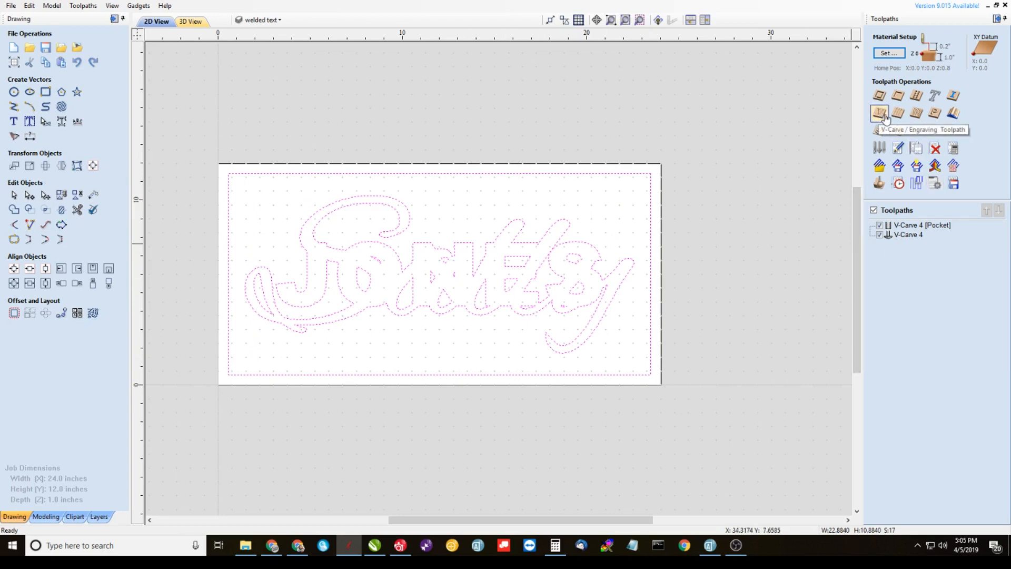
left_click(880, 114)
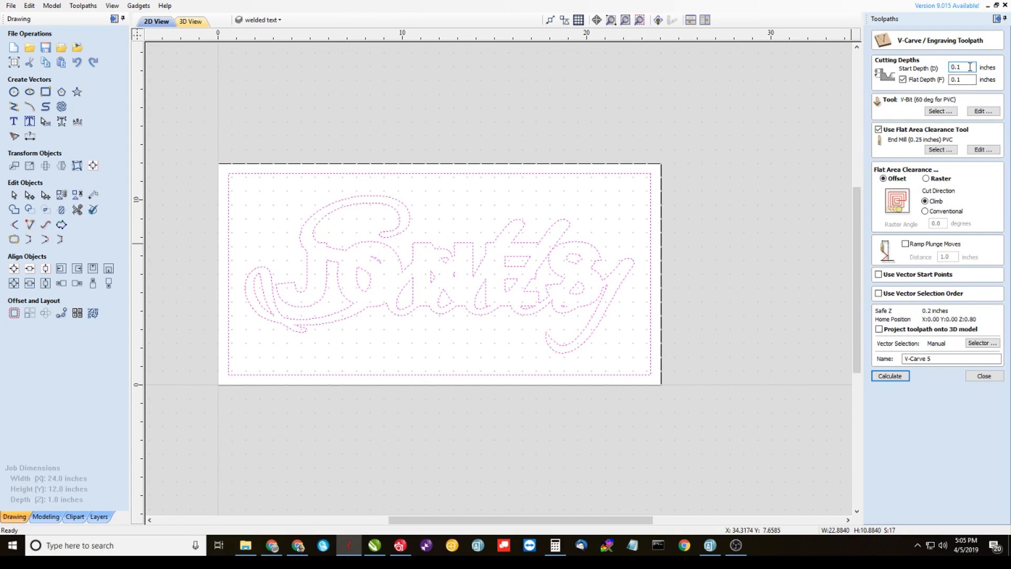
mouse_move(923, 152)
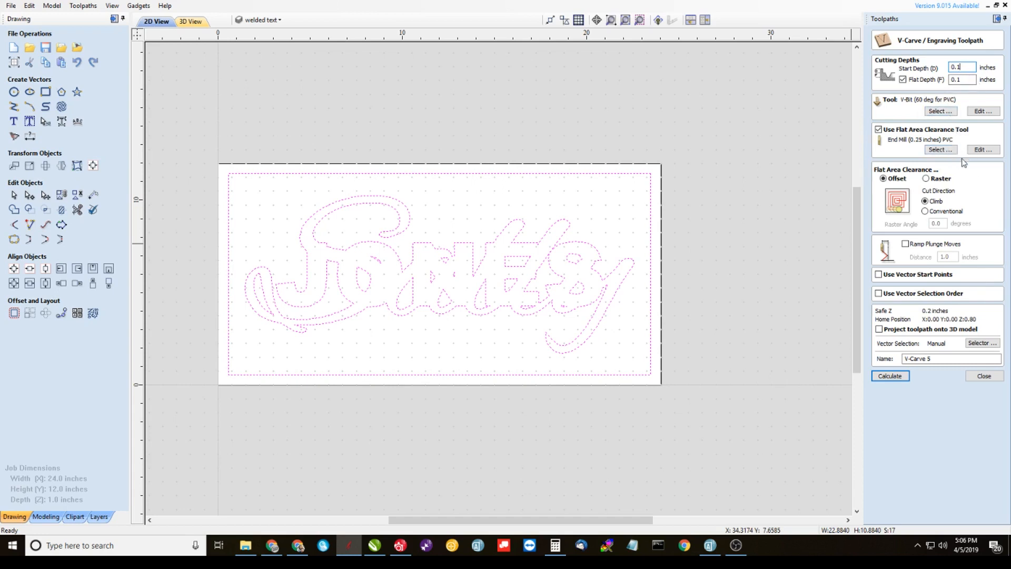
mouse_move(960, 258)
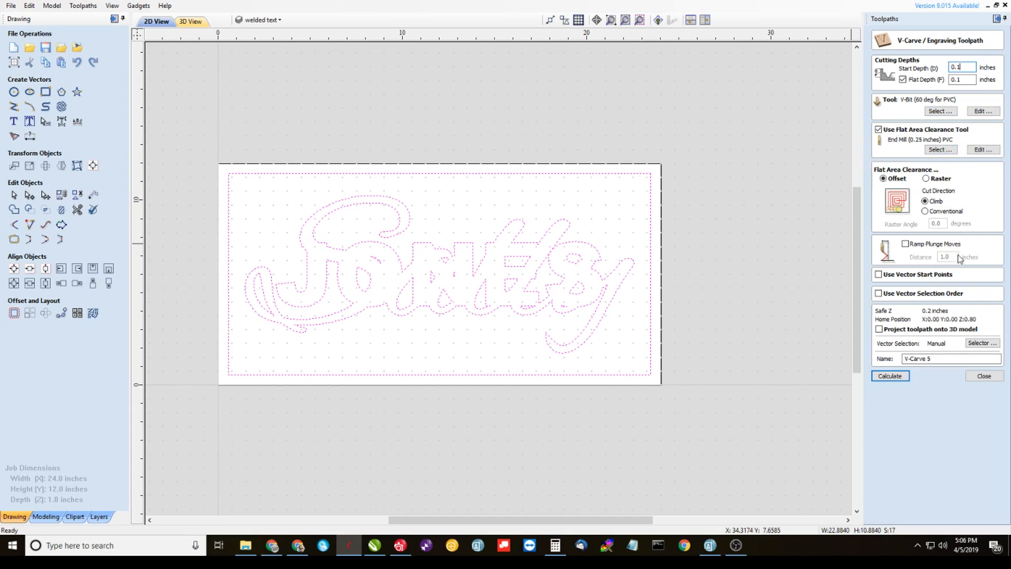
Calculate V-Carve 5 for the welded text at 0.1-inch start depth and close.
left_click(891, 376)
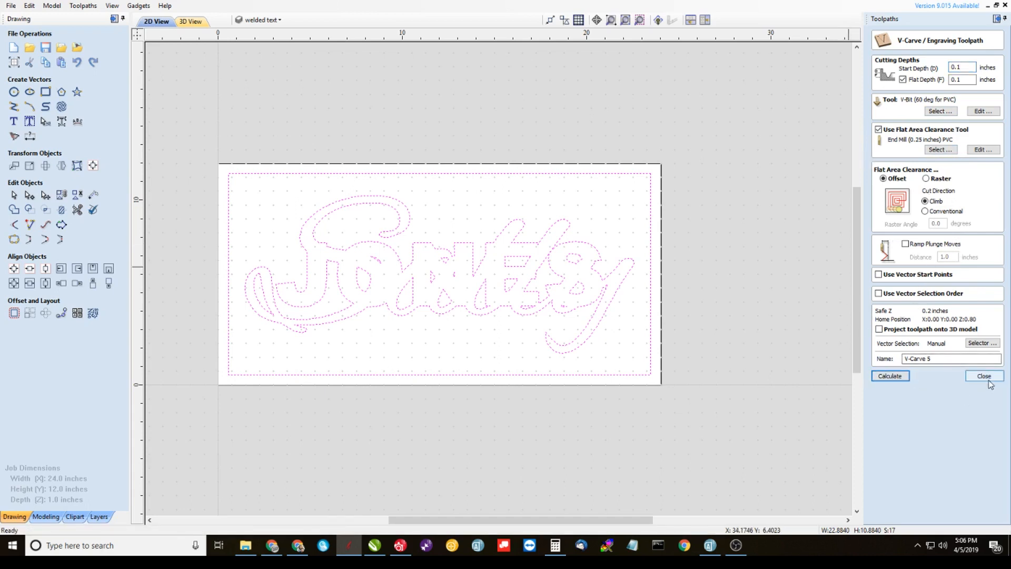
left_click(890, 375)
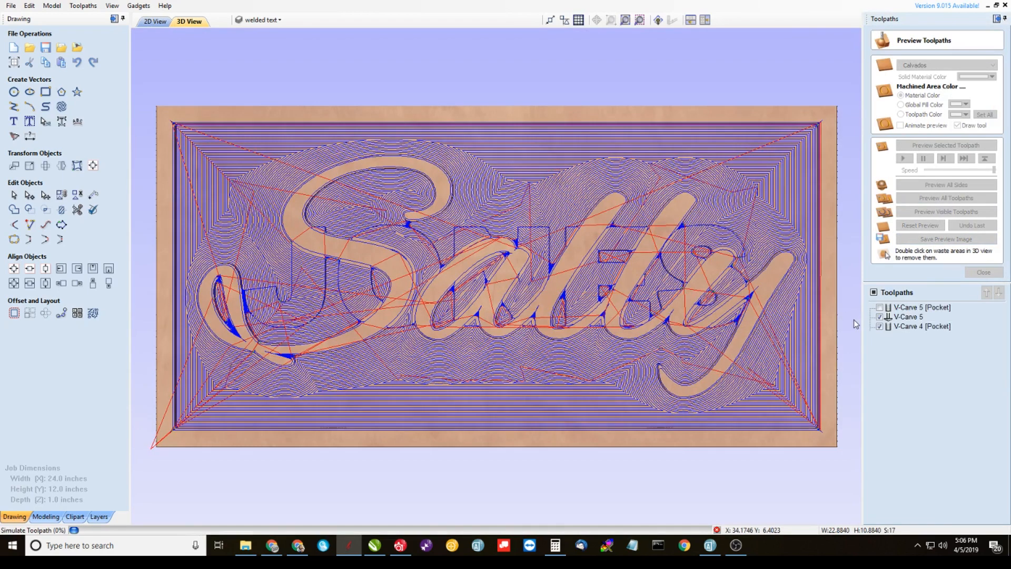
Simulate all toolpaths and zoom into the carved Sally-over-JONES preview.
left_click(945, 198)
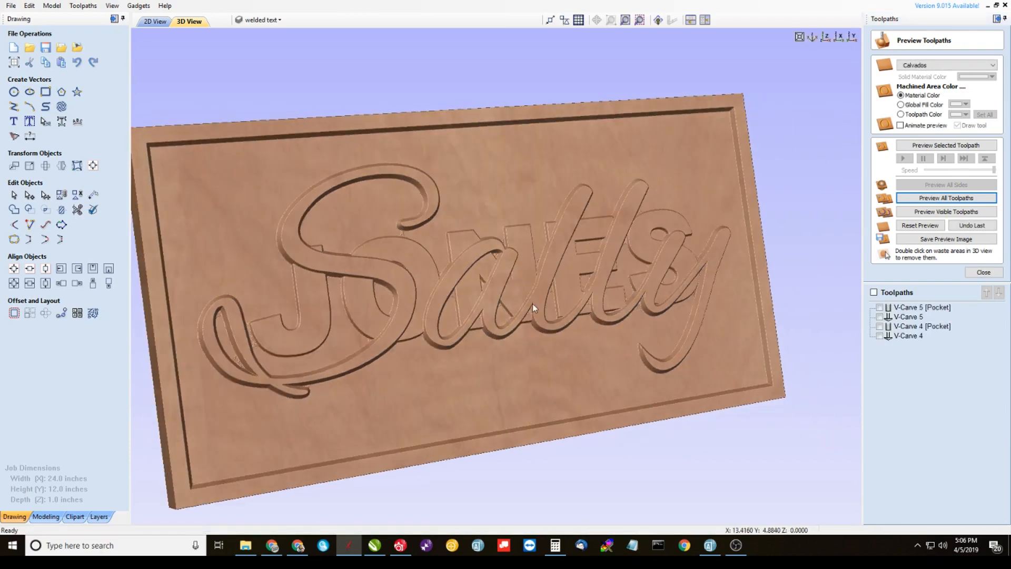
scroll("up", 3)
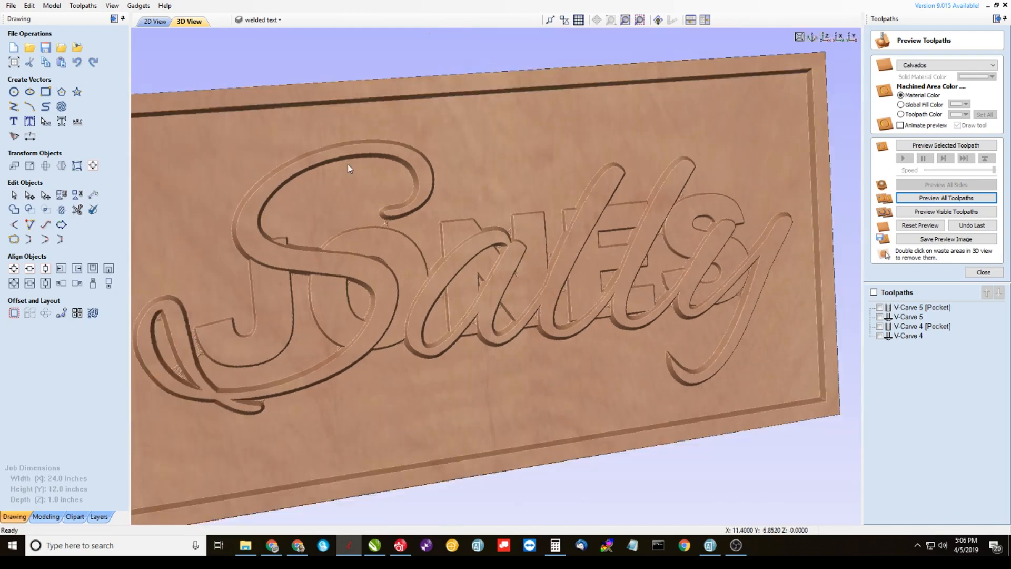
mouse_move(365, 191)
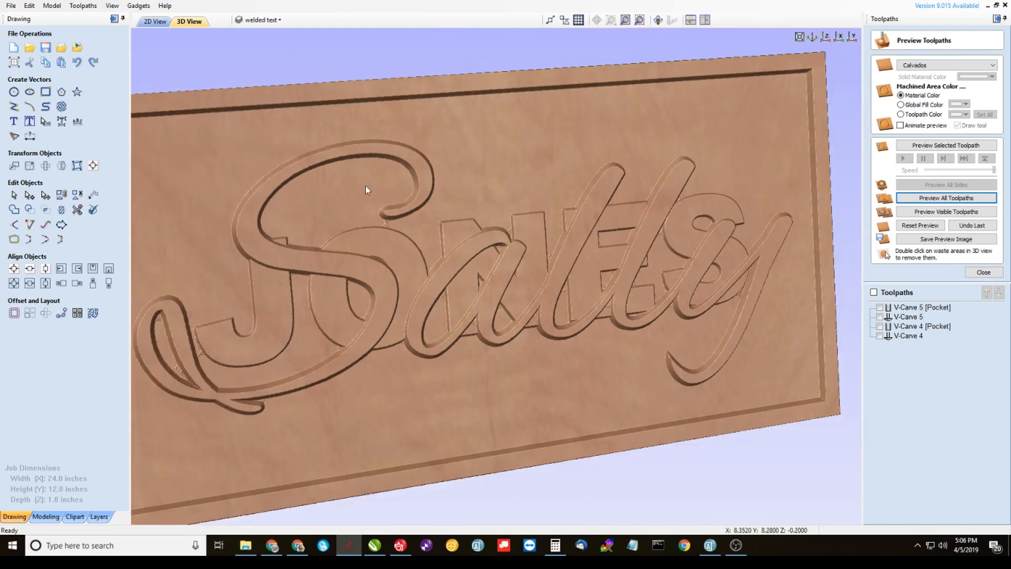
left_click(261, 20)
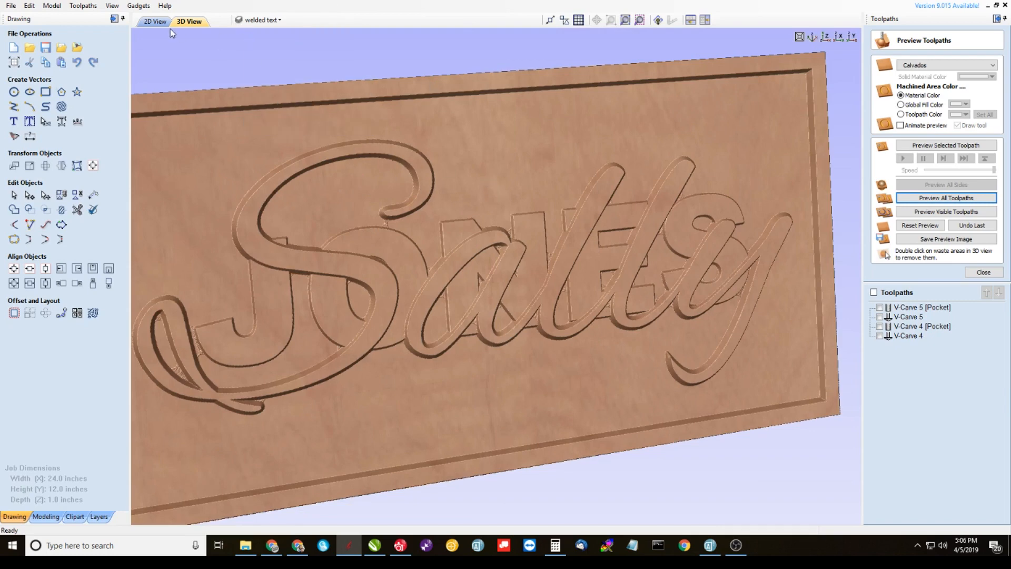
left_click(154, 21)
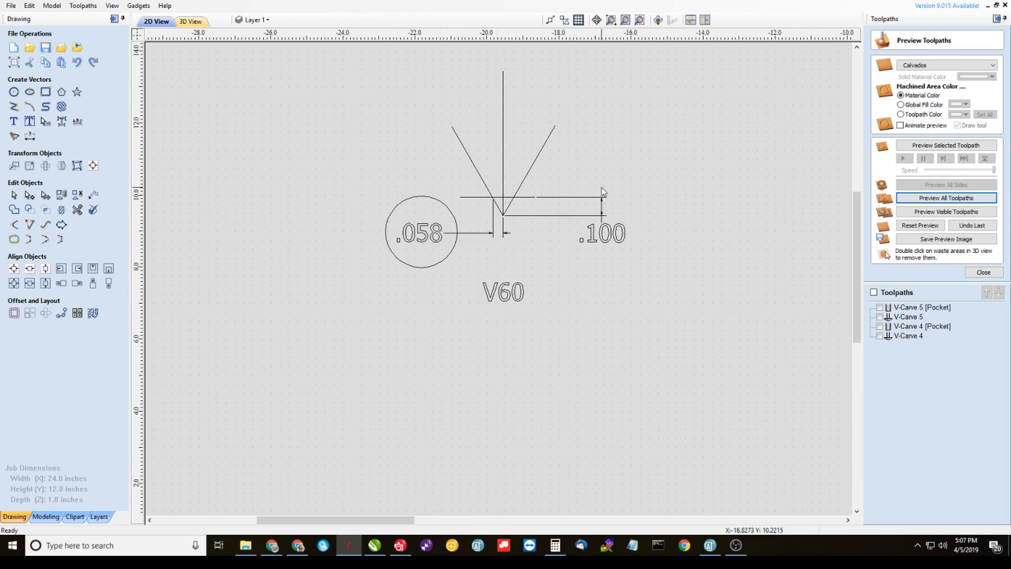
mouse_move(595, 197)
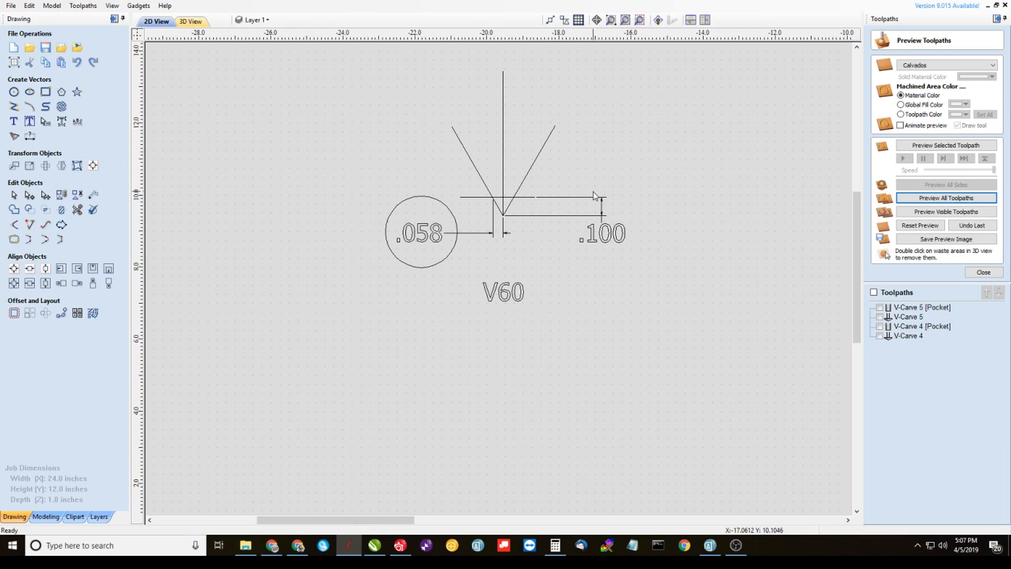
mouse_move(598, 179)
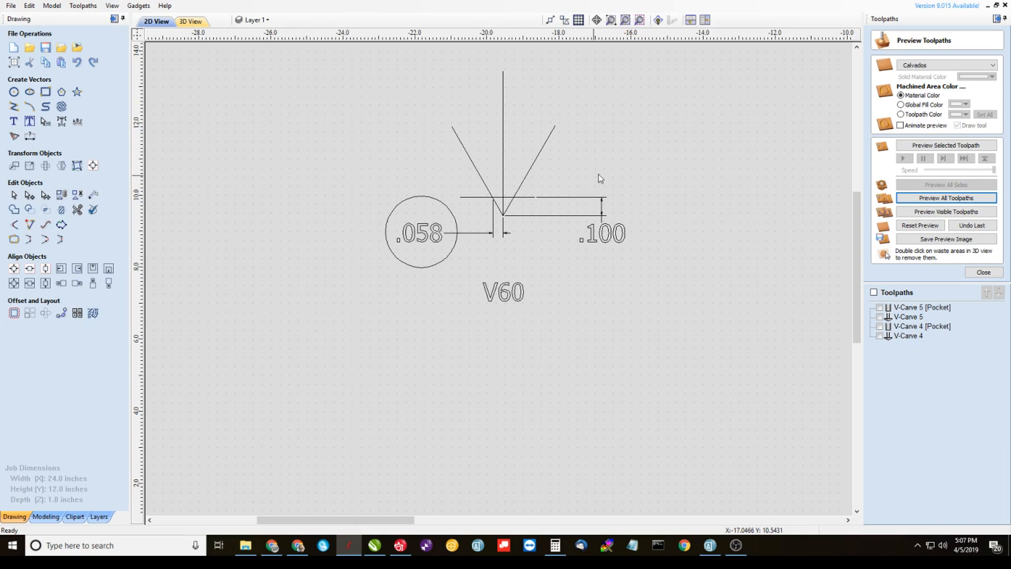
mouse_move(513, 219)
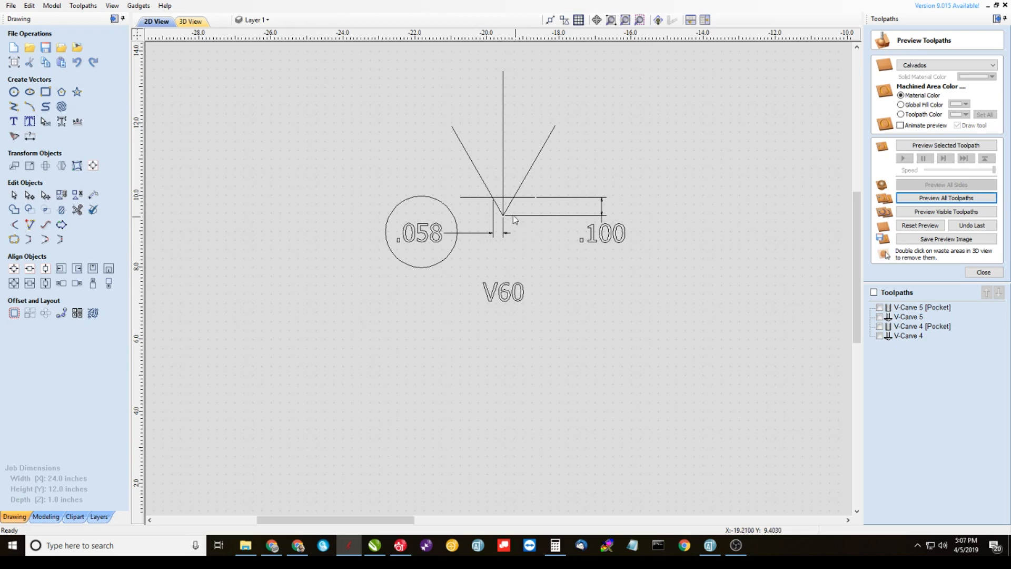
mouse_move(485, 193)
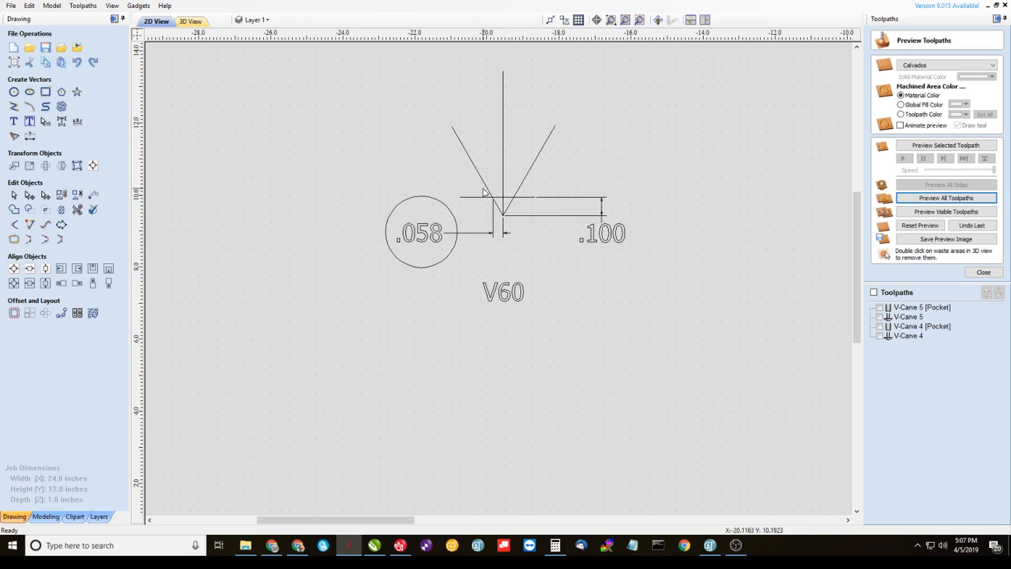
mouse_move(473, 159)
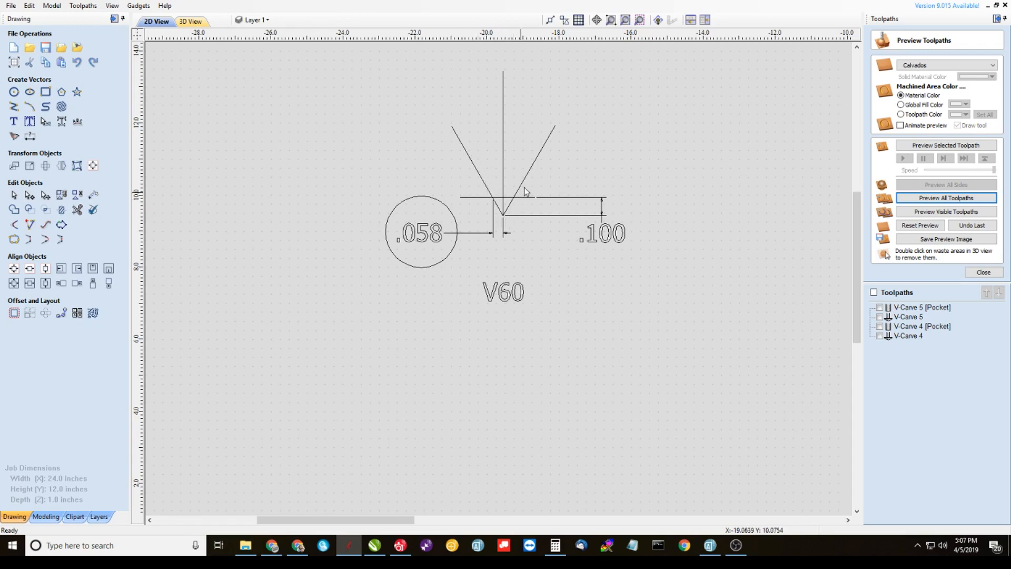
mouse_move(560, 161)
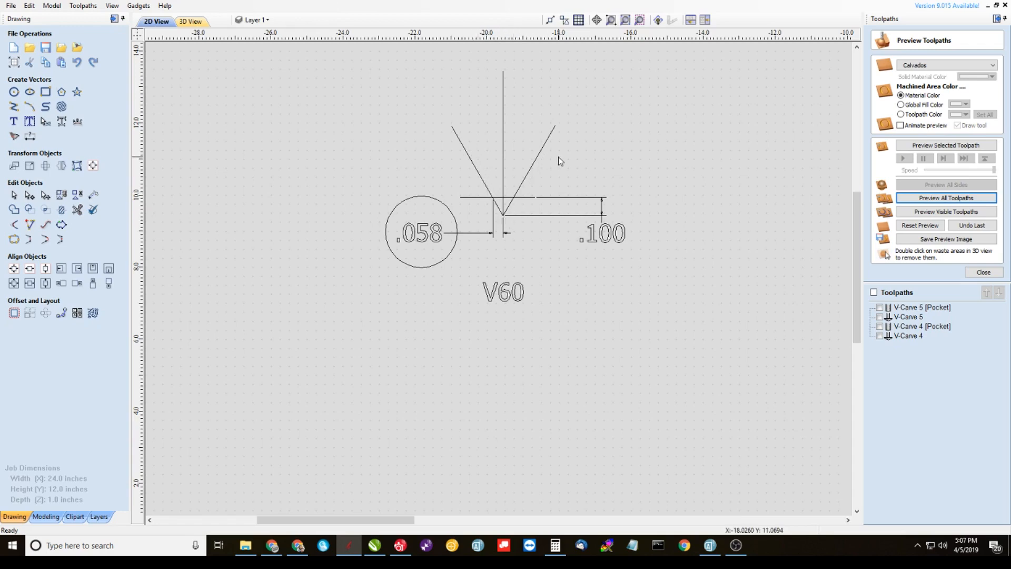
mouse_move(485, 181)
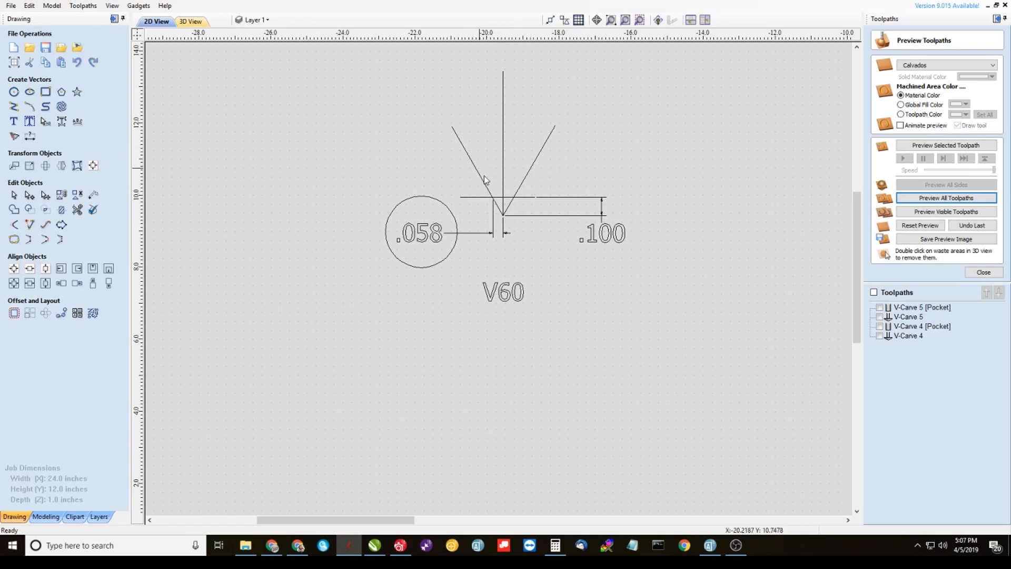
mouse_move(508, 208)
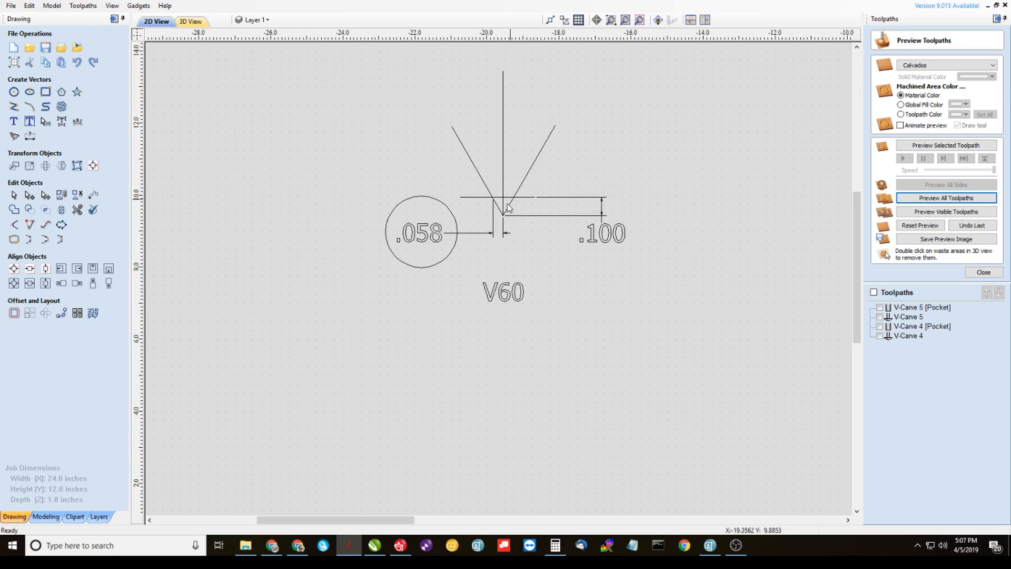
mouse_move(518, 238)
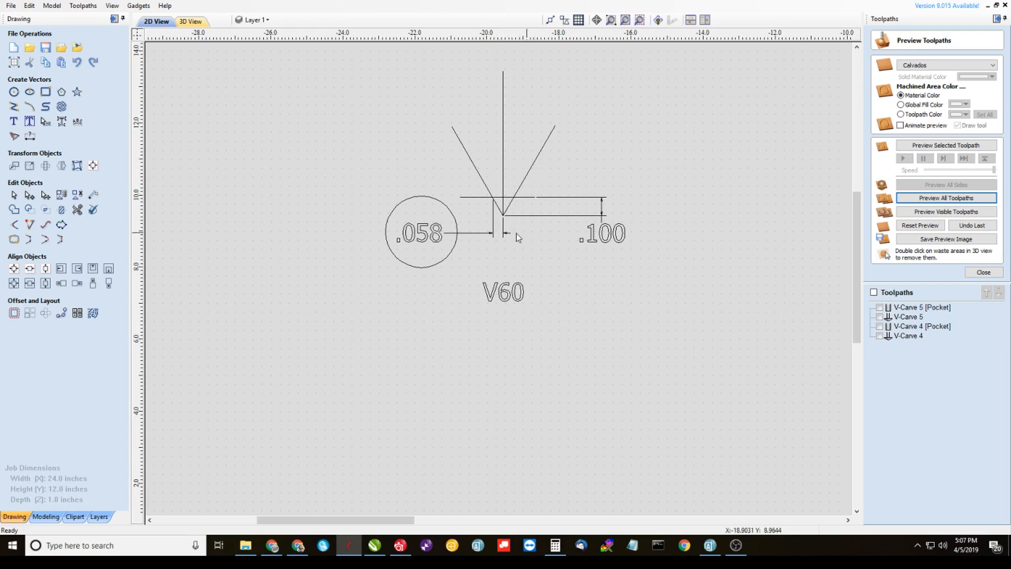
mouse_move(506, 224)
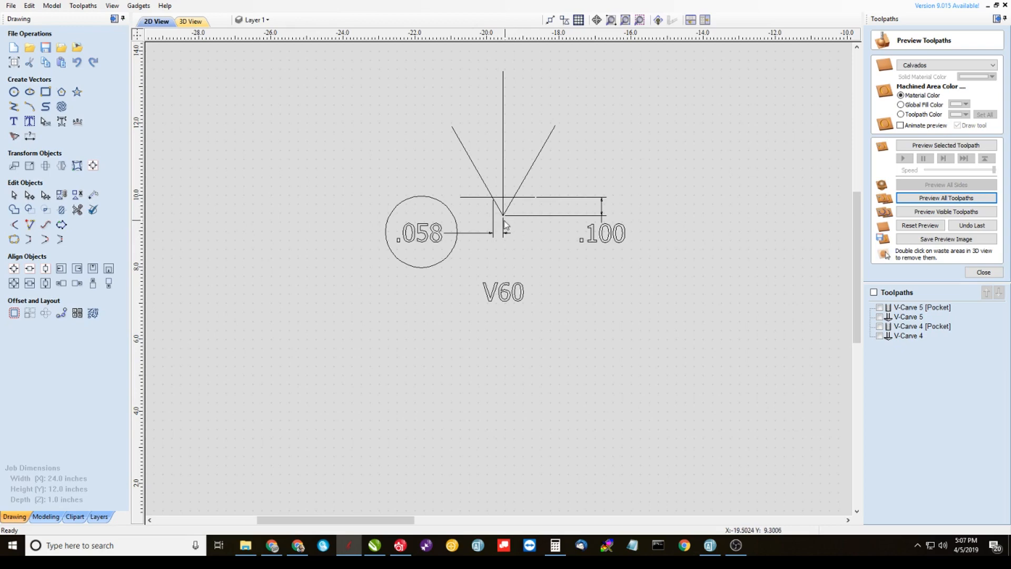
mouse_move(505, 222)
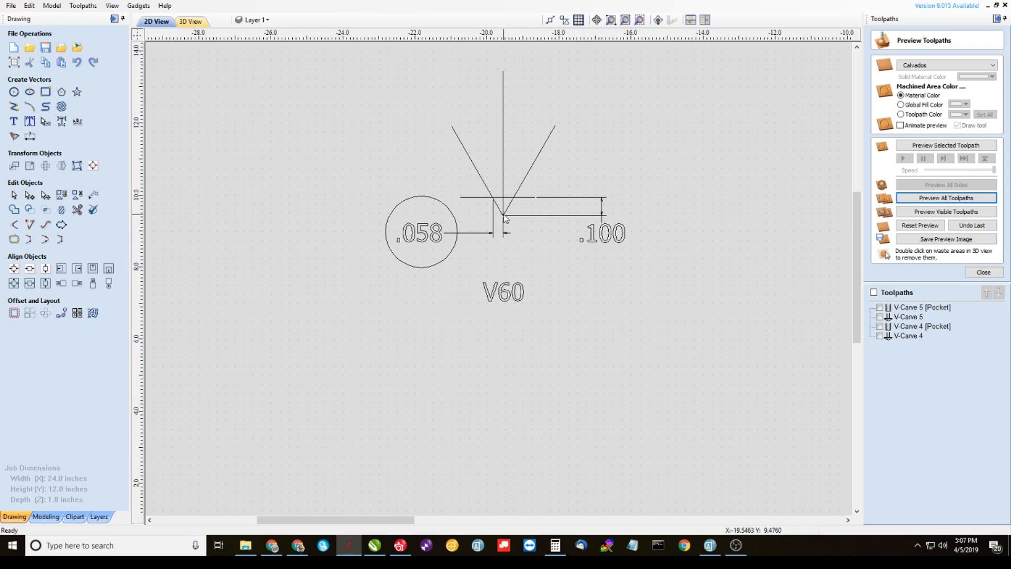
mouse_move(603, 250)
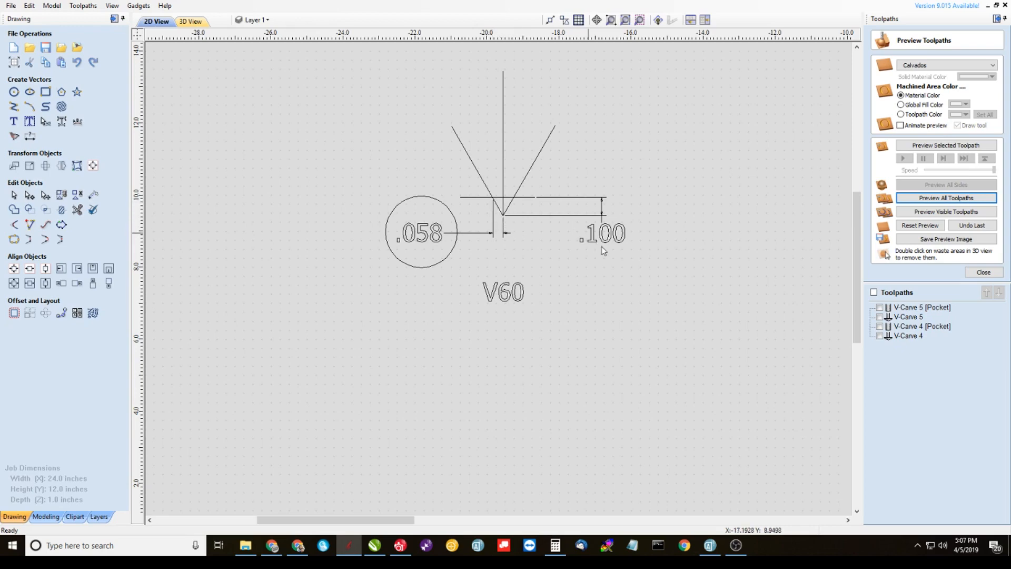
mouse_move(664, 256)
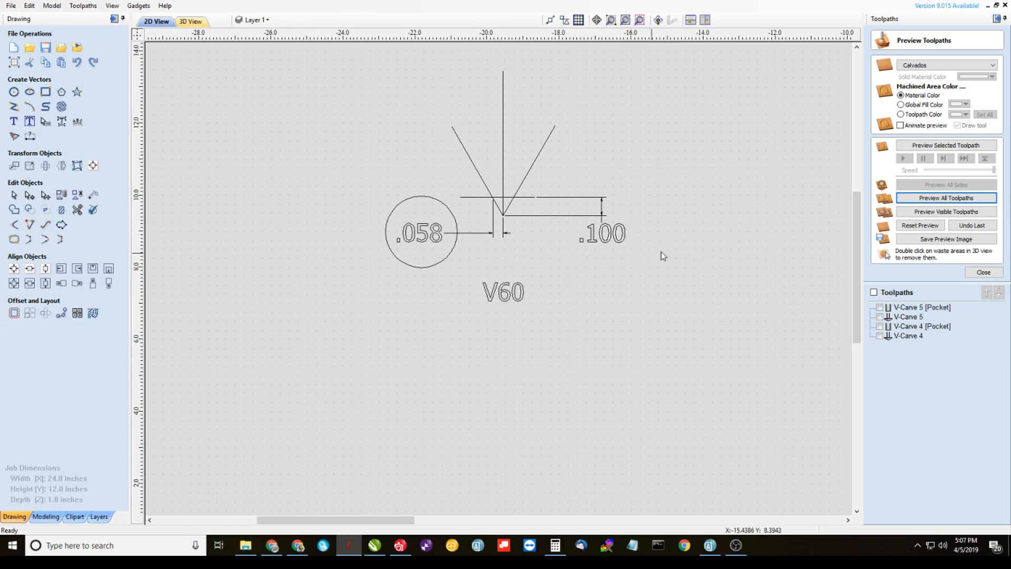
mouse_move(616, 261)
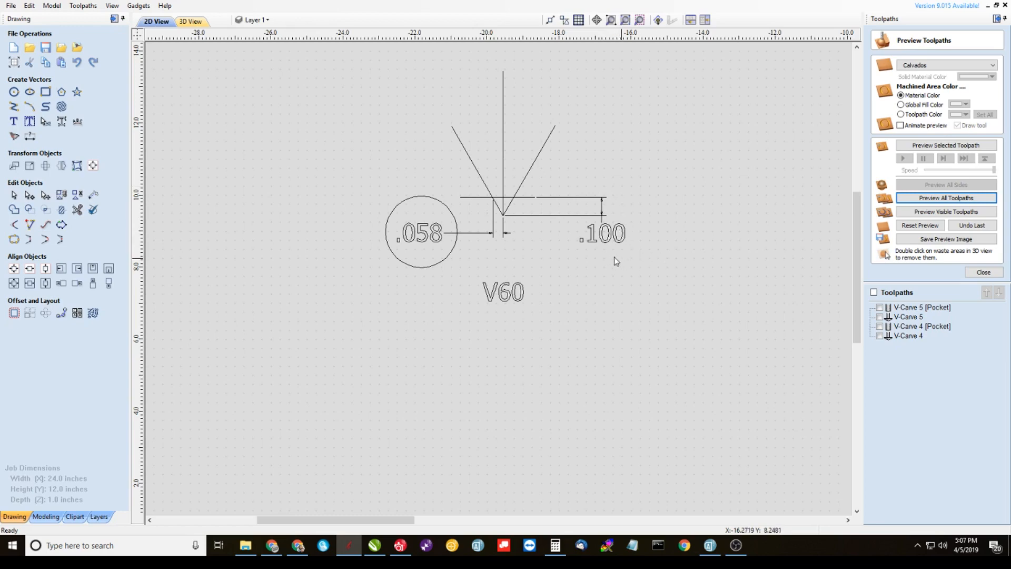
mouse_move(600, 238)
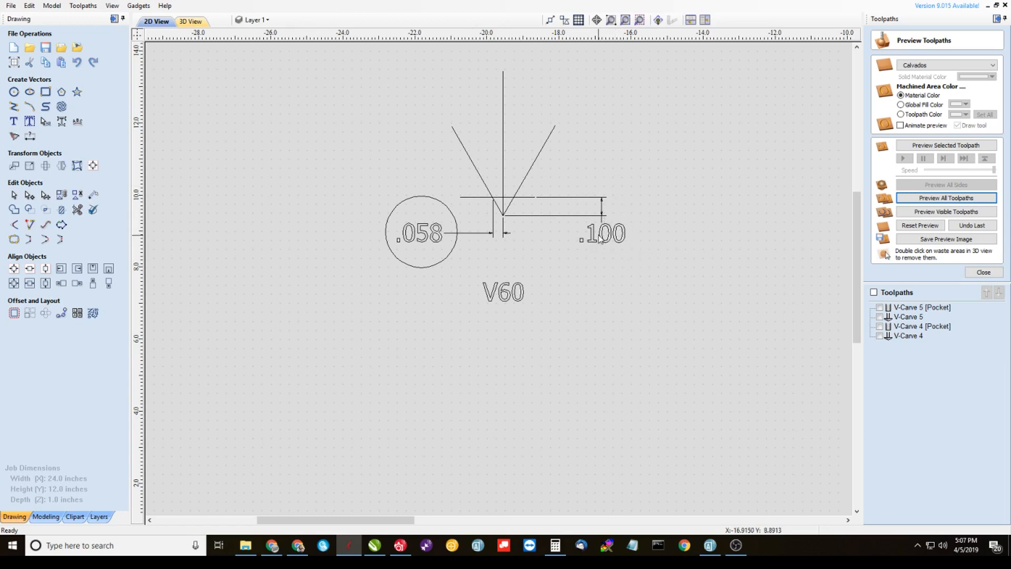
mouse_move(503, 203)
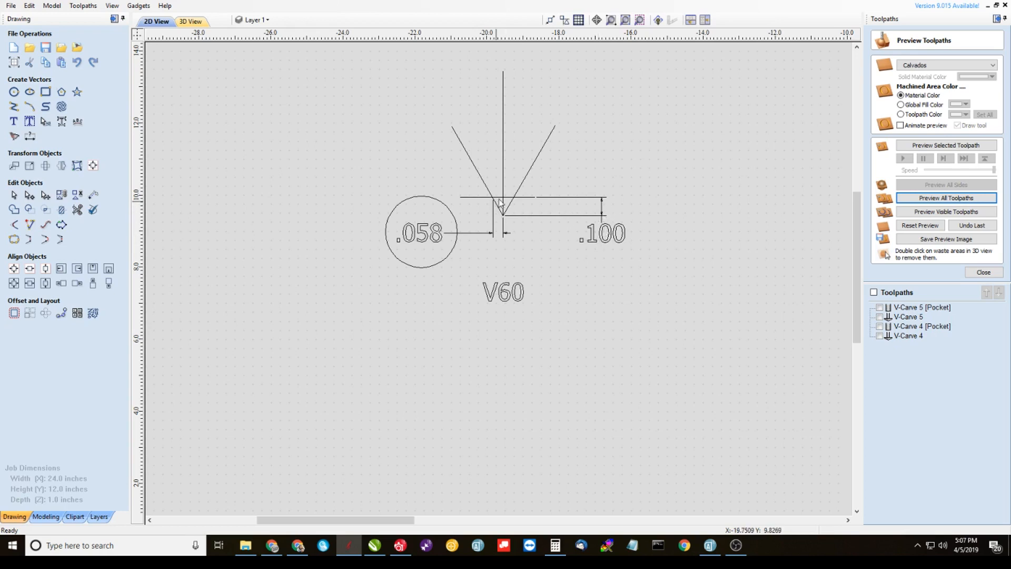
mouse_move(503, 202)
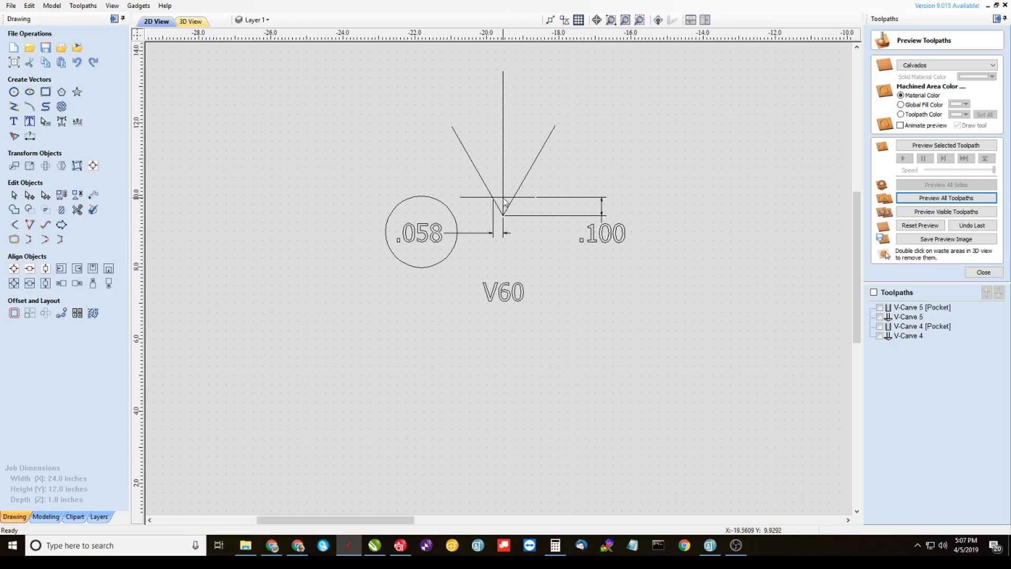
mouse_move(439, 247)
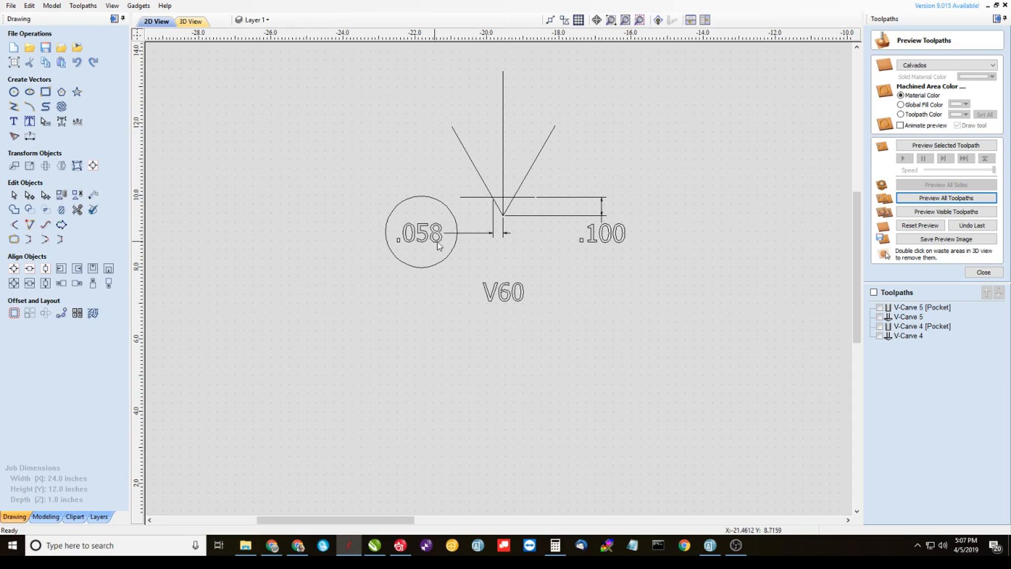
left_click(14, 313)
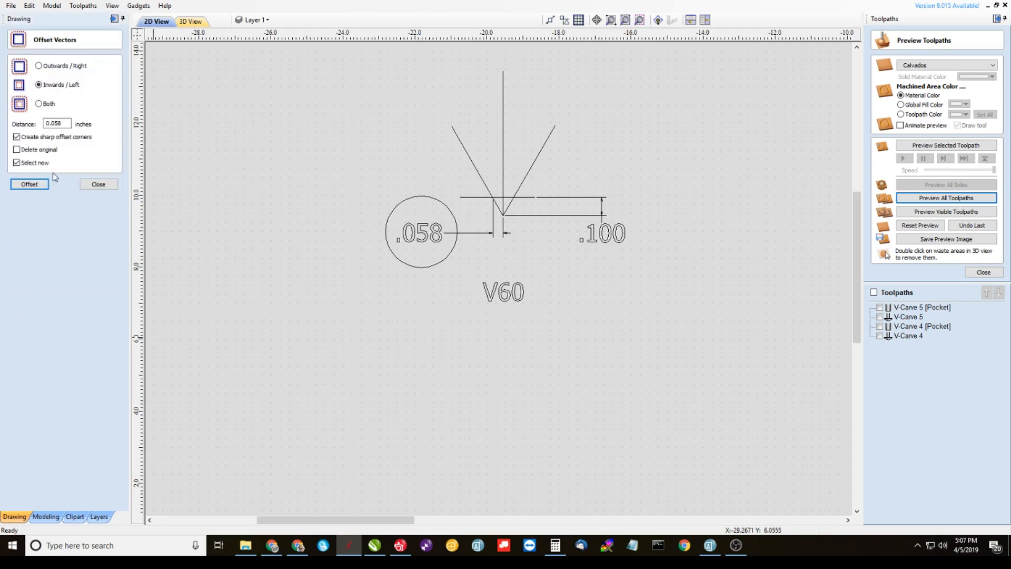
triple_click(57, 123)
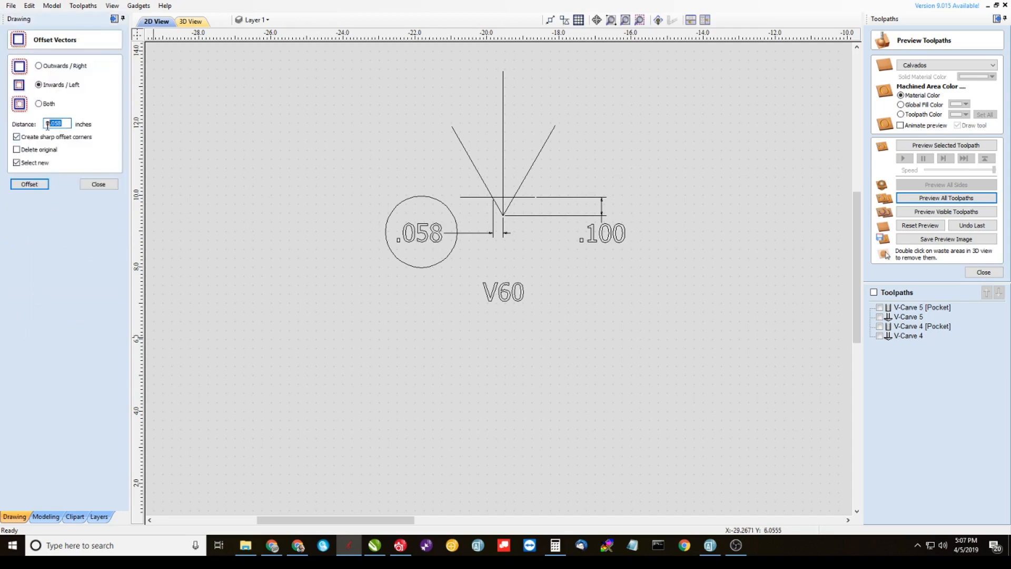
left_click(98, 184)
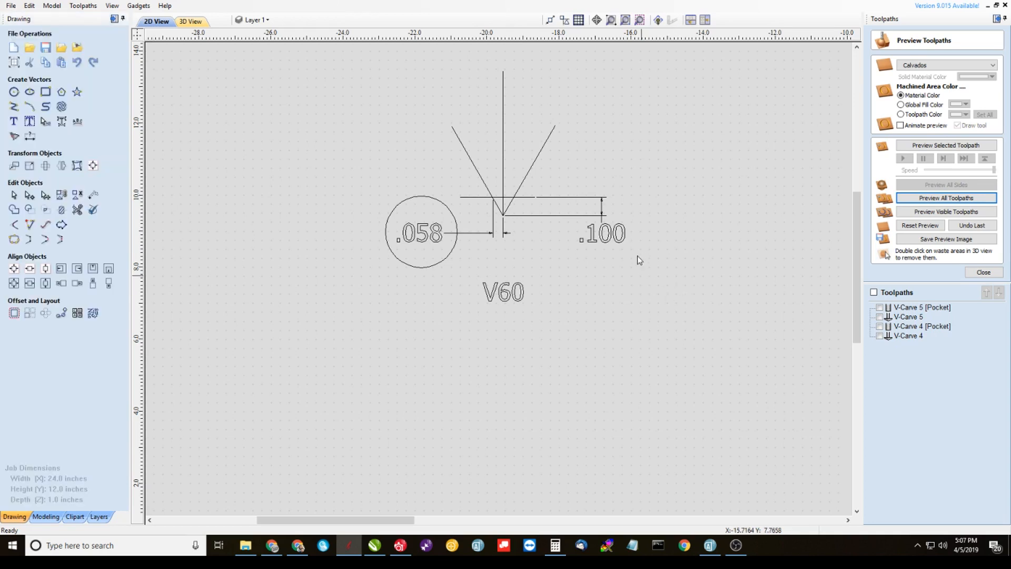
mouse_move(664, 231)
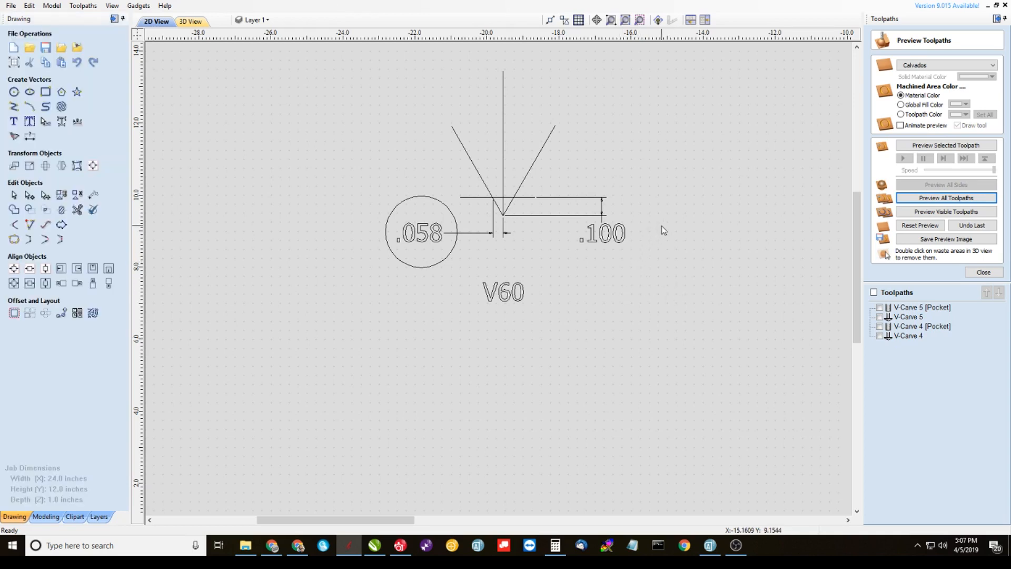
mouse_move(665, 254)
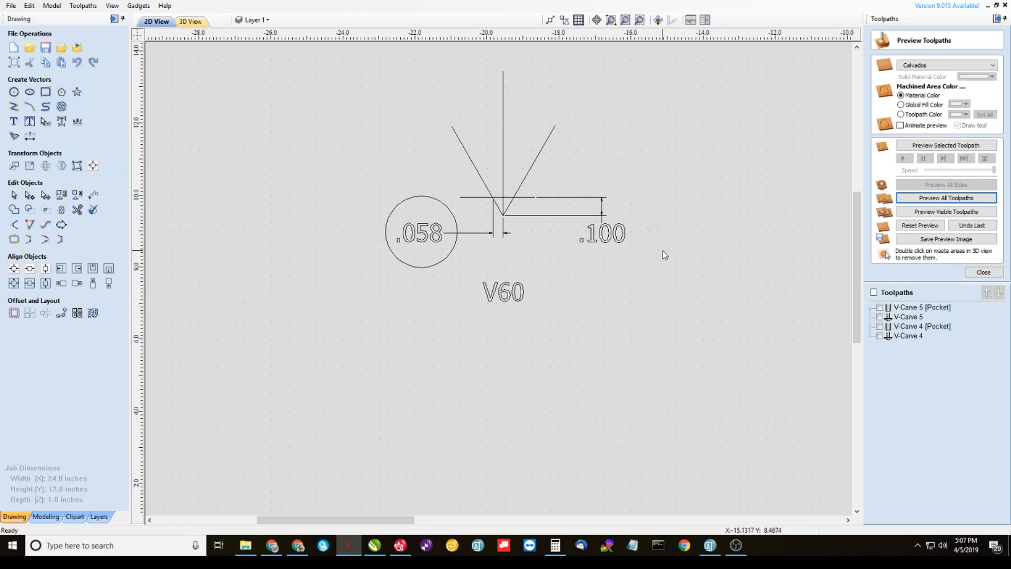
mouse_move(506, 200)
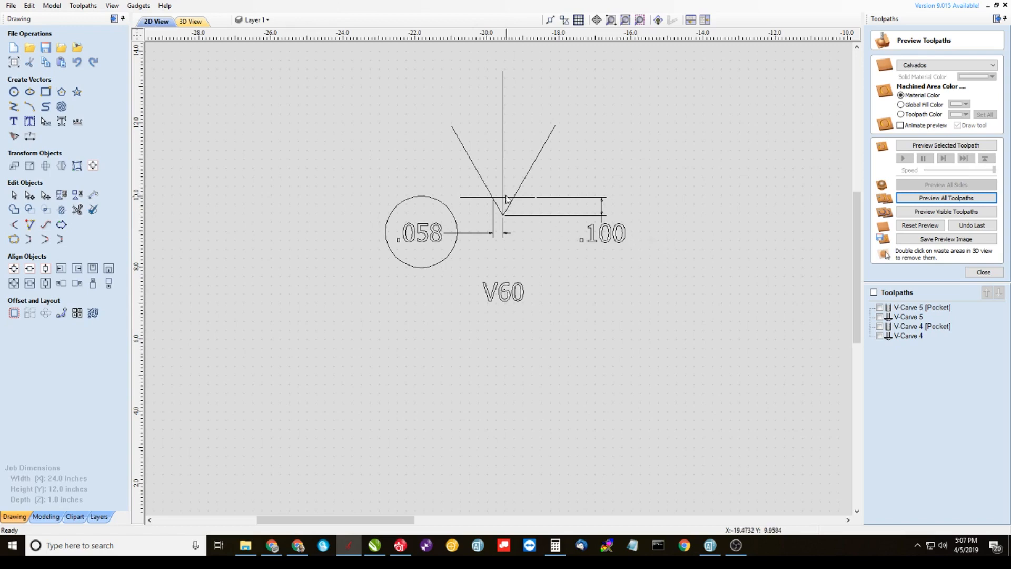
mouse_move(505, 193)
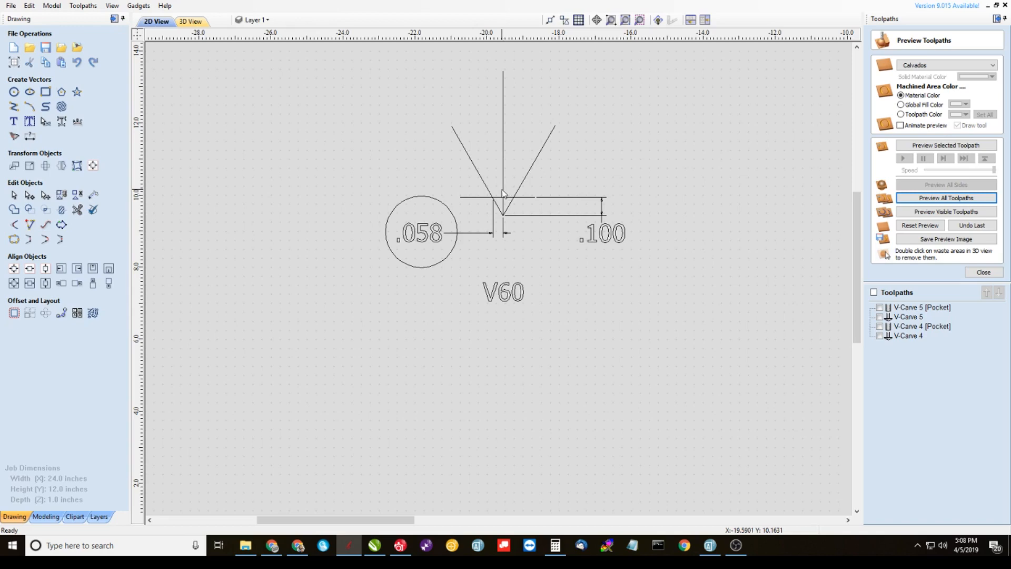
mouse_move(502, 193)
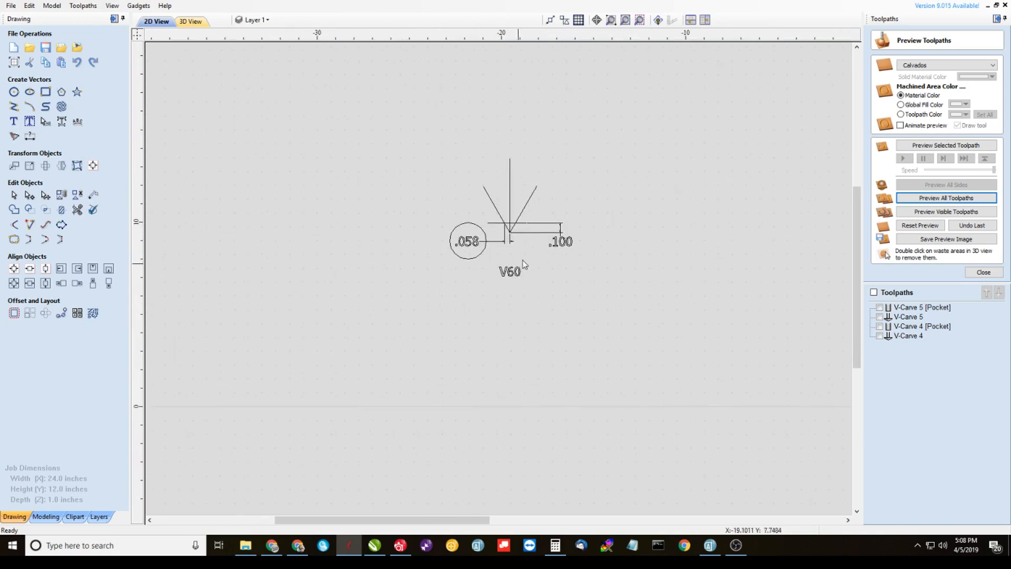
mouse_move(564, 317)
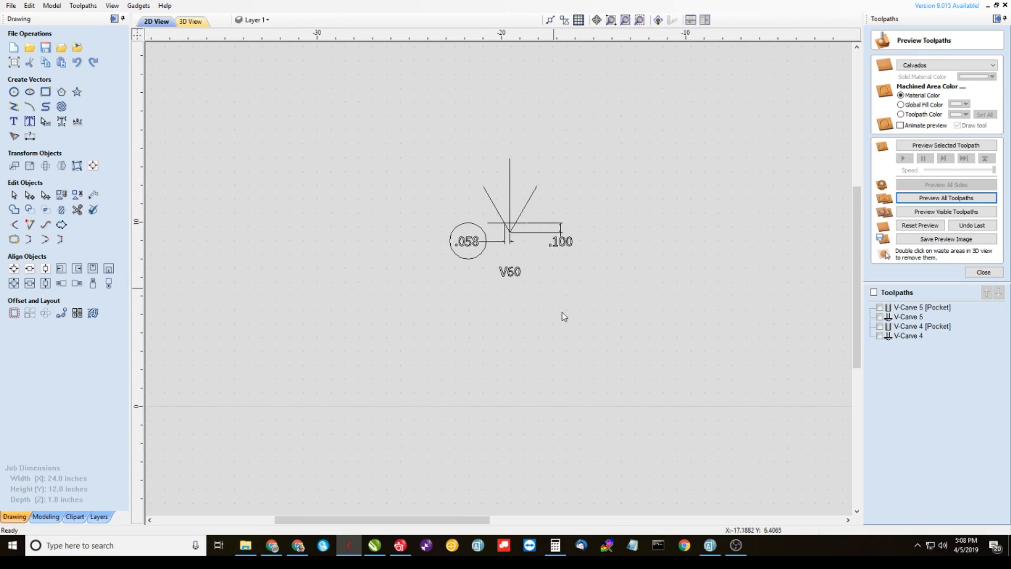
mouse_move(567, 317)
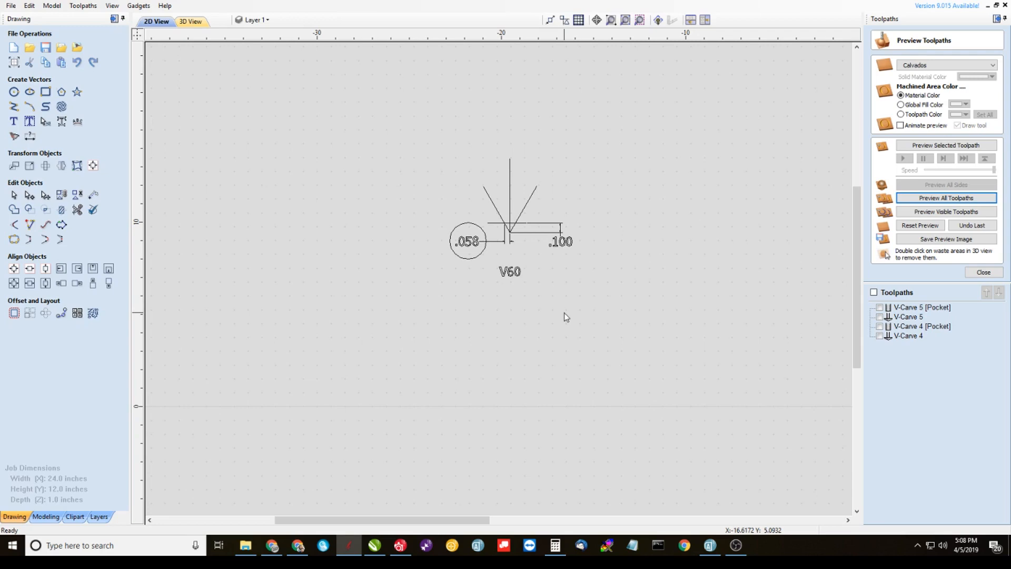
mouse_move(295, 545)
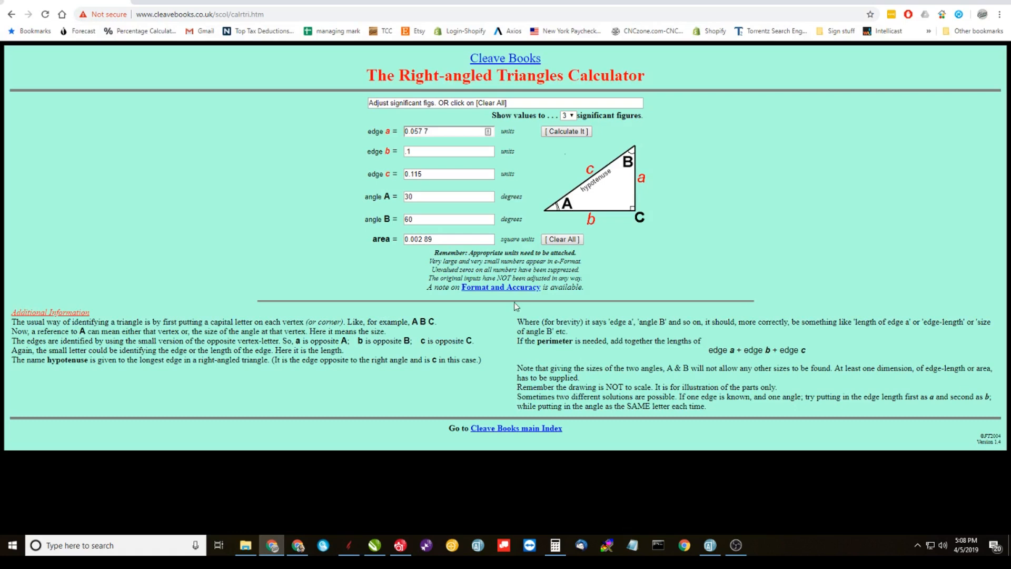
mouse_move(674, 255)
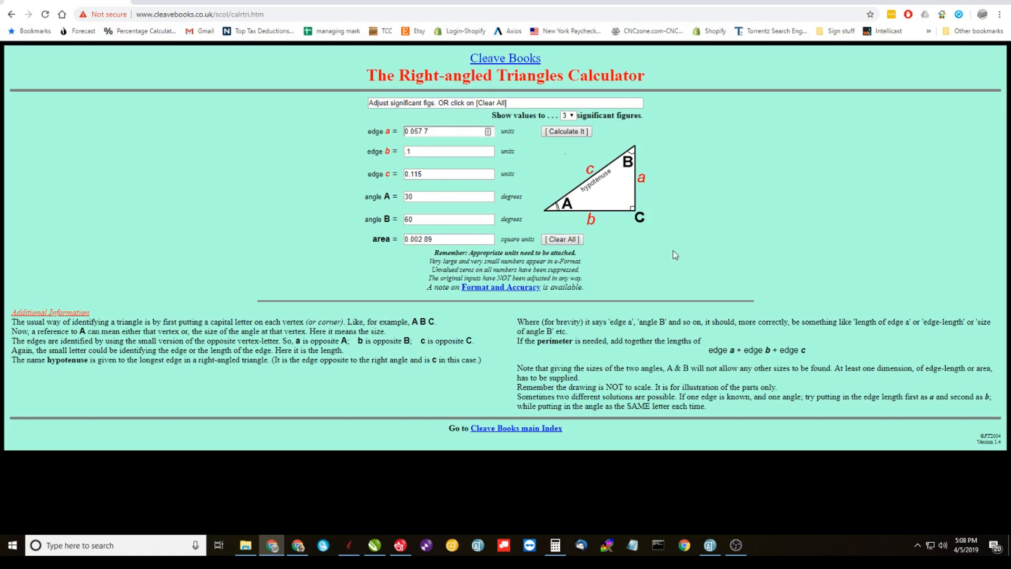
left_click(561, 239)
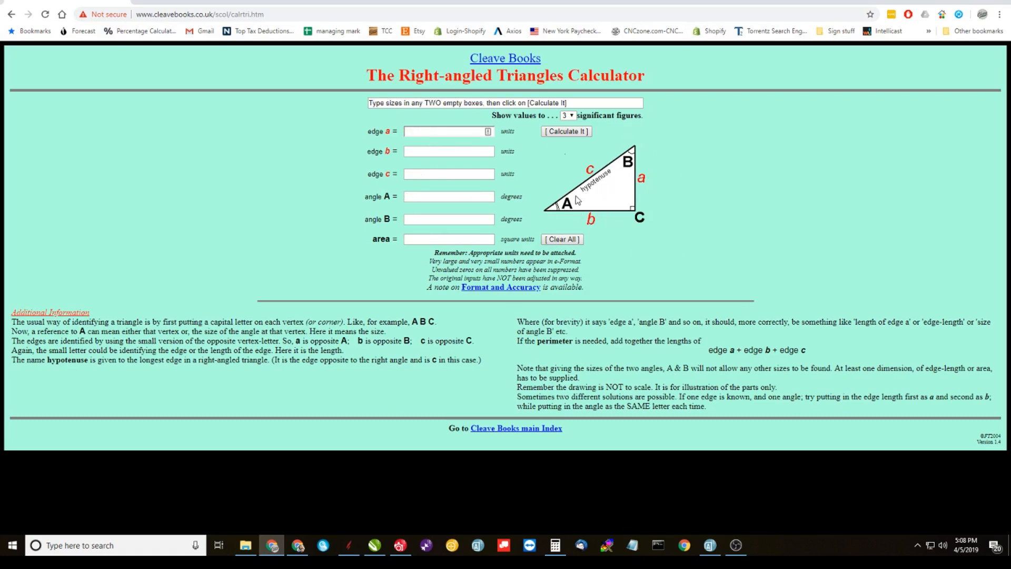
mouse_move(613, 152)
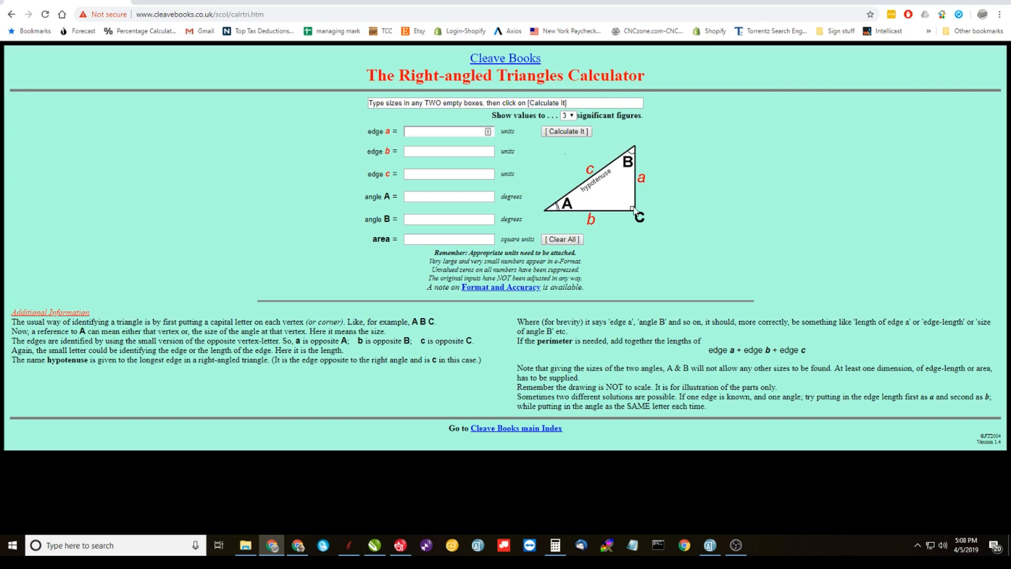
mouse_move(546, 216)
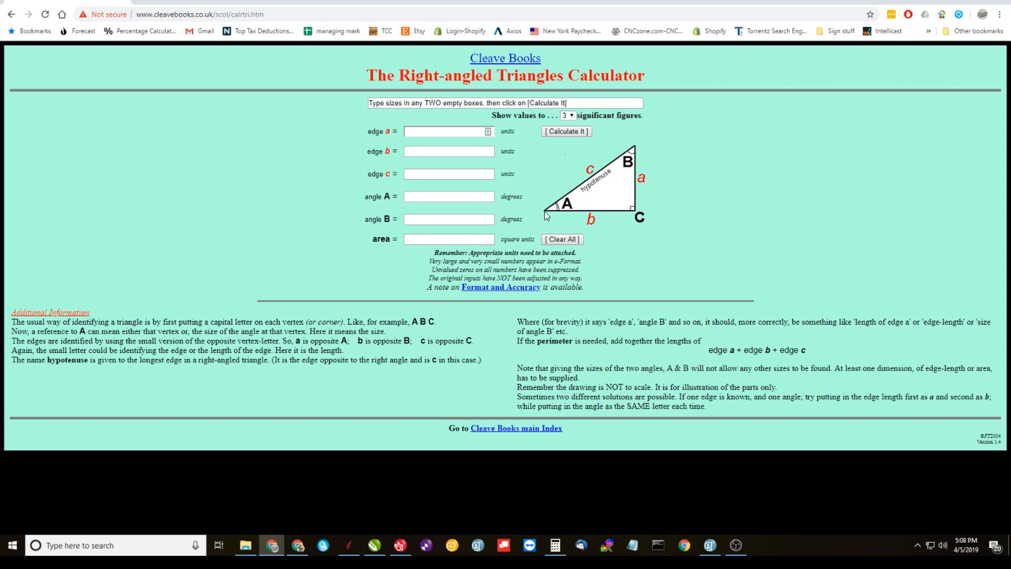
mouse_move(552, 222)
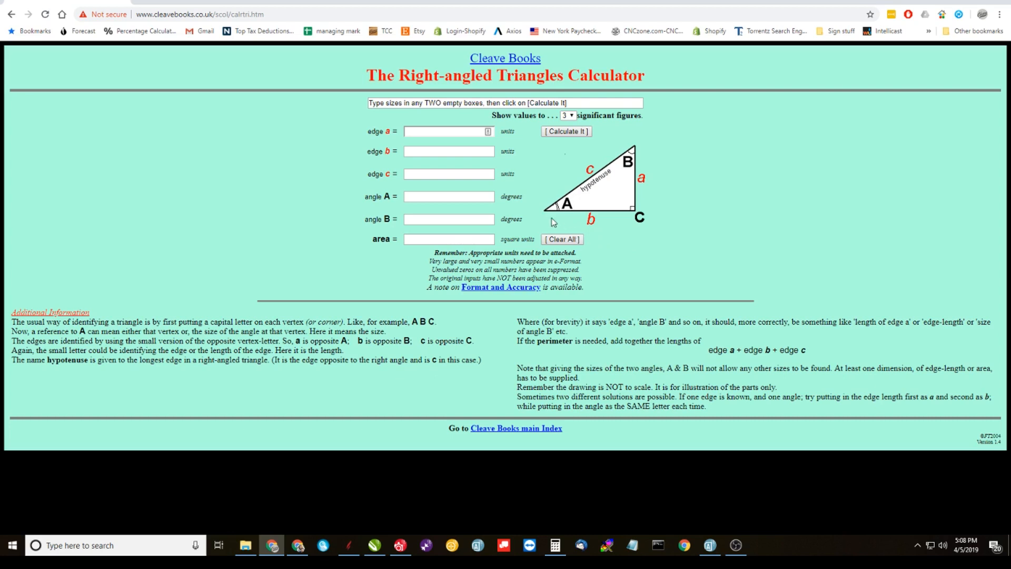
mouse_move(590, 207)
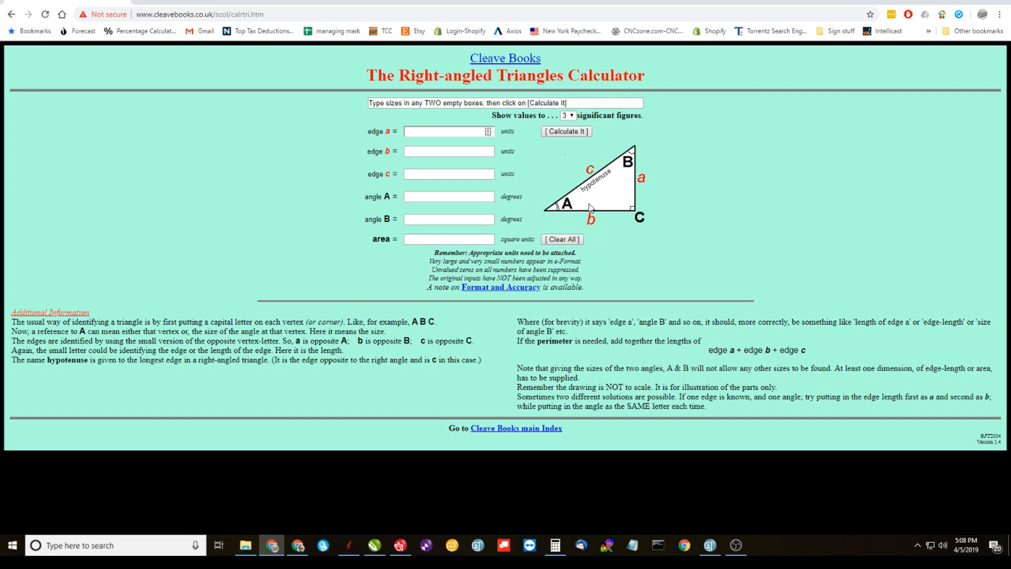
mouse_move(644, 181)
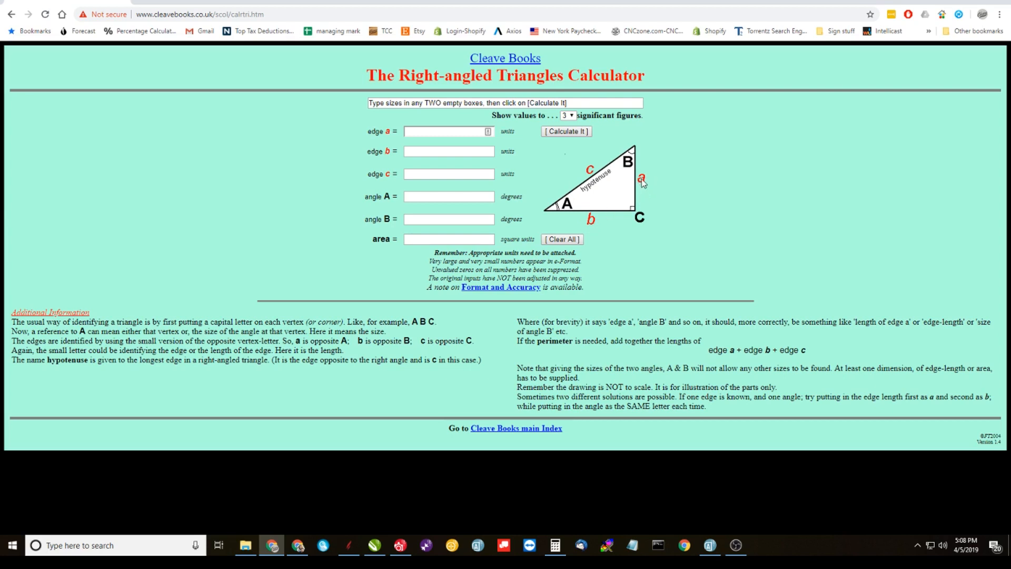
mouse_move(643, 185)
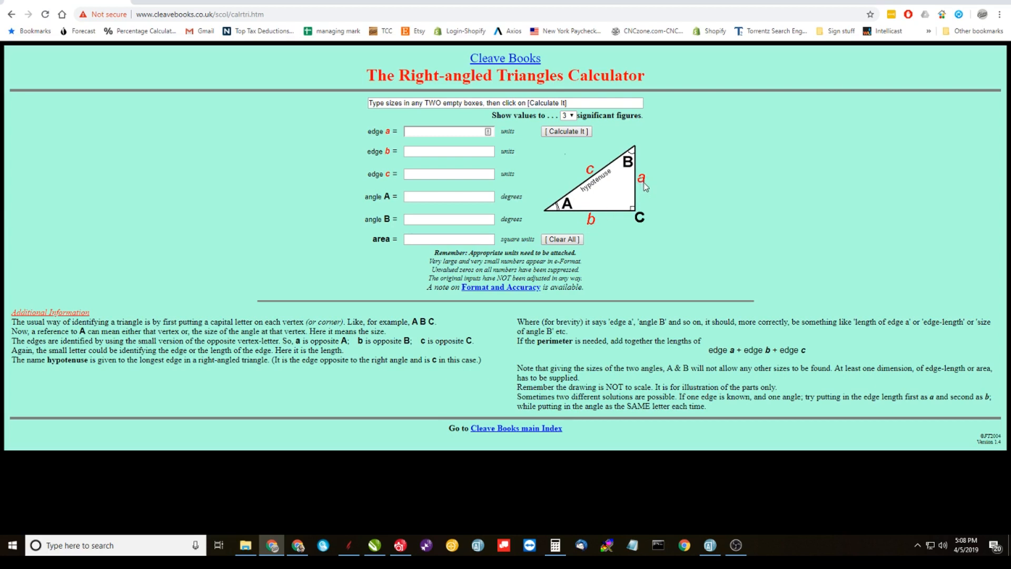
mouse_move(570, 205)
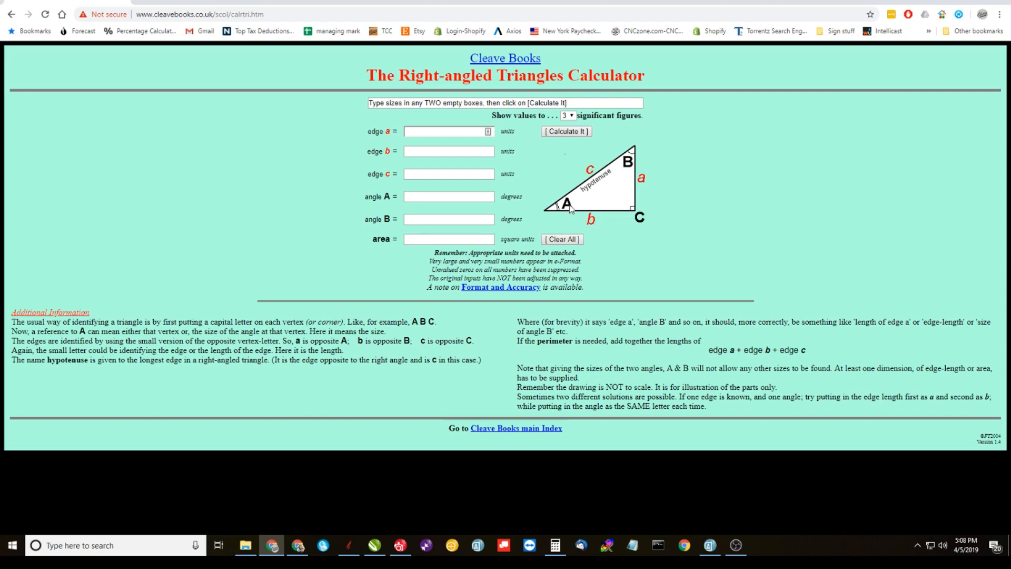
mouse_move(553, 215)
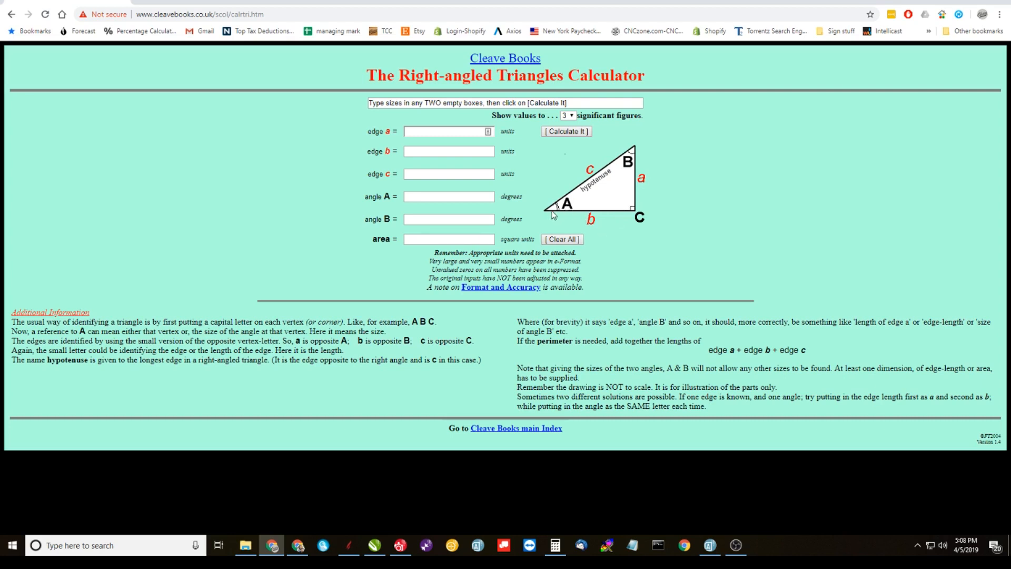
left_click(448, 196)
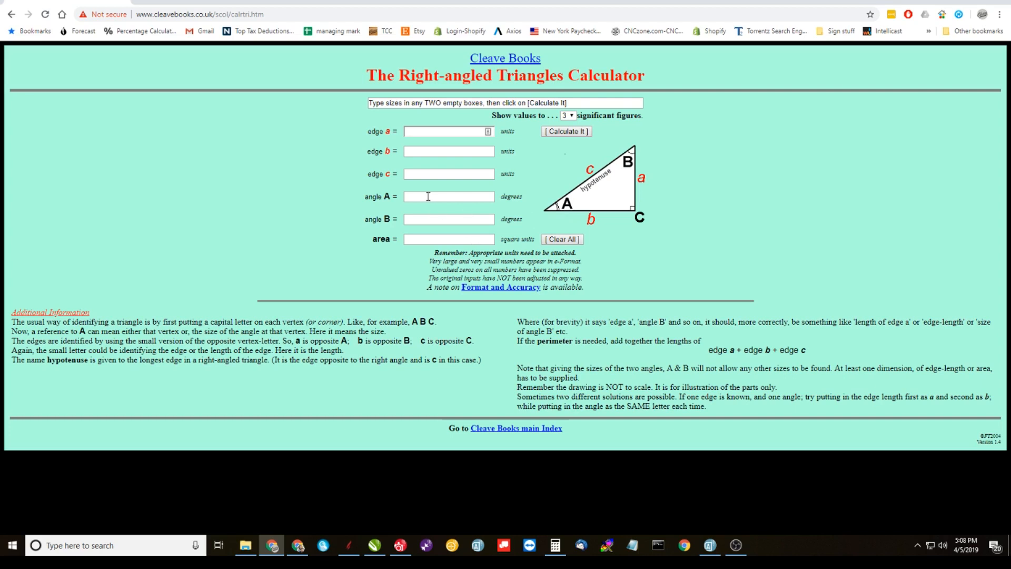
type("30")
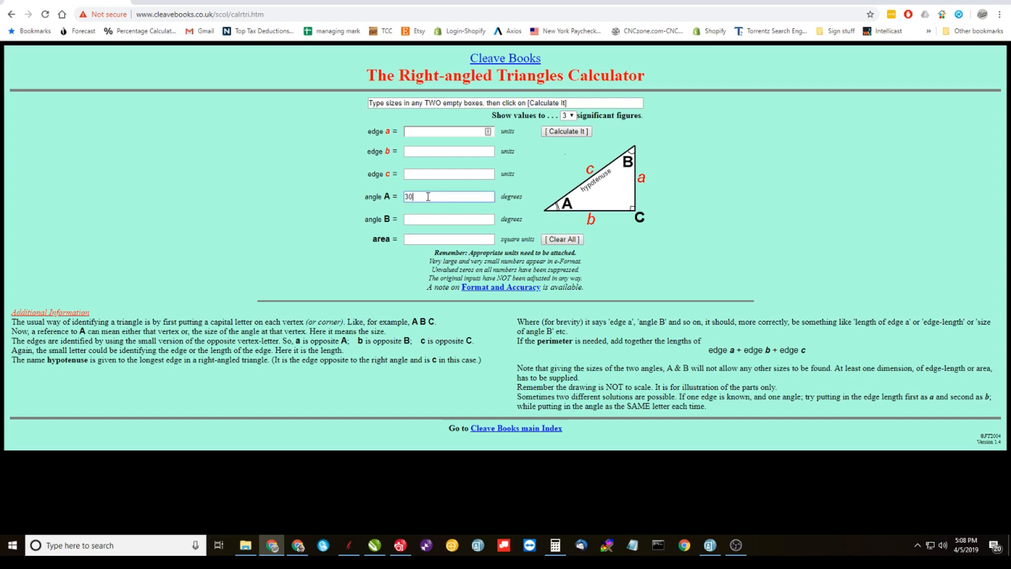
mouse_move(595, 217)
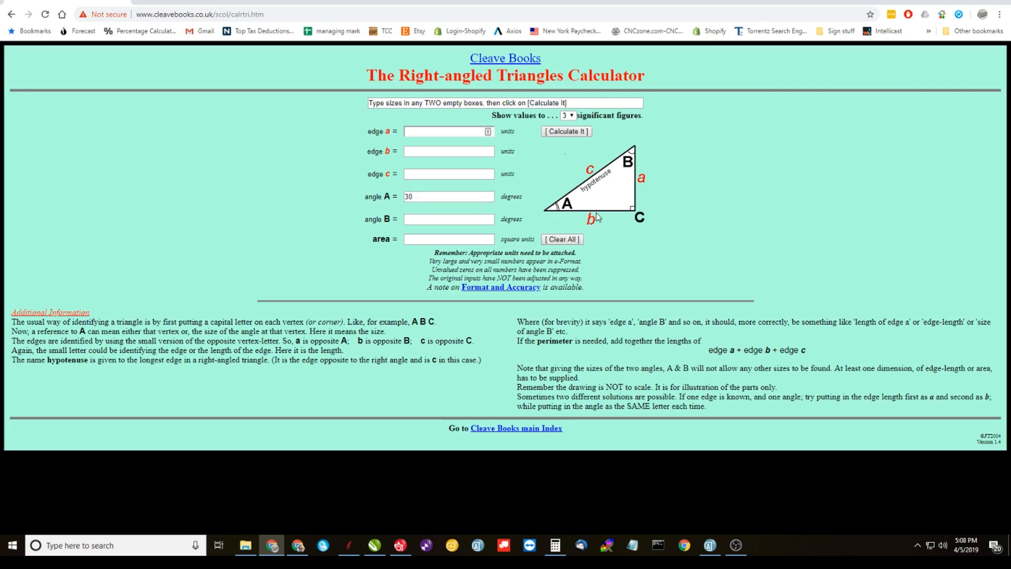
mouse_move(563, 216)
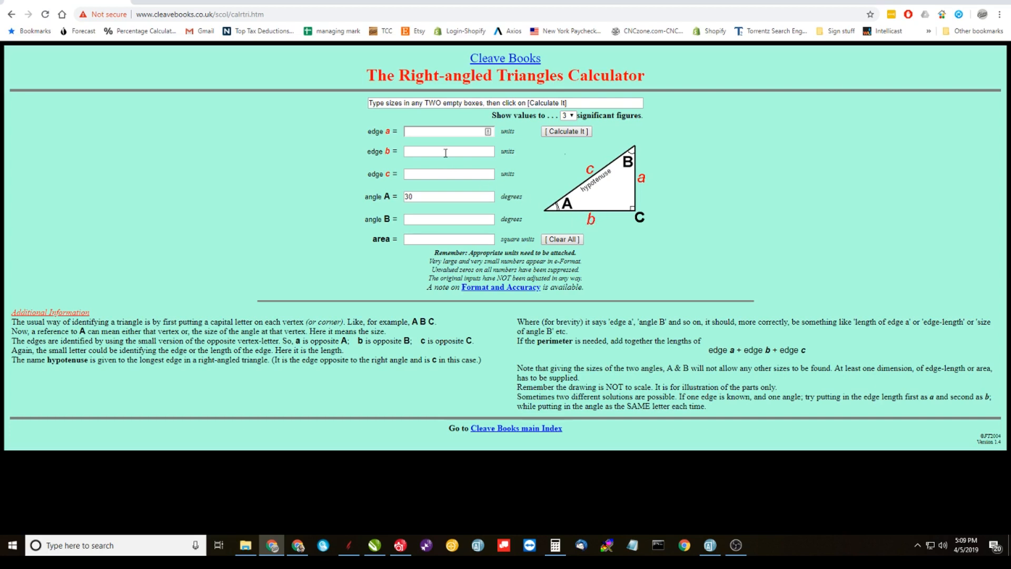
left_click(448, 151)
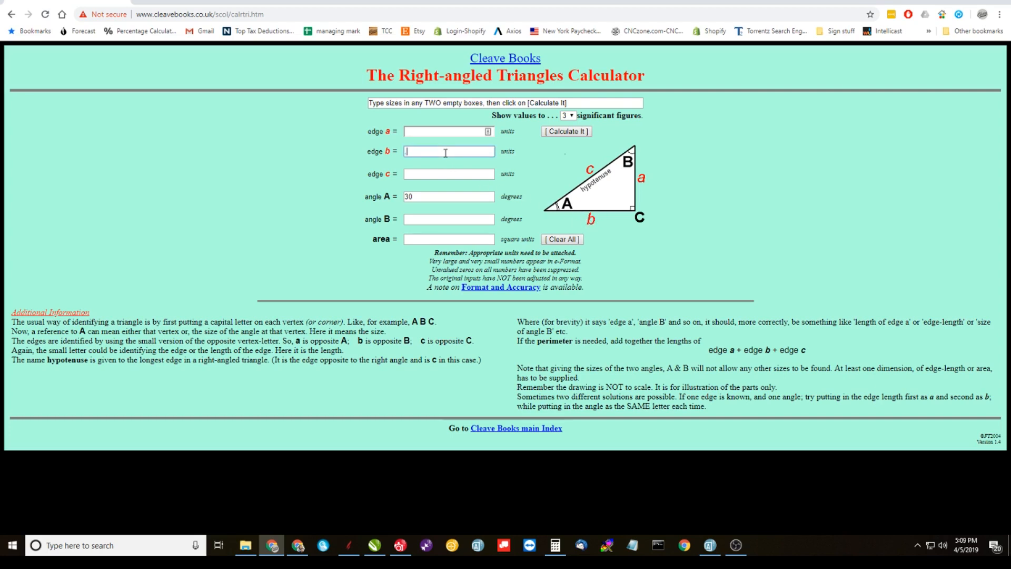
type("1")
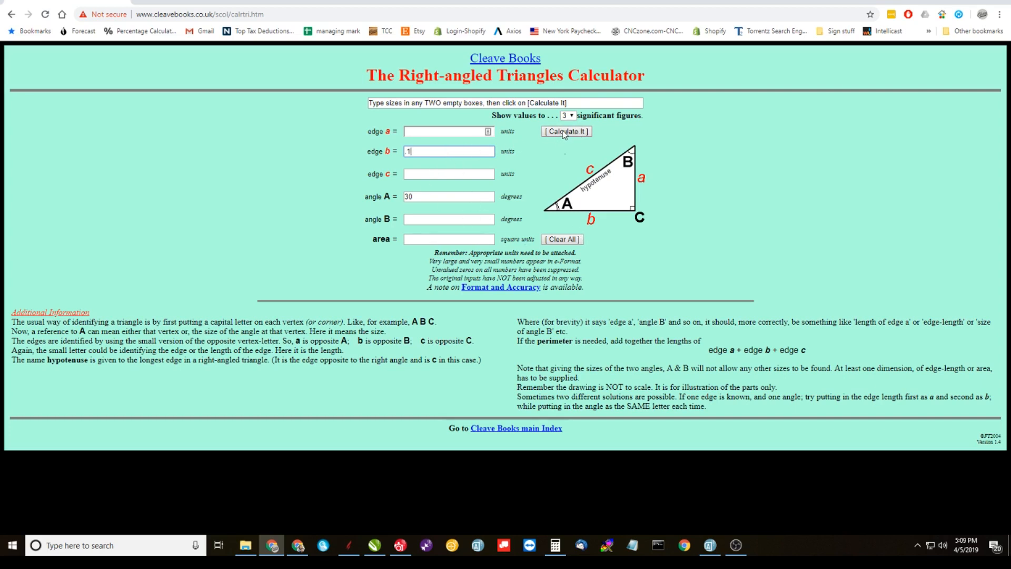
left_click(566, 132)
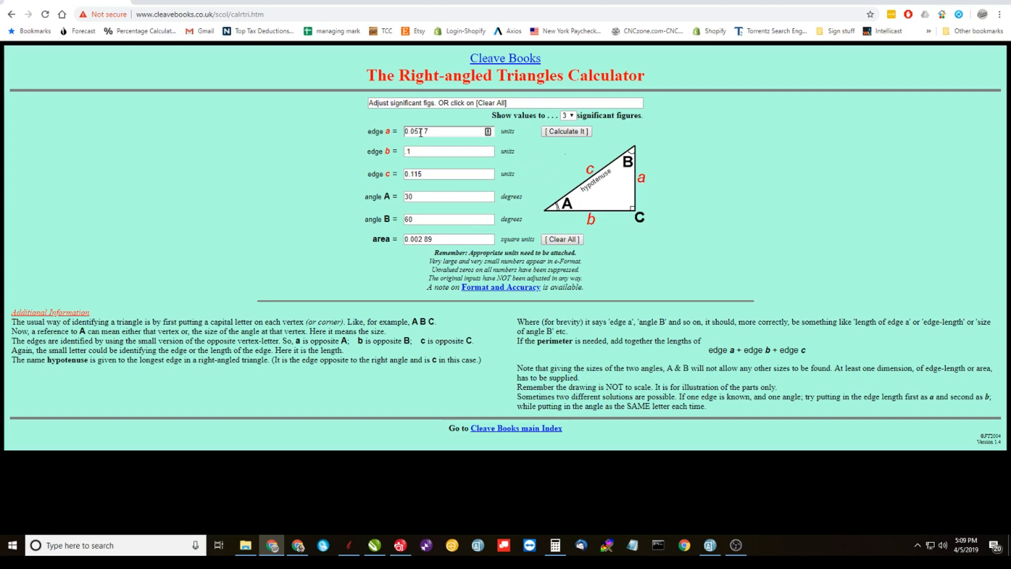
double_click(425, 132)
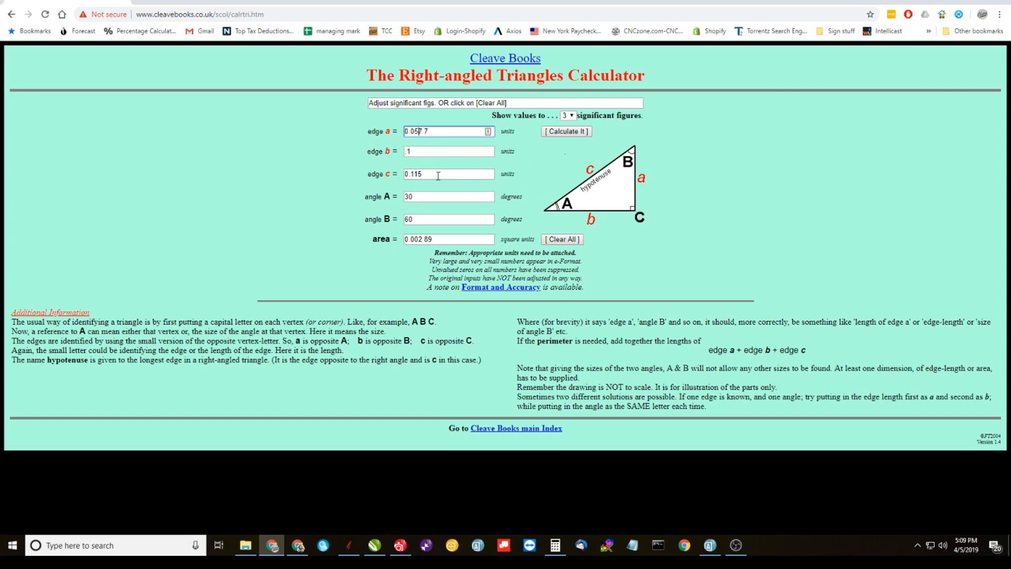
left_click(562, 239)
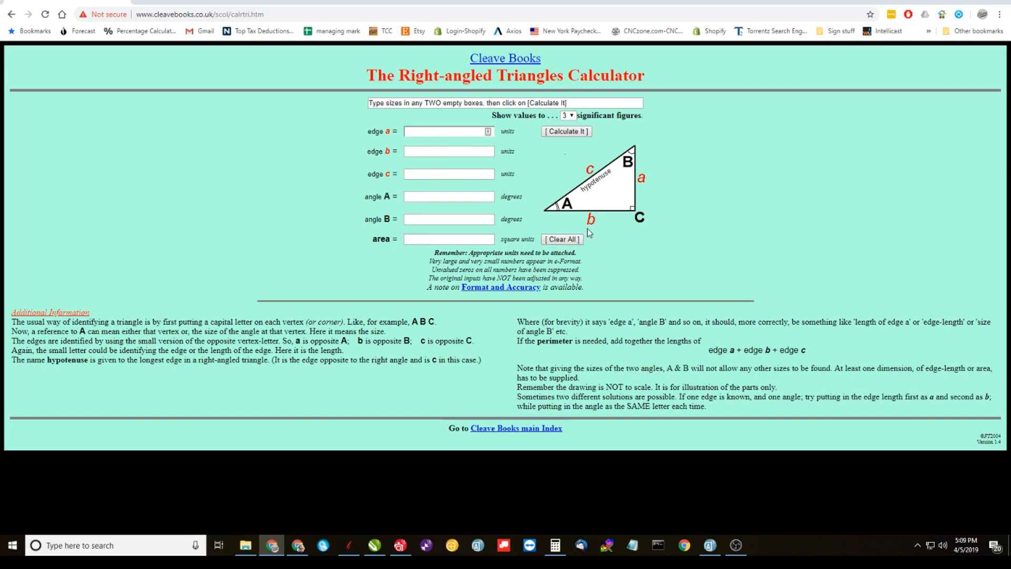
Enter angle A 30 and edge b 125, then calculate to get edge a 0.0722.
left_click(449, 197)
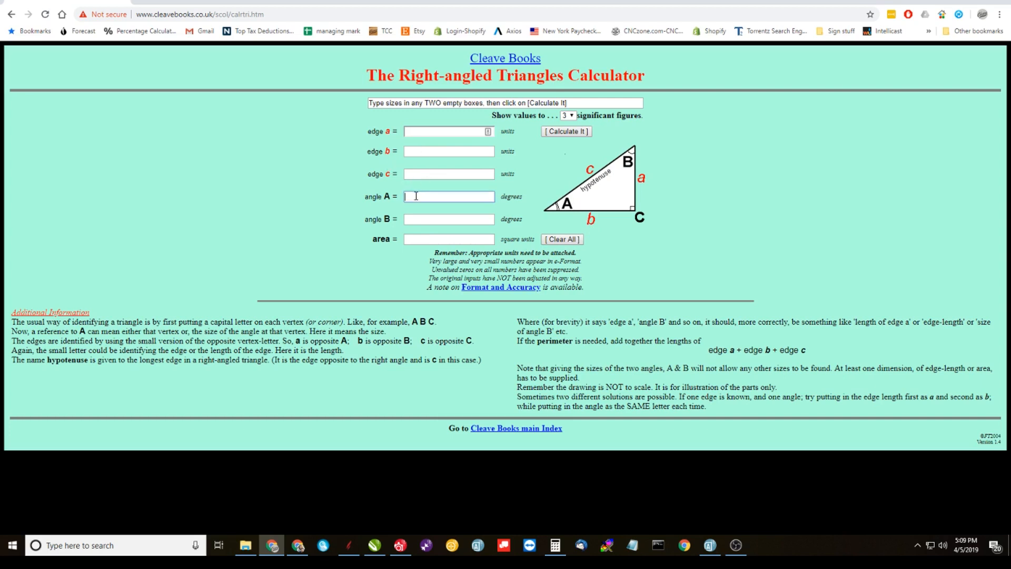
type("30")
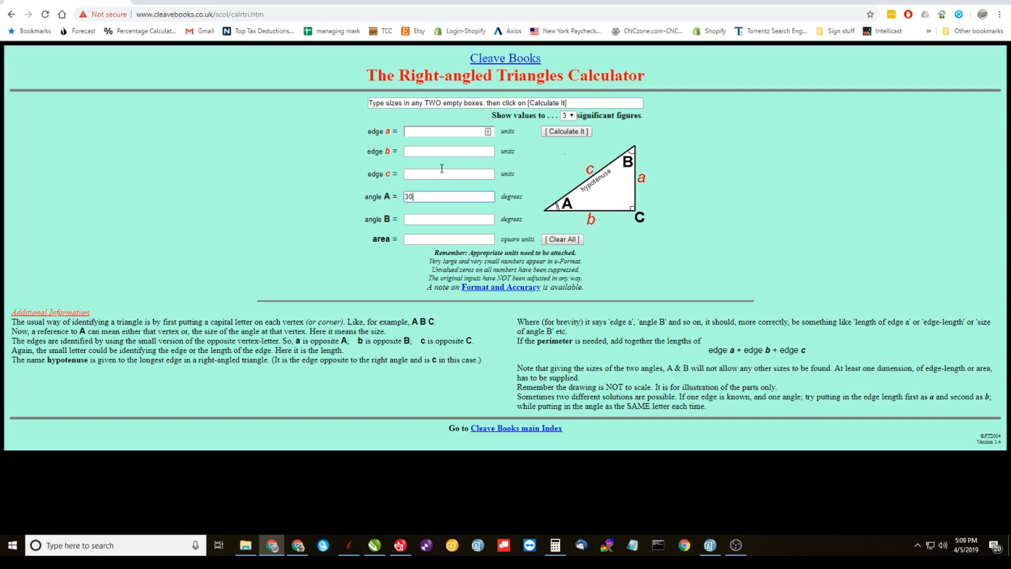
left_click(449, 151)
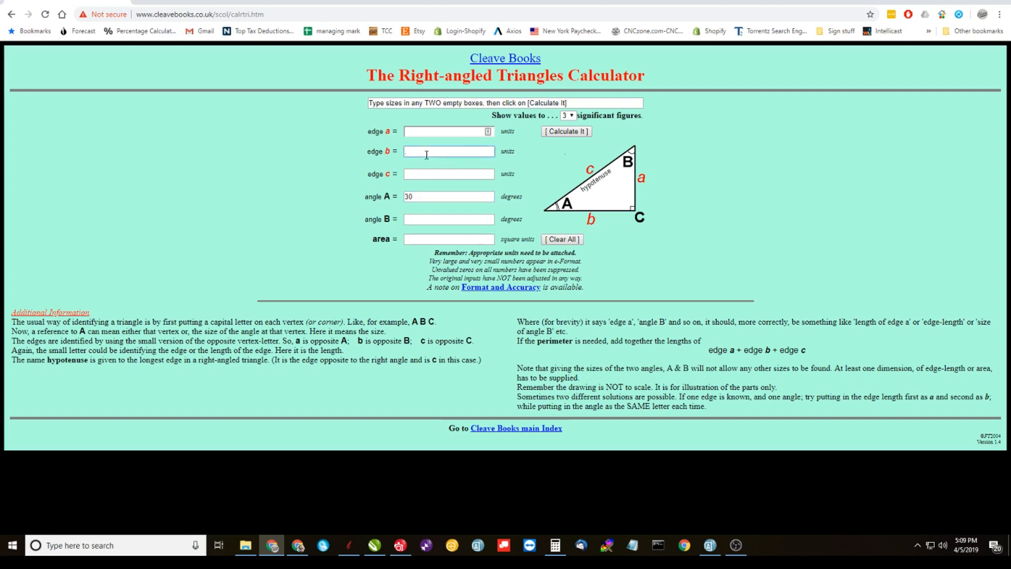
type("125")
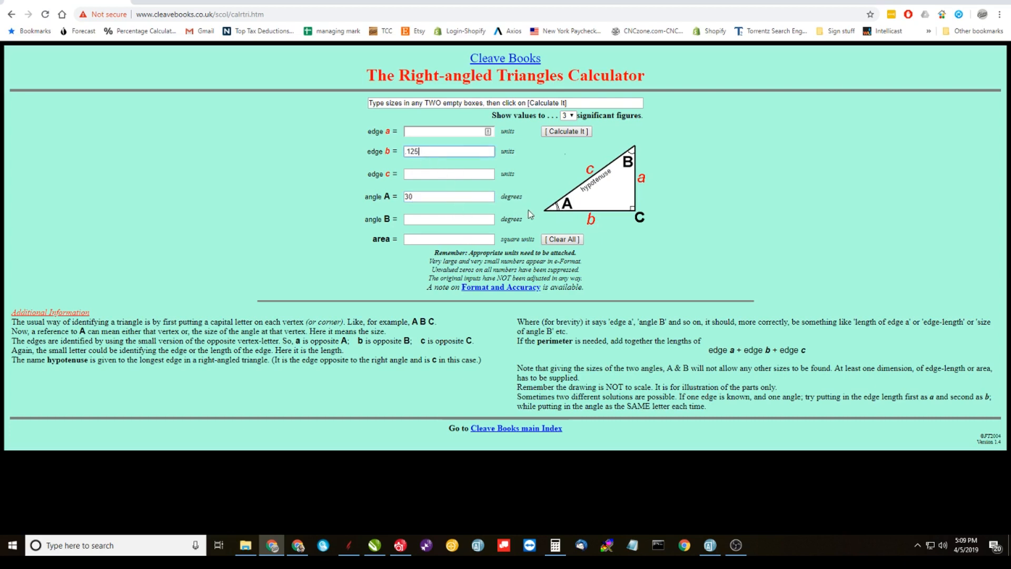
mouse_move(570, 205)
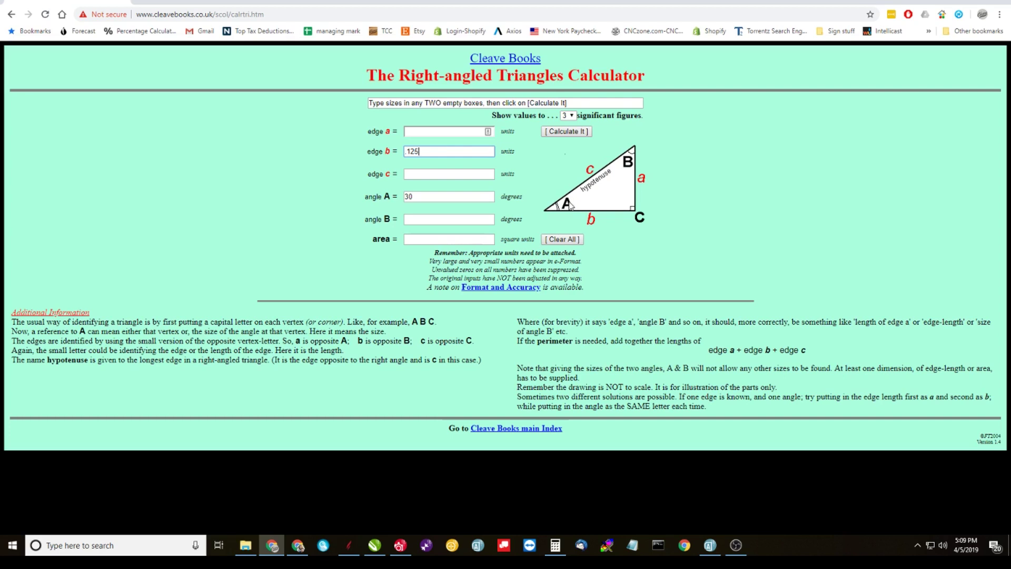
left_click(565, 132)
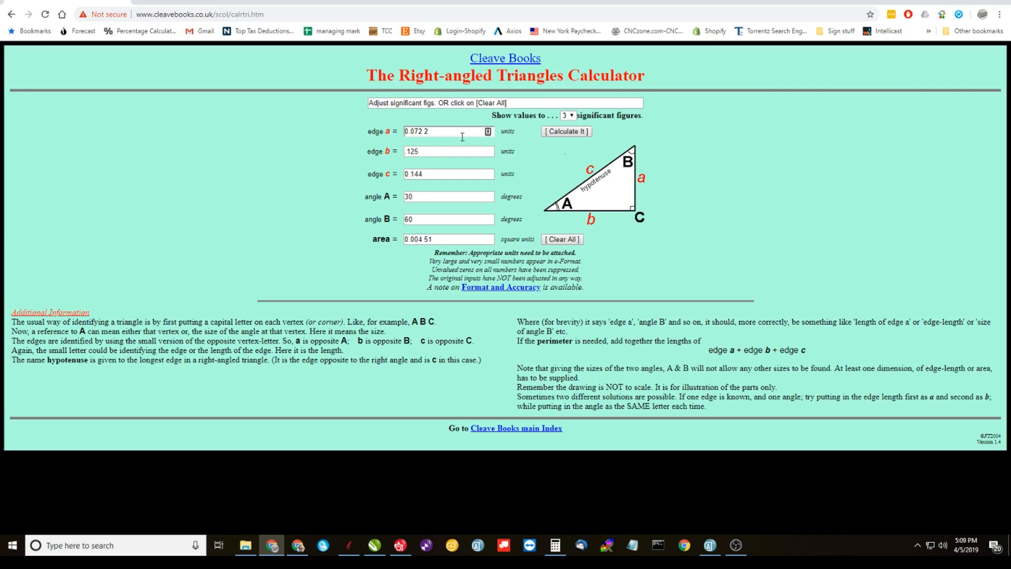
mouse_move(692, 262)
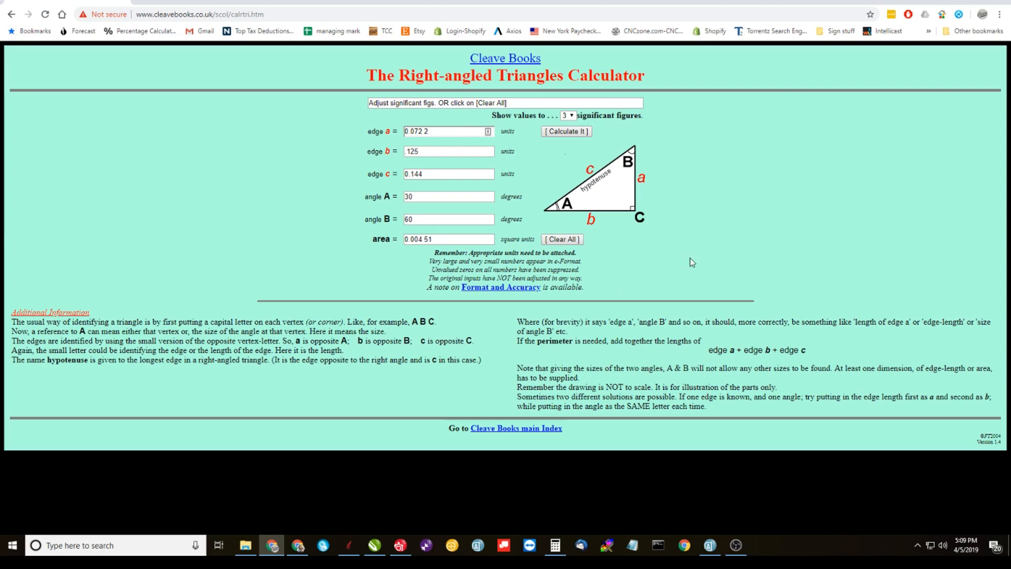
mouse_move(348, 545)
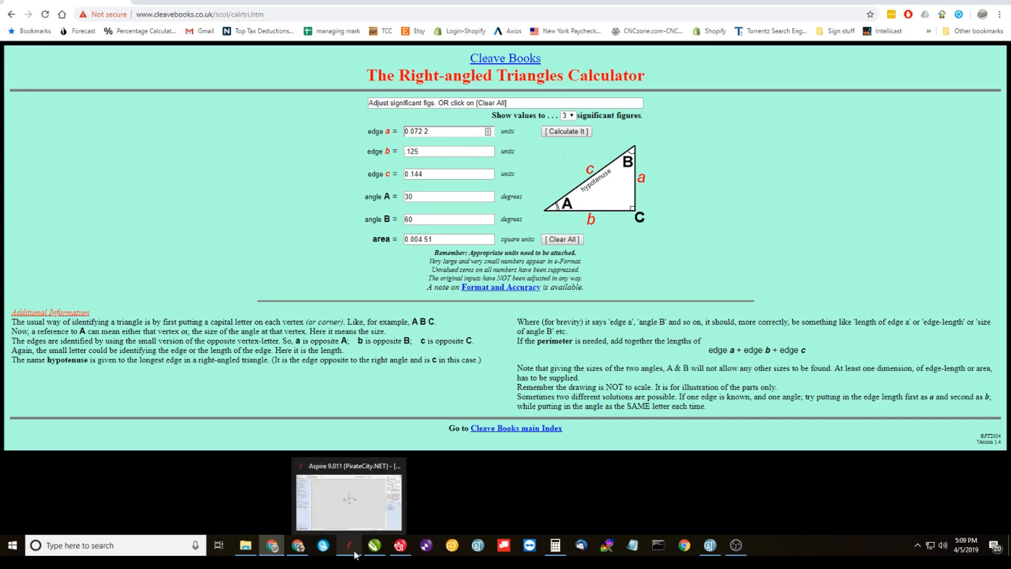
mouse_move(359, 525)
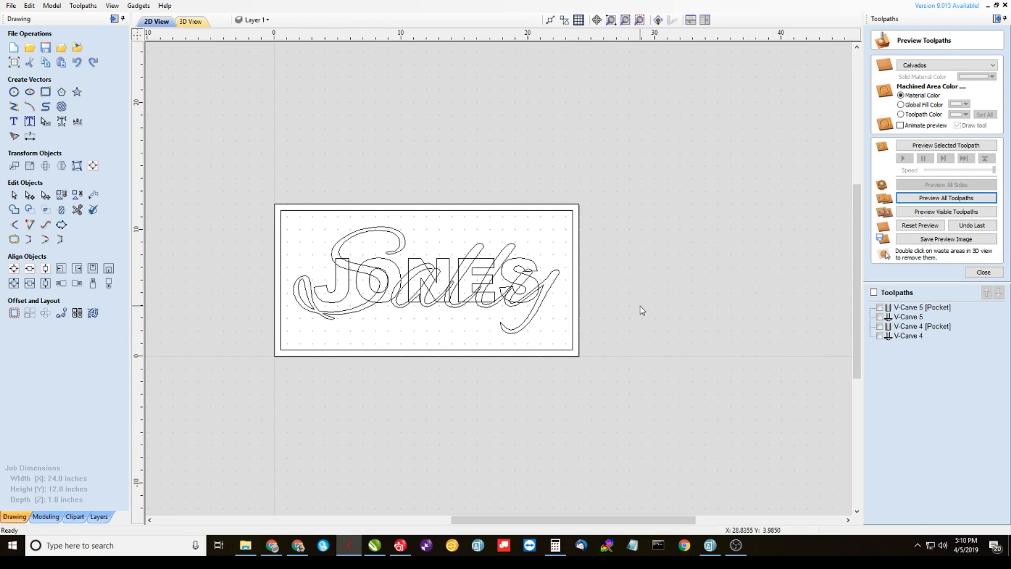
mouse_move(521, 485)
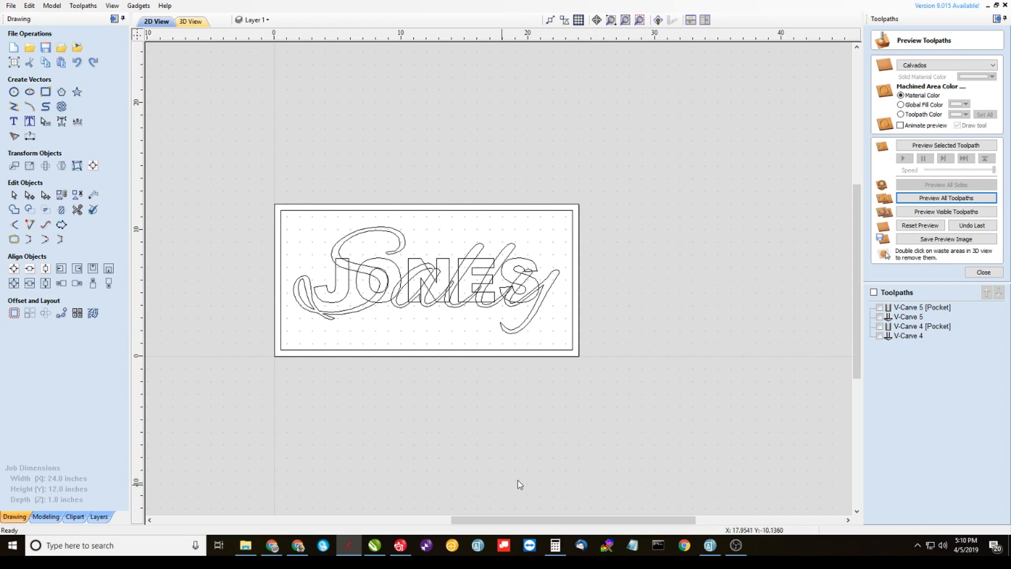
mouse_move(710, 426)
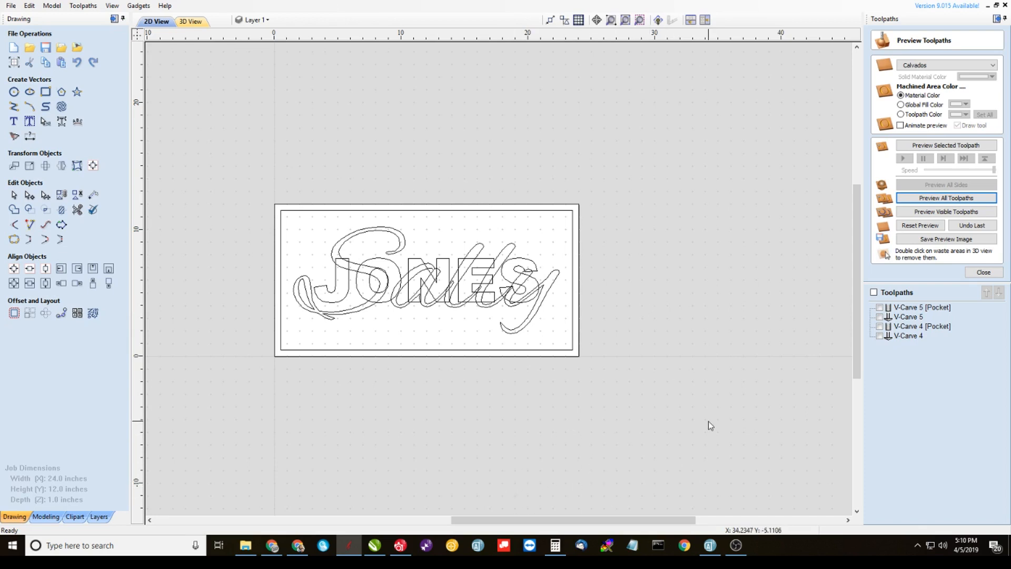